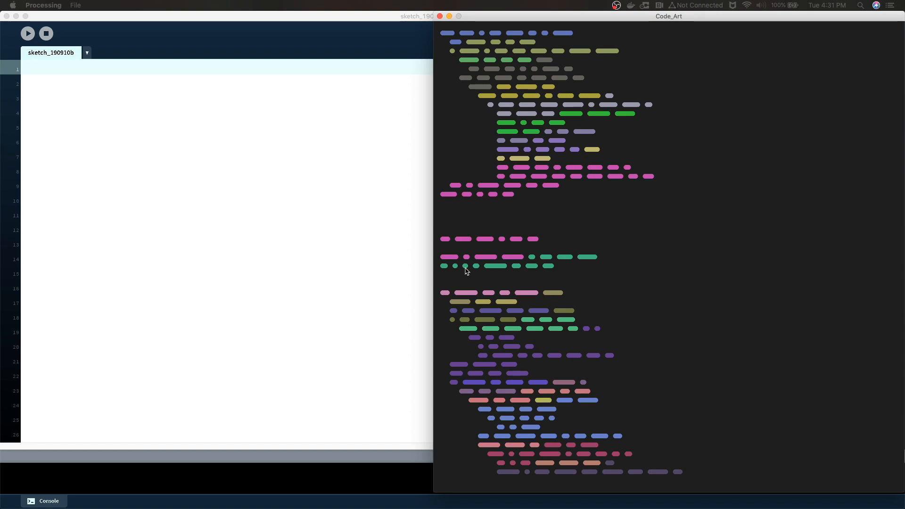
Close the Code_Art output window to return to the blank sketch_190910b editor
type("de")
left_click(227, 68)
type("w,")
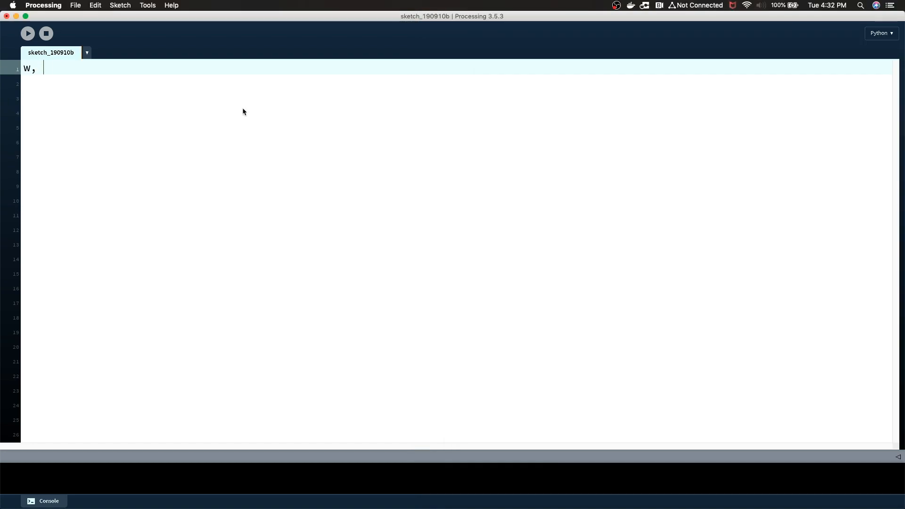
Set w, h = 1000, 1000, call size(w, h) in setup(), and test-run the blank canvas
type("h = 100")
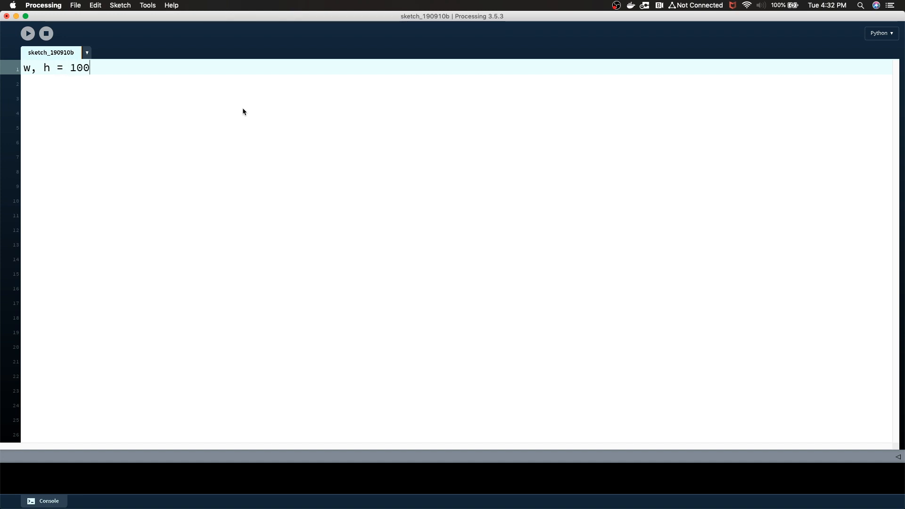
type("0, 1000")
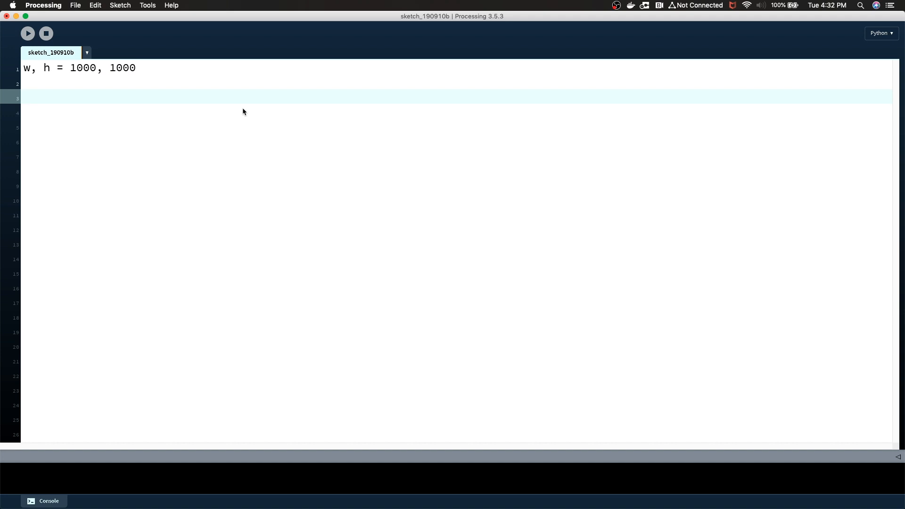
type("def")
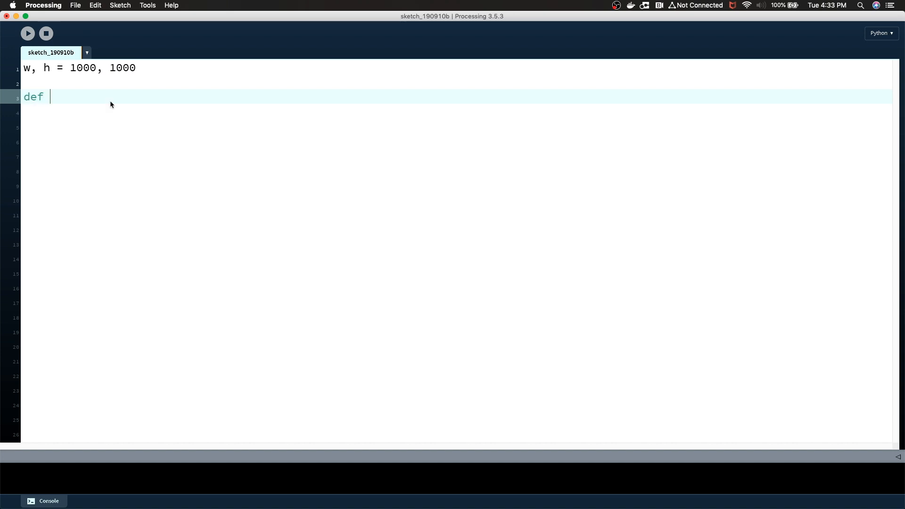
type("setup():")
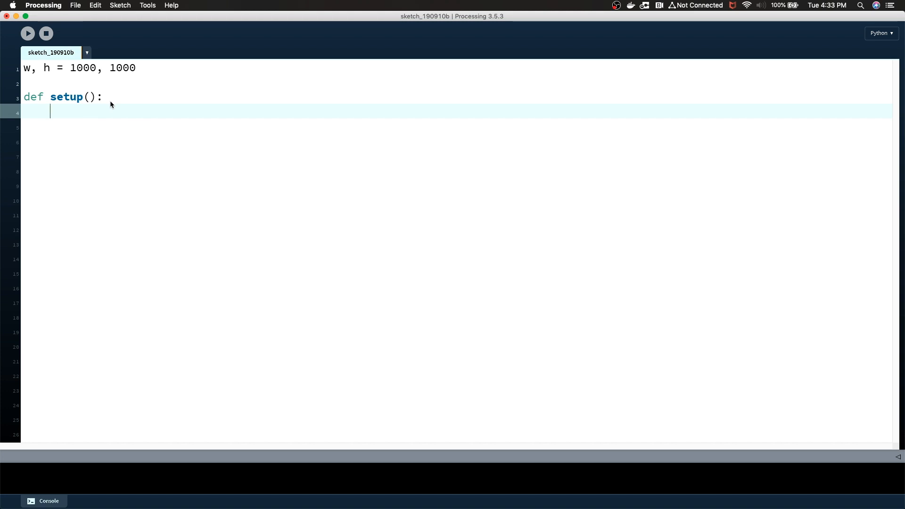
type("size(")
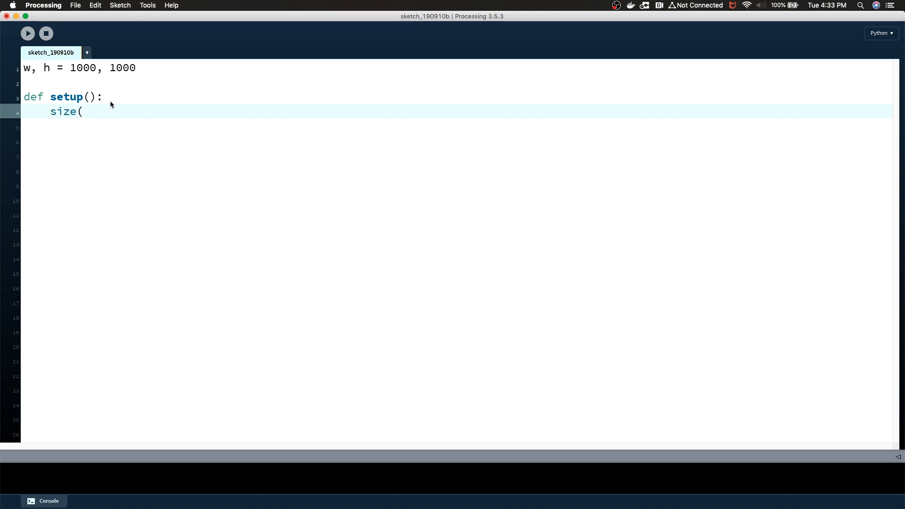
type("w, h)")
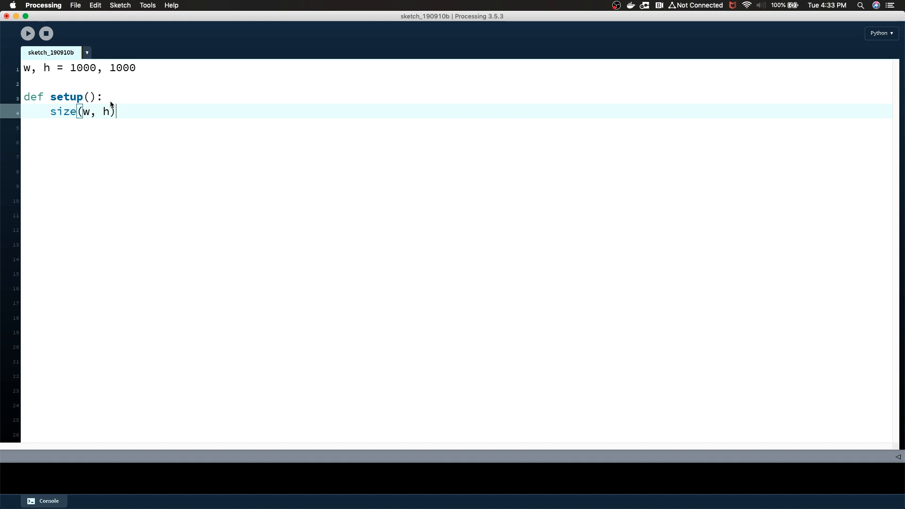
mouse_move(28, 33)
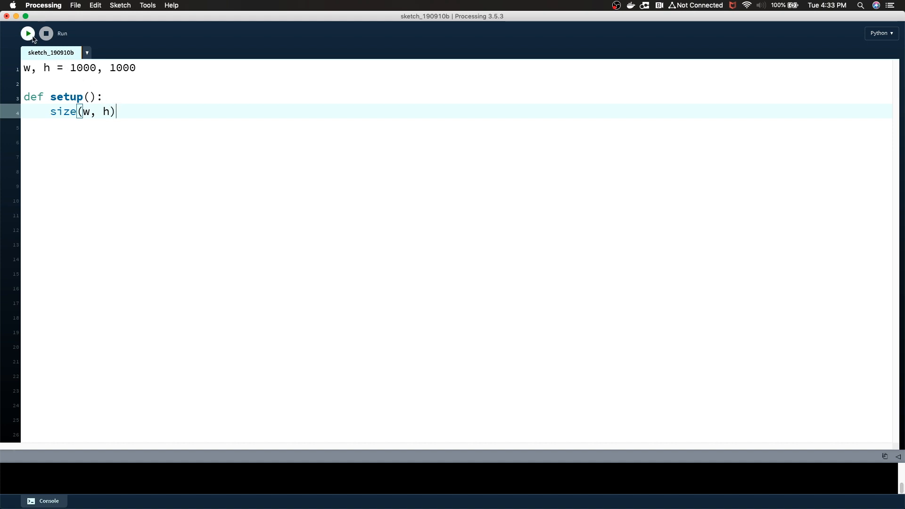
left_click(27, 33)
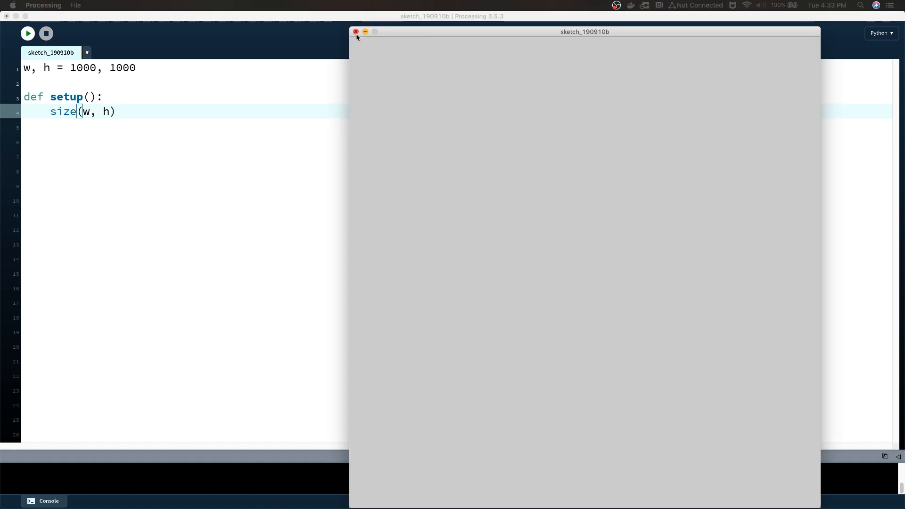
left_click(356, 31)
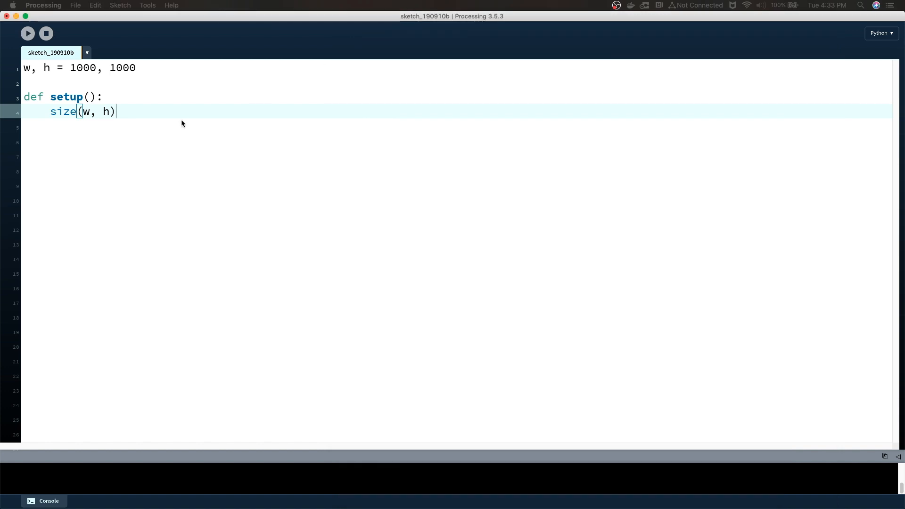
Add background(30, 30, 30) to setup() and test-run the dark grey canvas
type("bac")
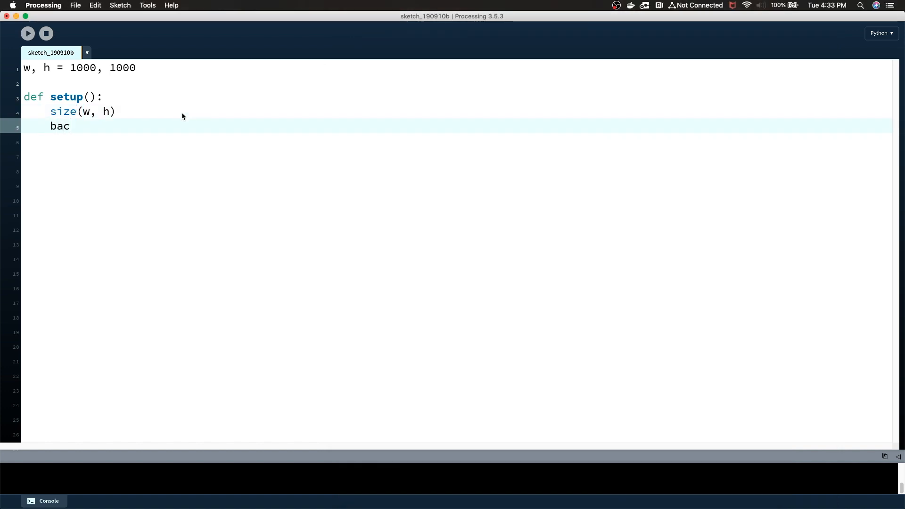
type("kground(3")
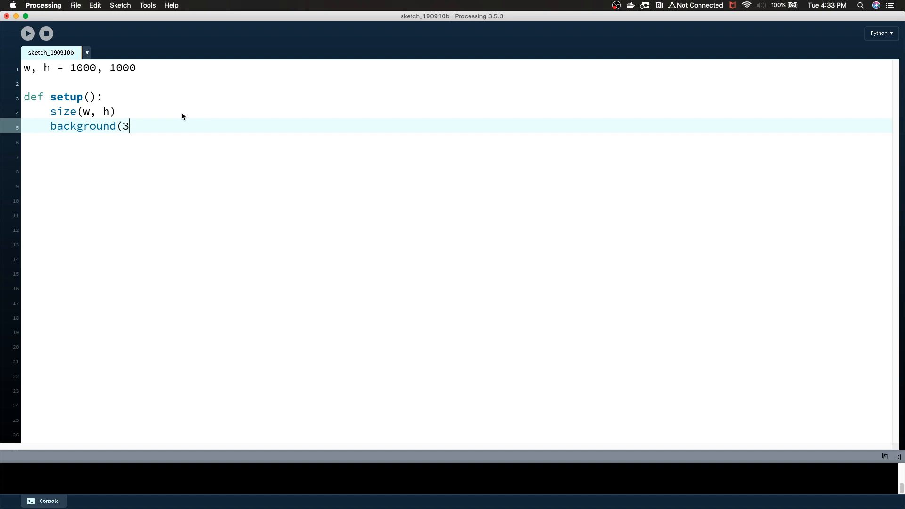
type("0, 30, 30")
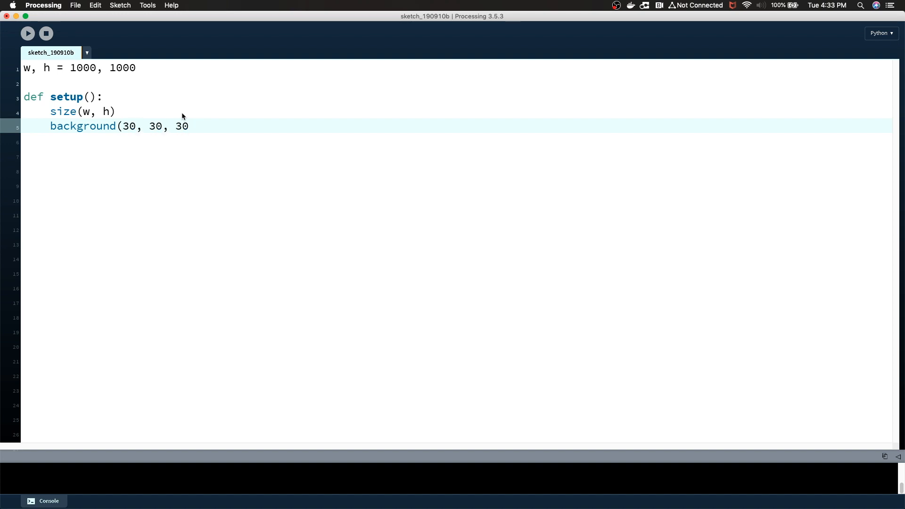
type(")")
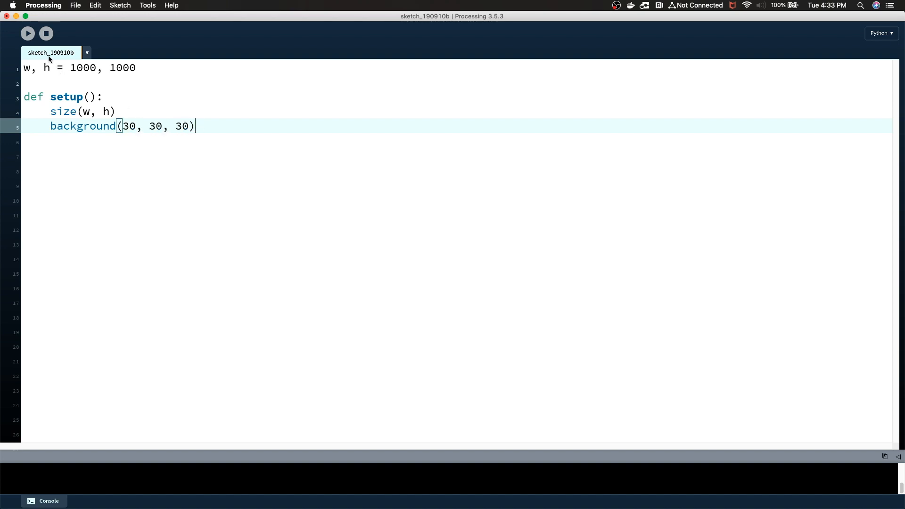
left_click(27, 33)
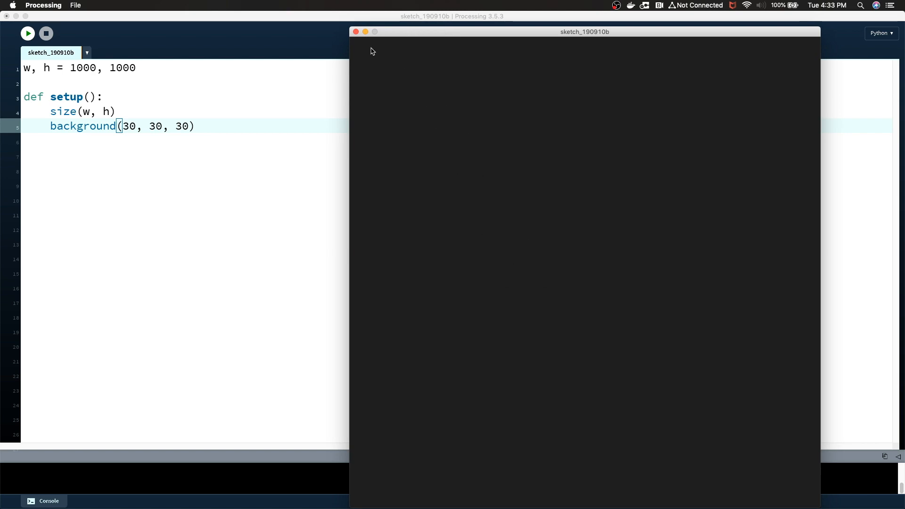
left_click(46, 34)
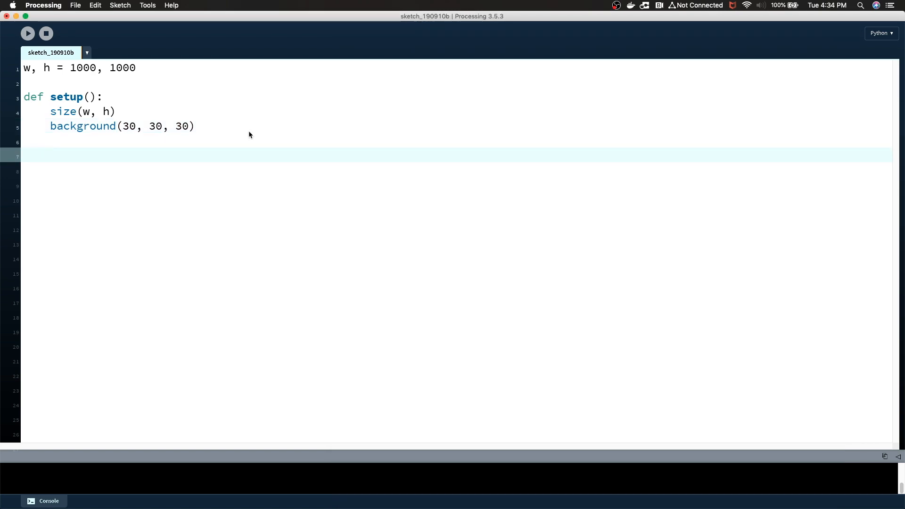
Add a '# Basic Line' section with strokeWeight(12), strokeCap(ROUND) and stroke(0, 255, 255)
type("#")
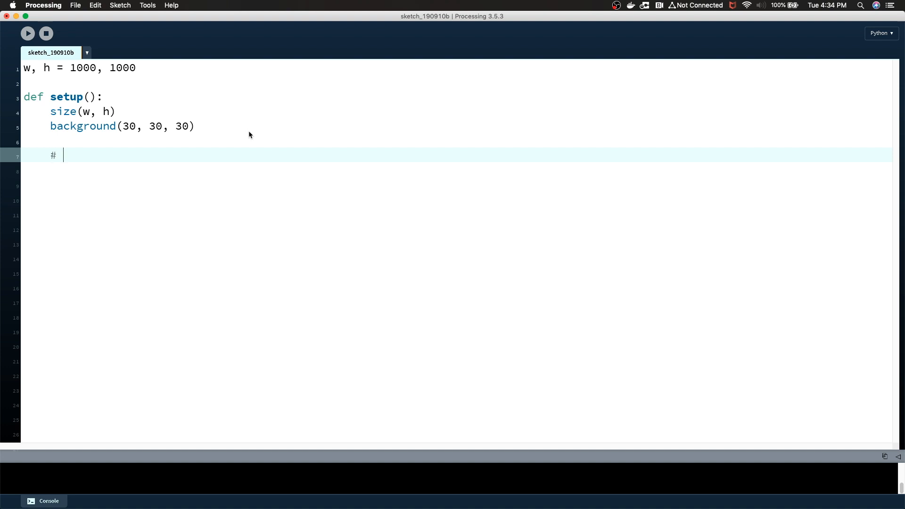
type("Basic Line")
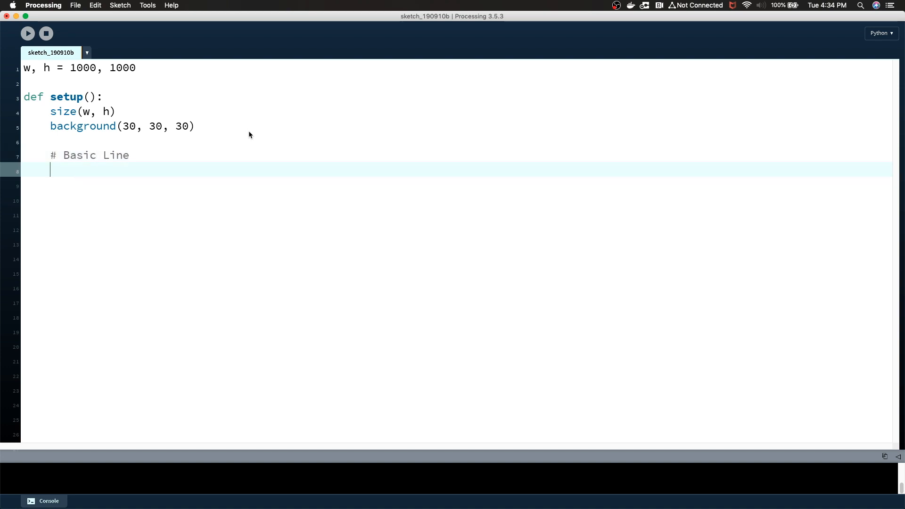
type("strokeWeig")
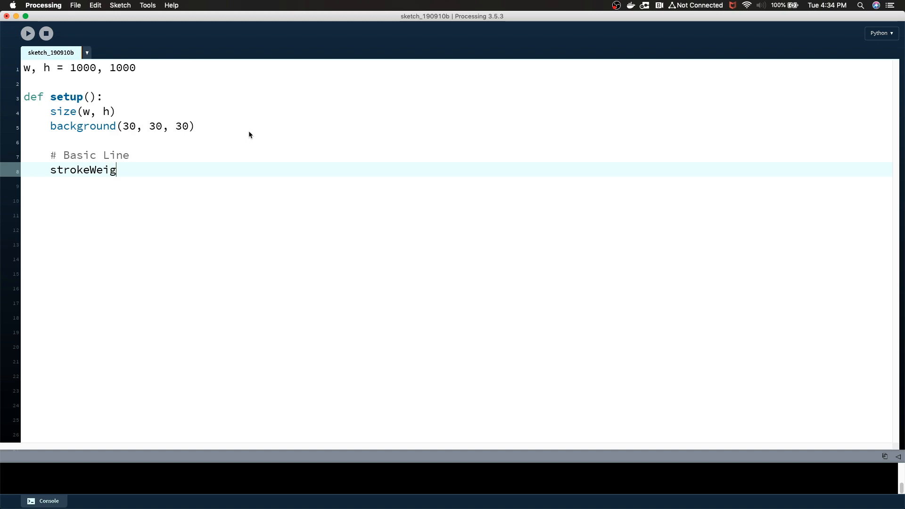
type("ht(")
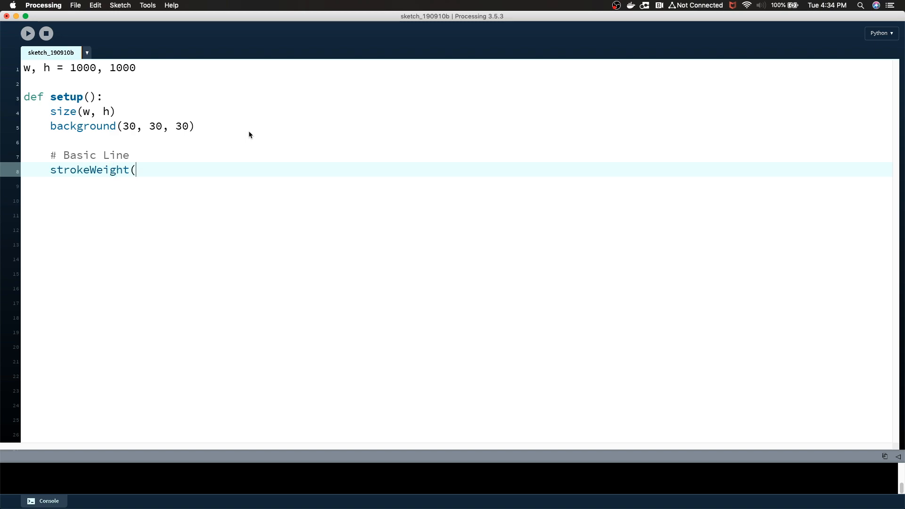
type("12)")
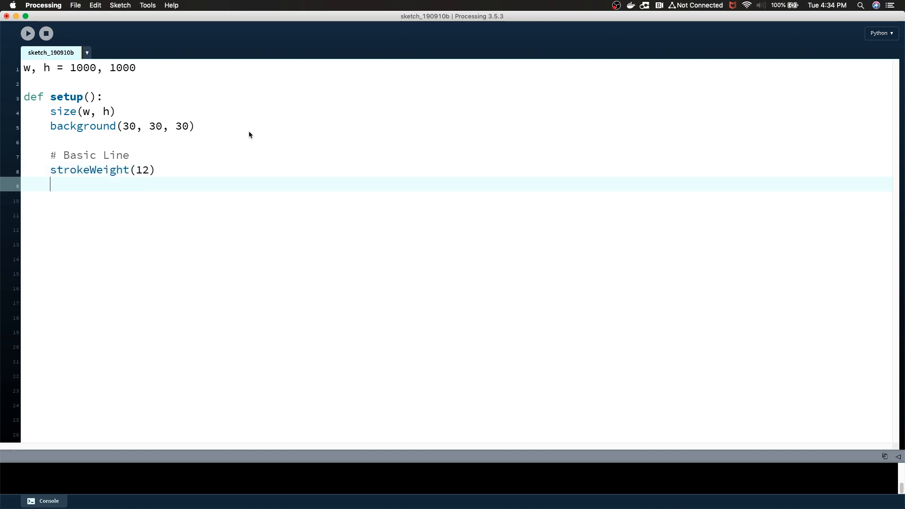
type("strokeCap(")
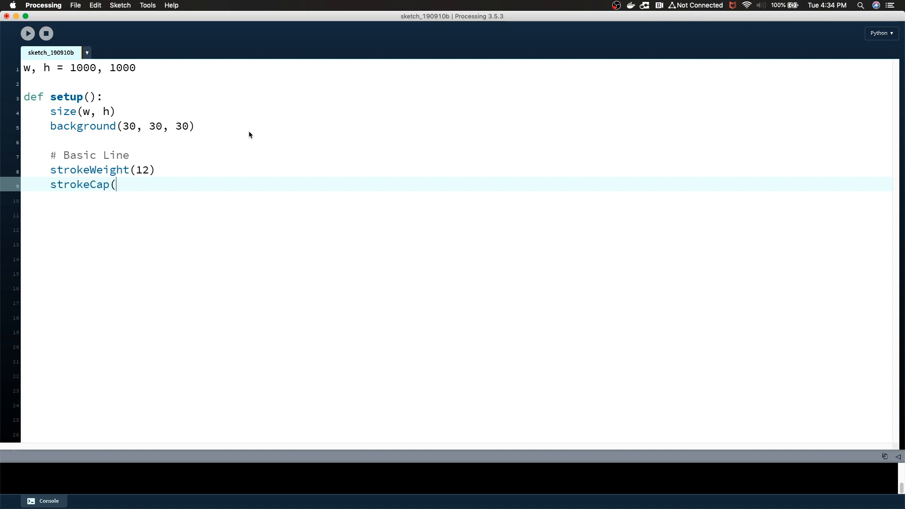
type("ROUND")
left_click(457, 200)
type("strok")
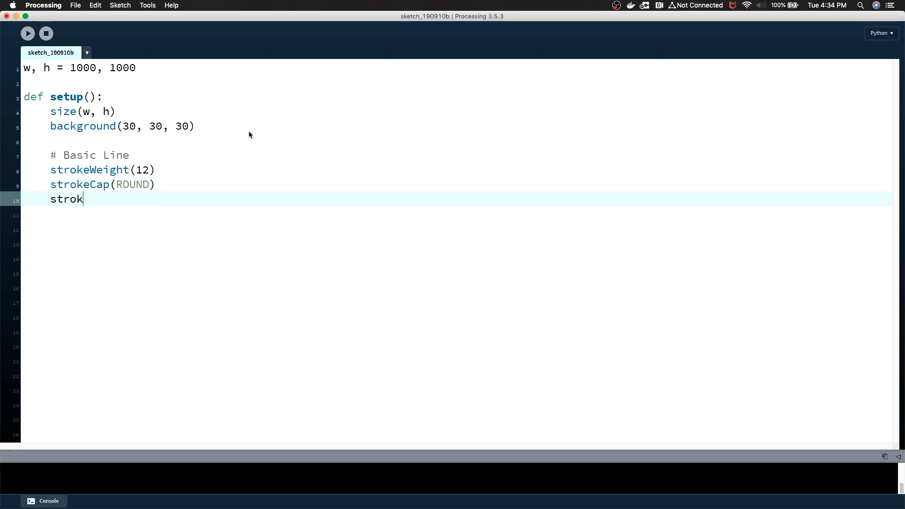
type("e(")
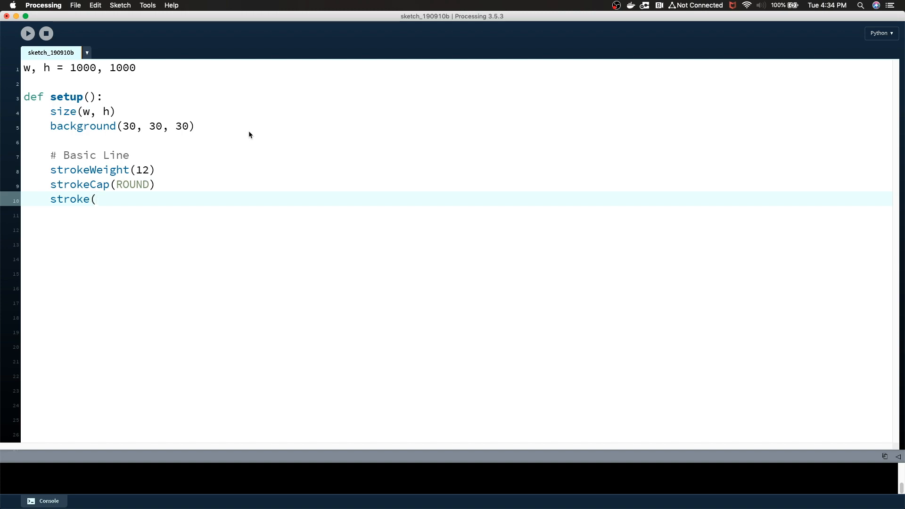
type("0,")
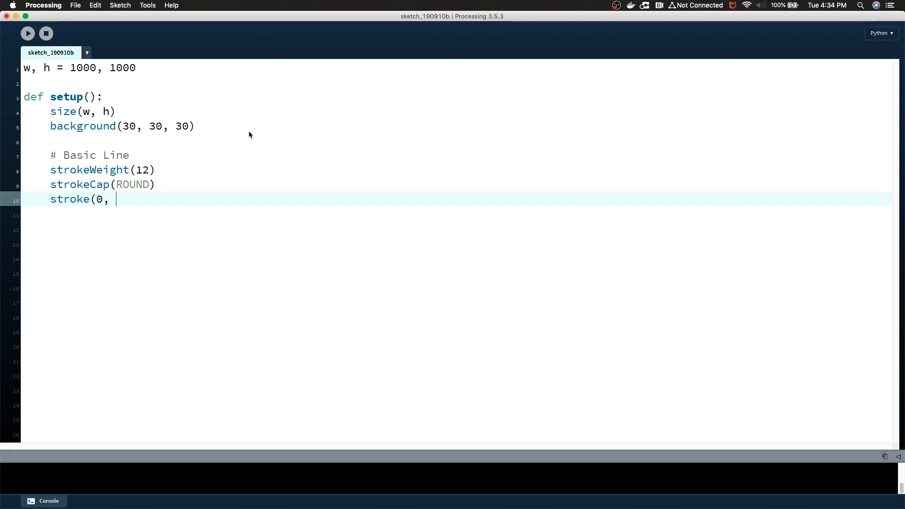
type("255, 255")
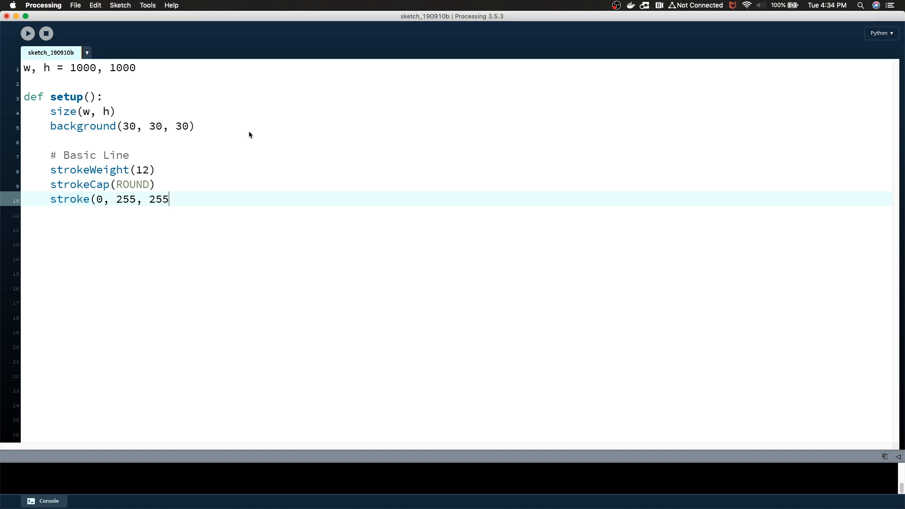
type(")")
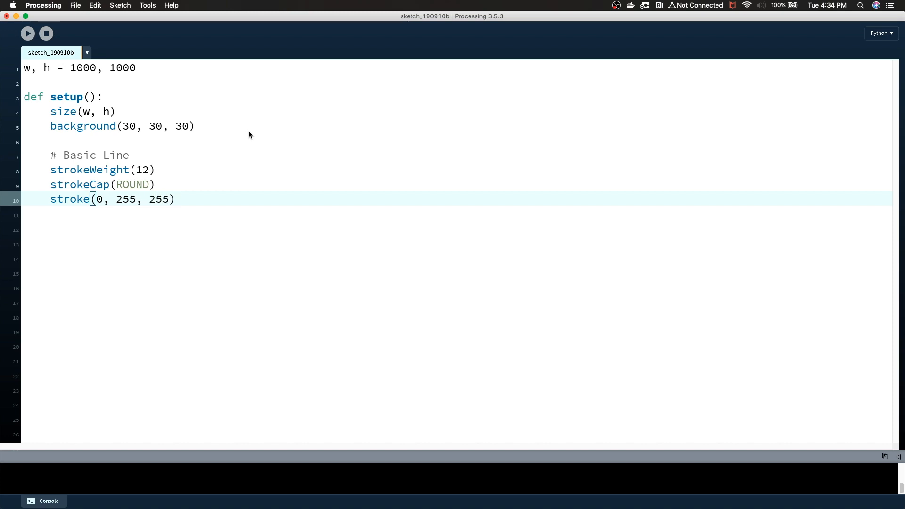
Add line(200, 500, 800, 500) below the stroke settings
type("l")
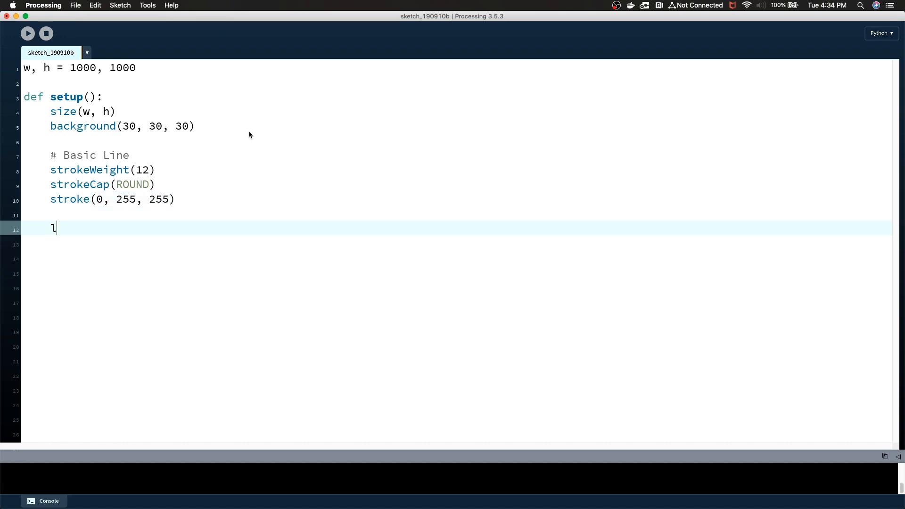
type("ine(")
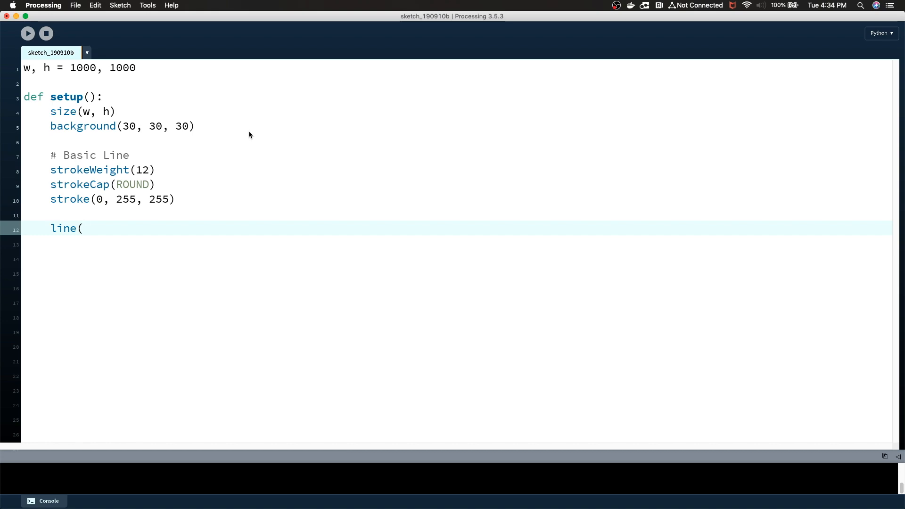
type("200")
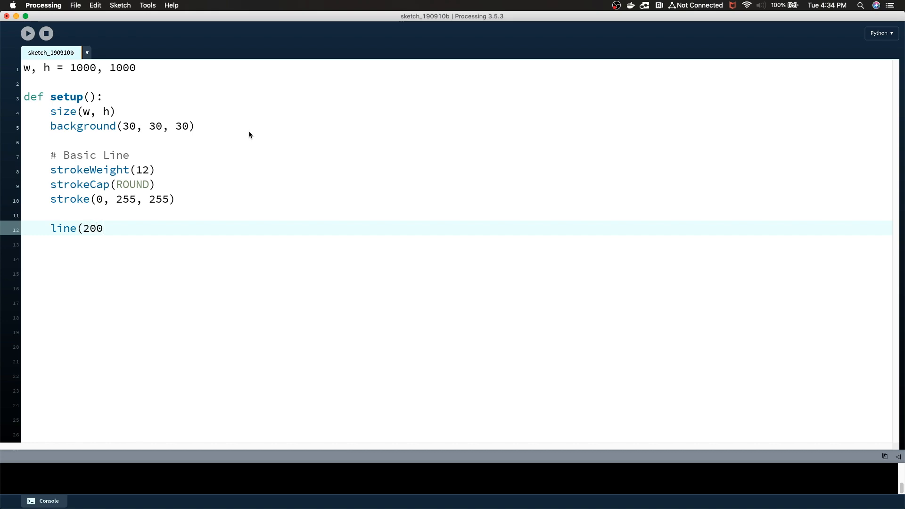
type(", 500,")
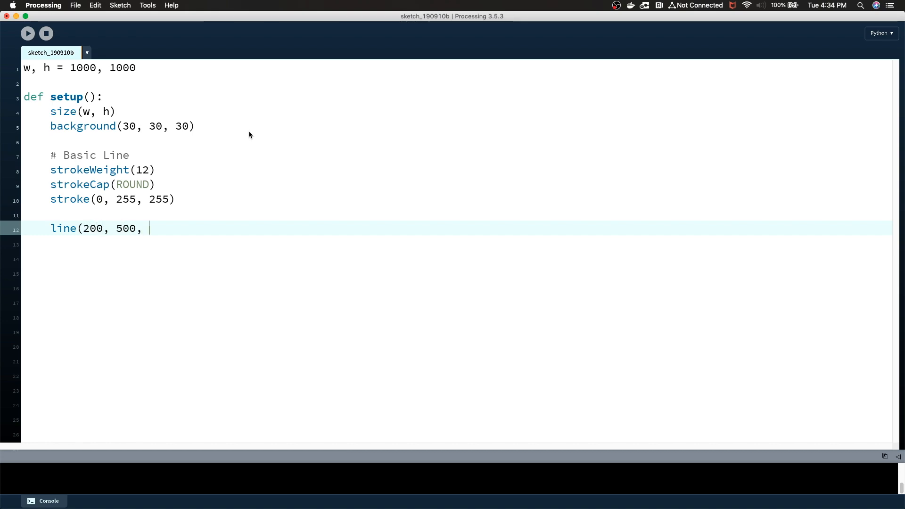
type("800,")
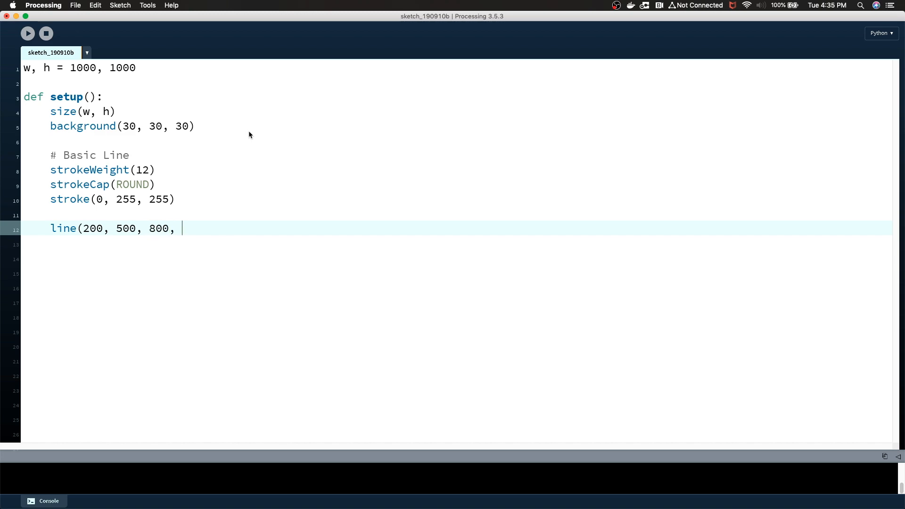
type("500)")
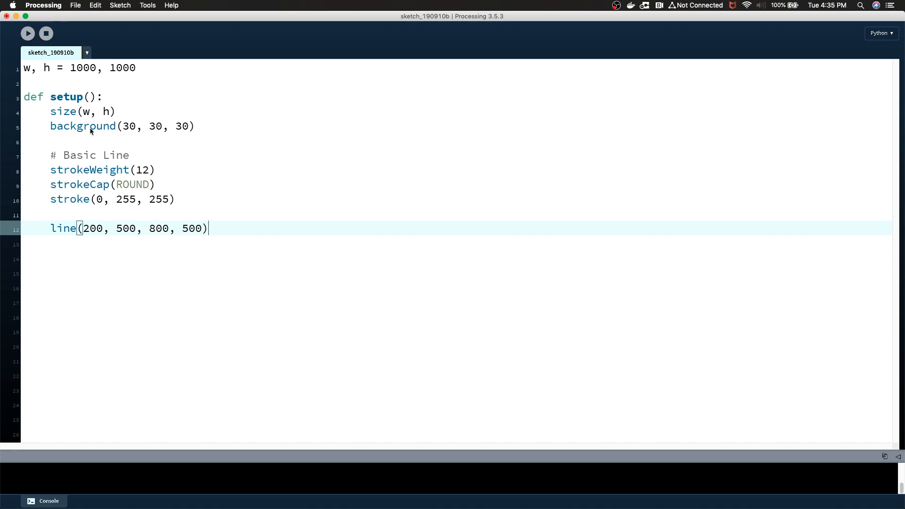
left_click(27, 33)
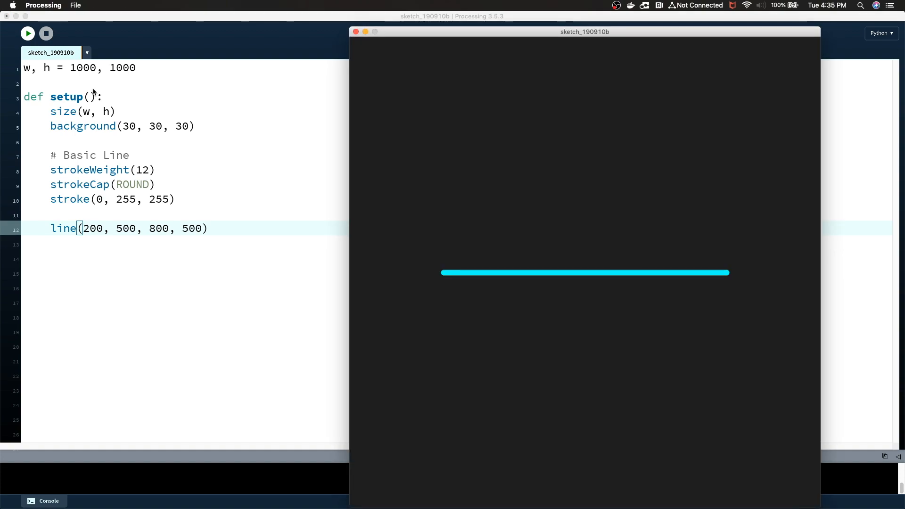
mouse_move(512, 266)
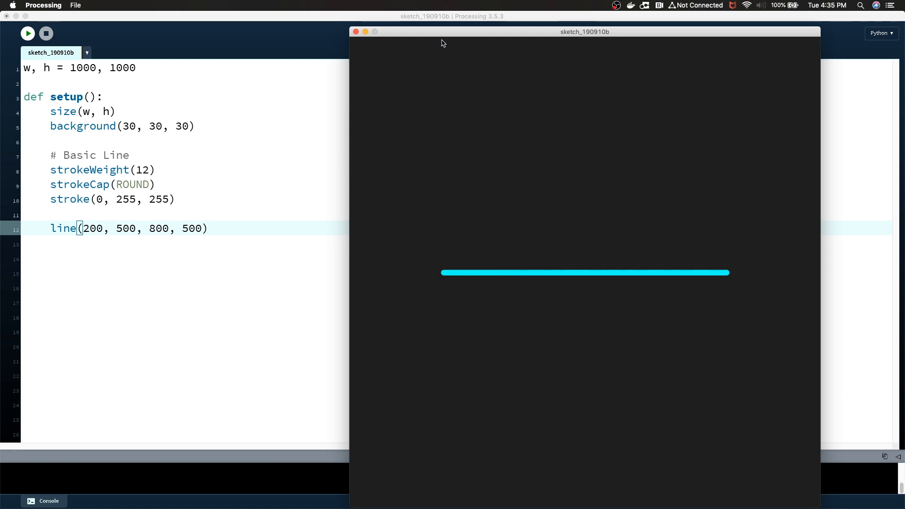
mouse_move(509, 322)
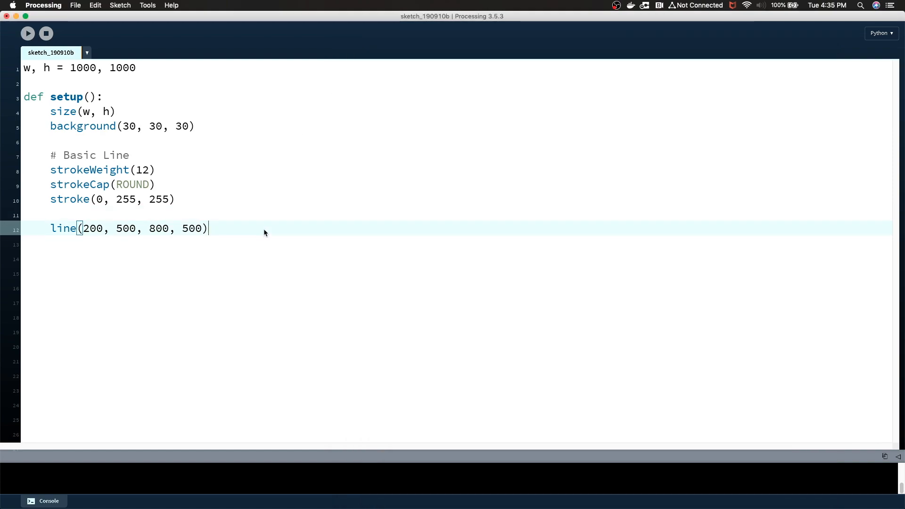
Delete the line() call and insert a blank line below the w, h declaration
key("enter")
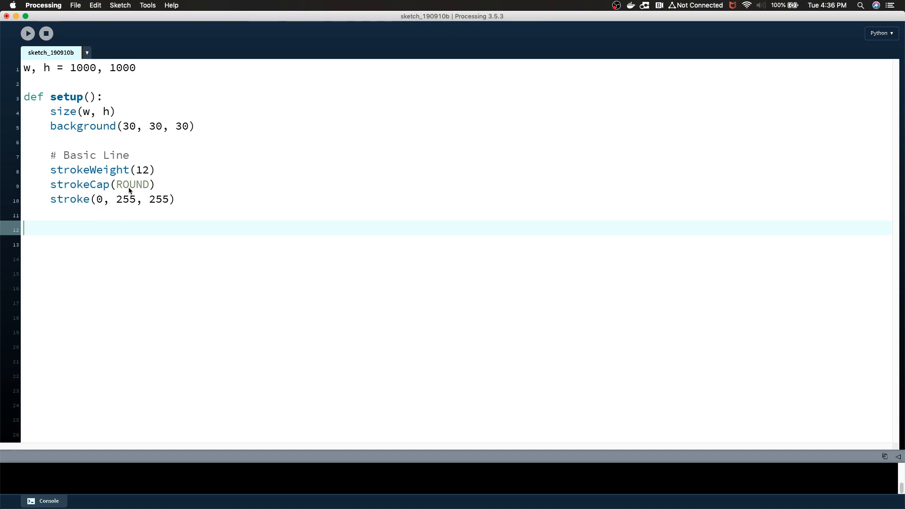
mouse_move(139, 170)
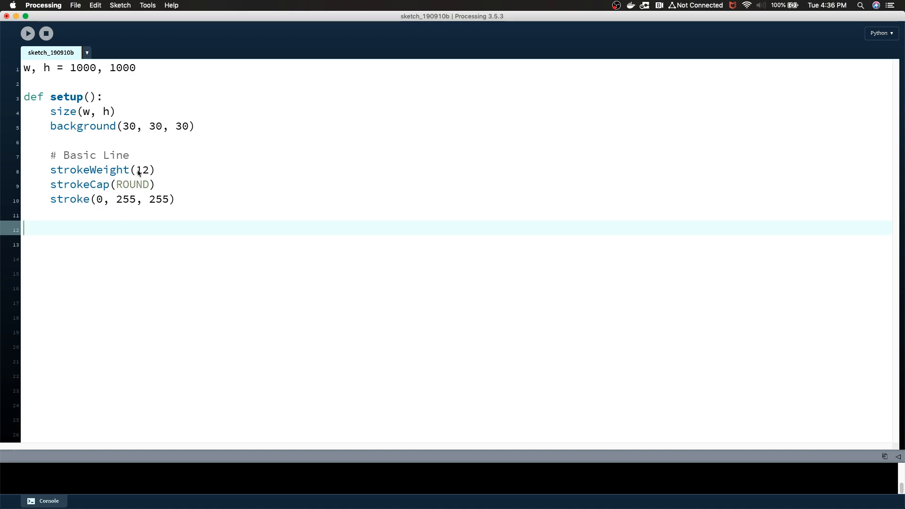
left_click(137, 67)
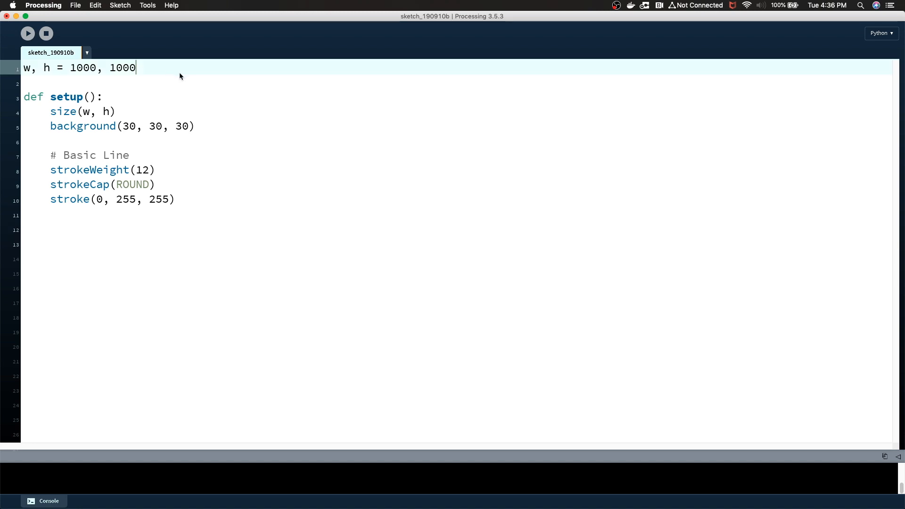
key("Return")
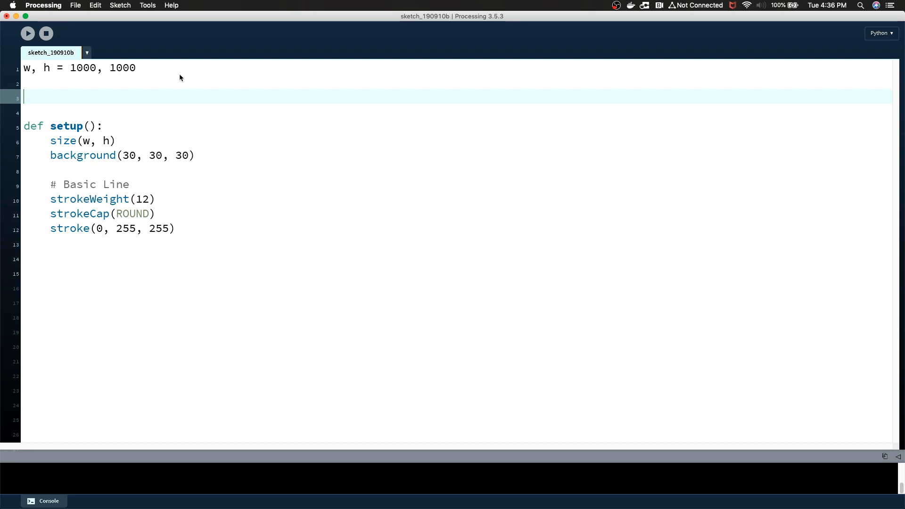
Define code_start = h/20 and code_end = h - h/20 under the w, h line
type("co")
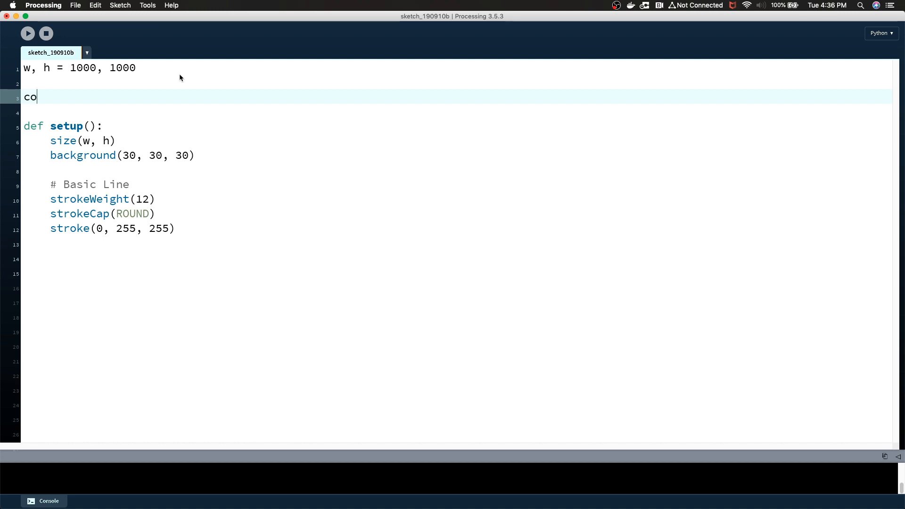
type("de_start =")
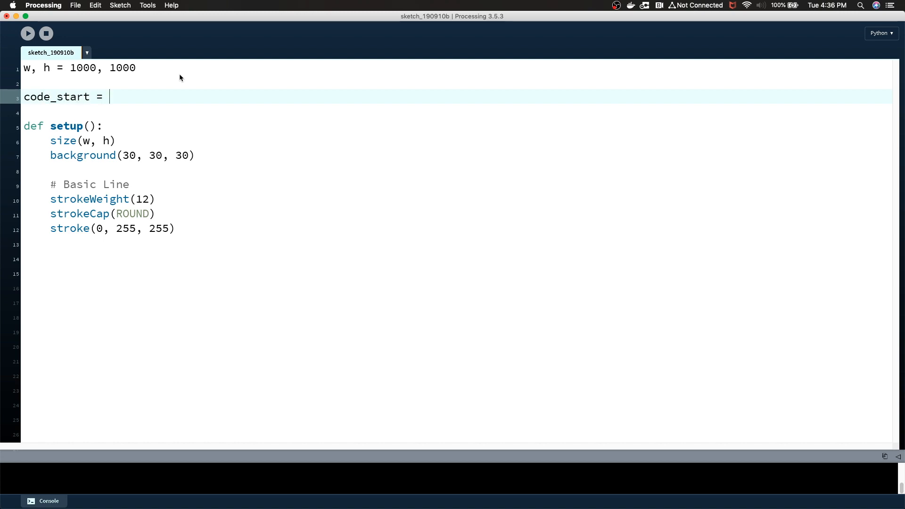
type("h")
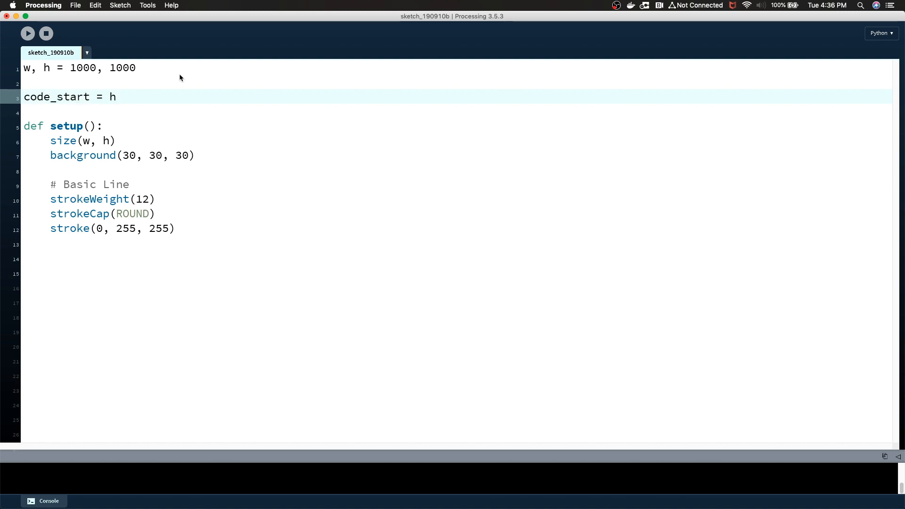
type("/20")
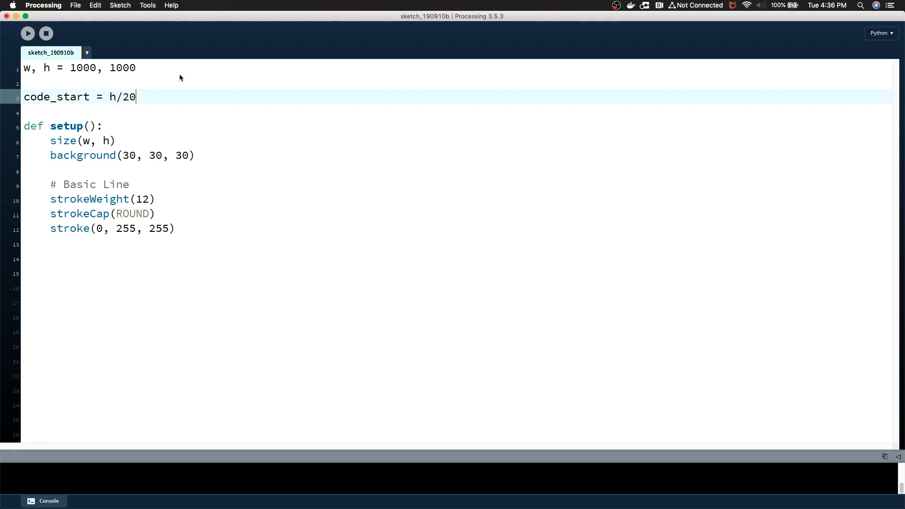
type("code_end")
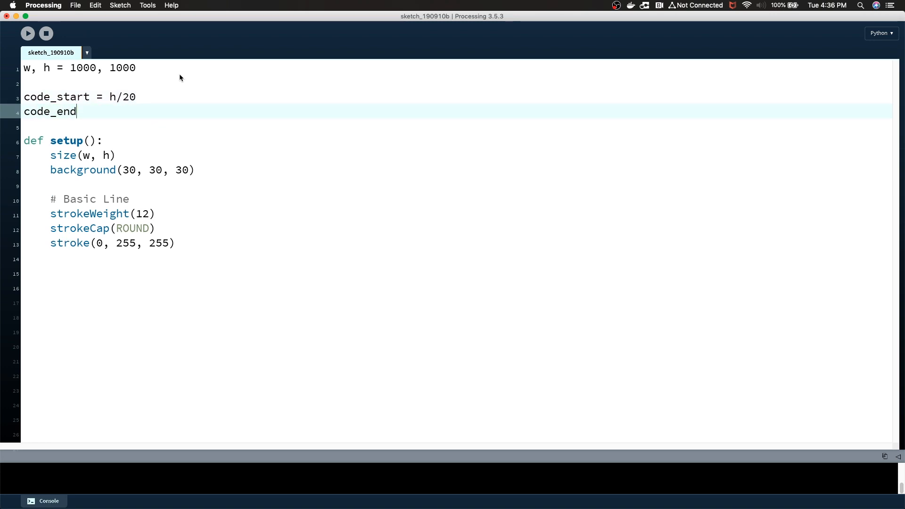
type("= h")
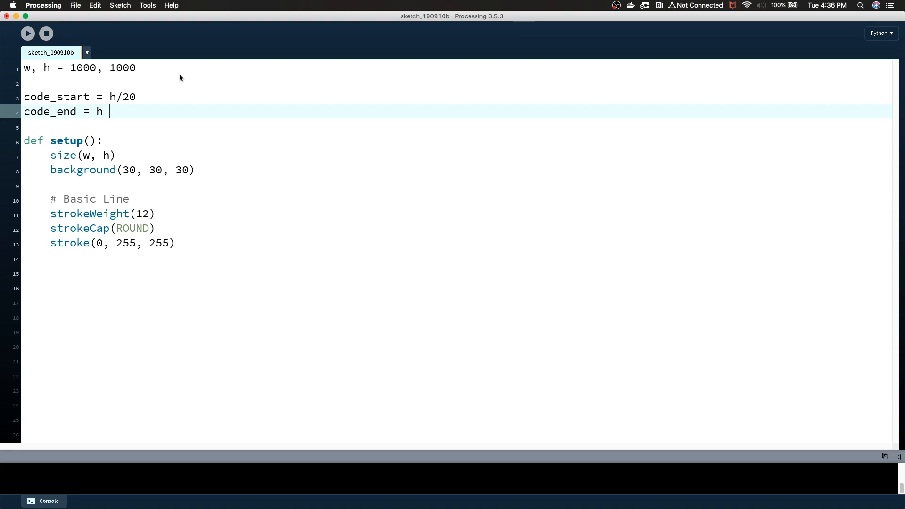
type("- h/20")
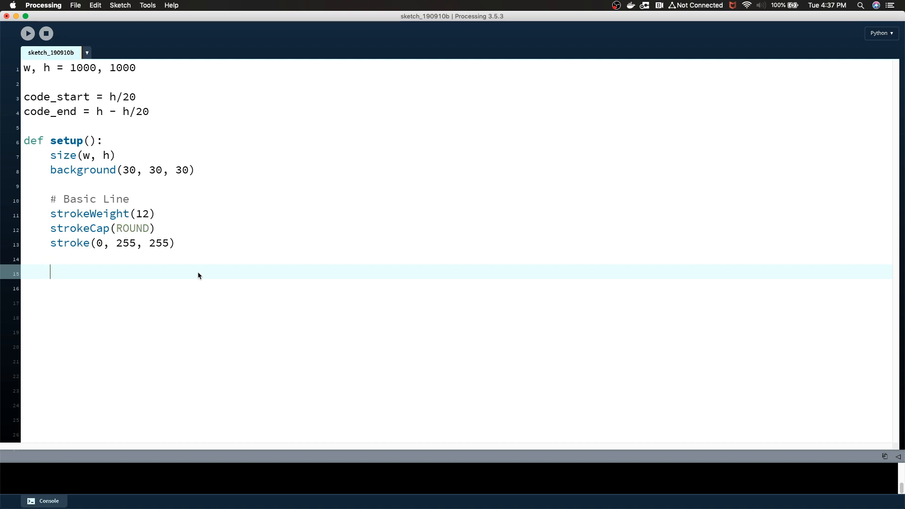
Add a 'for i in range(30):' loop header at the end of setup()
type("for")
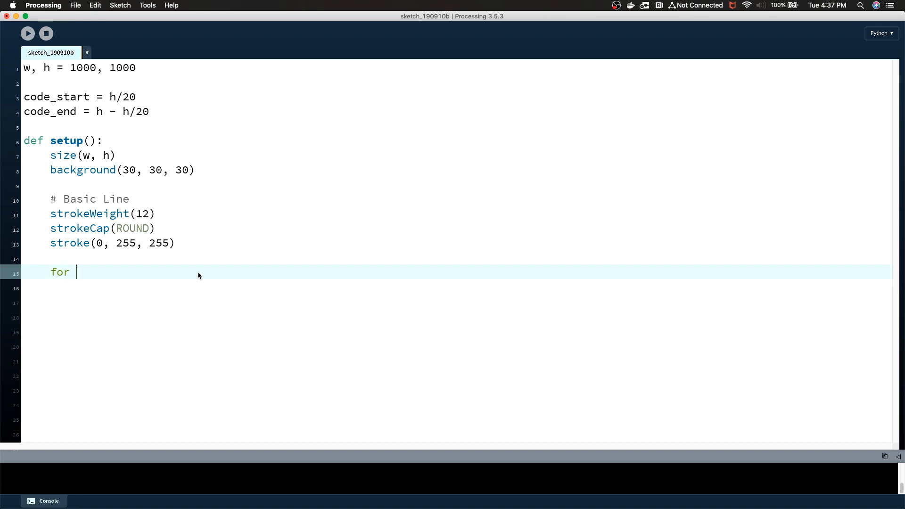
type("i in range")
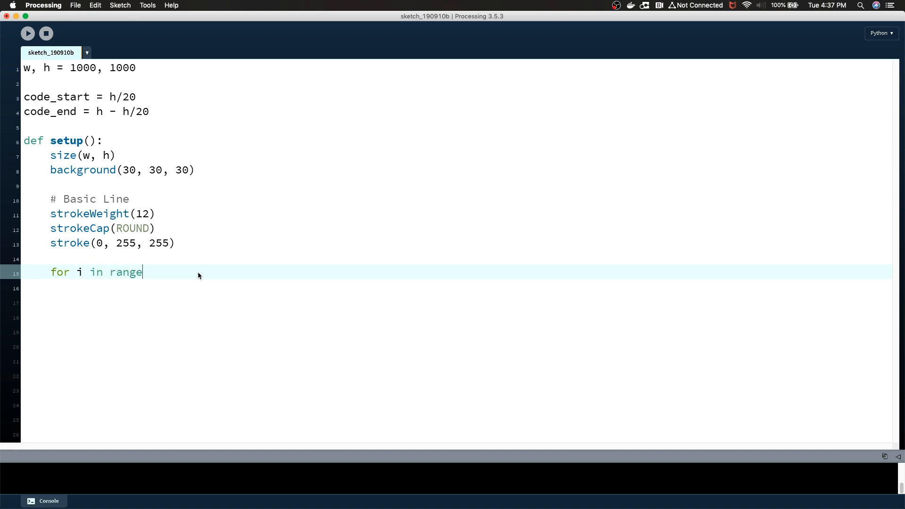
type("(30):")
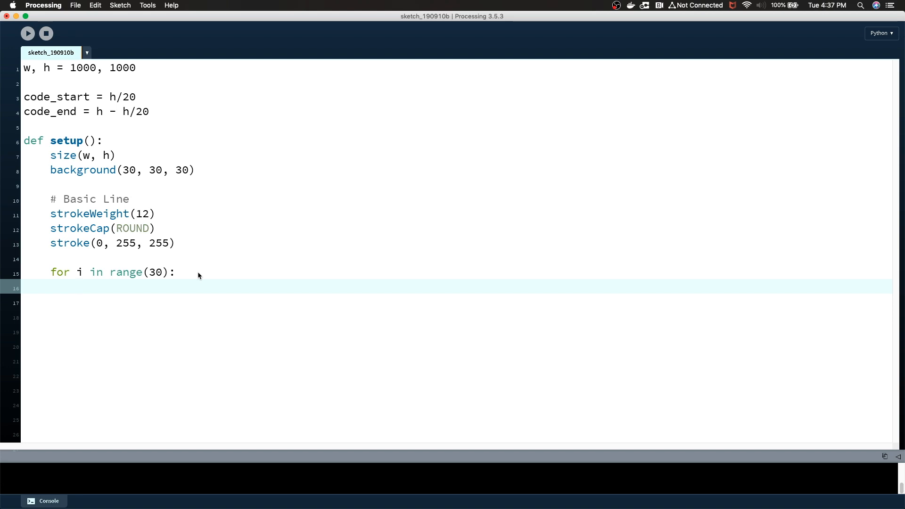
mouse_move(157, 115)
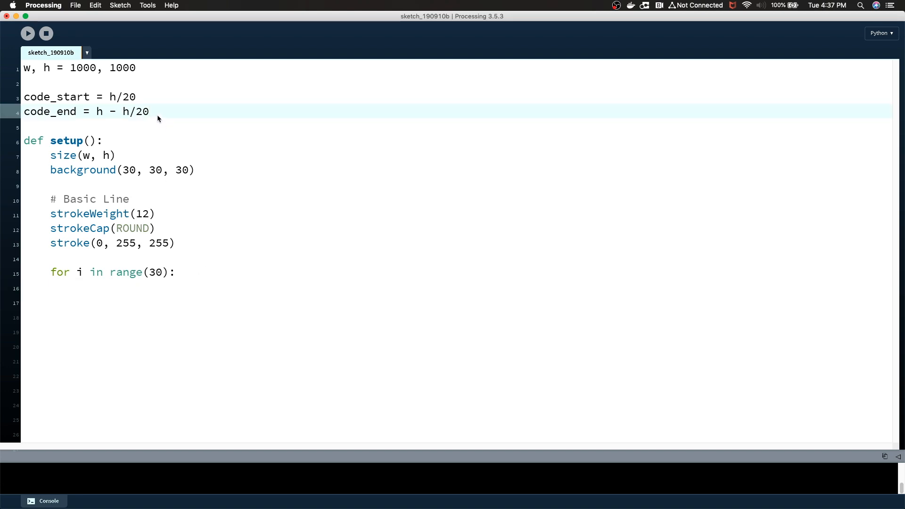
Define lines_of_code = 30 and line_sep = (code_end - code_start)/lines_of_code, looping over range(lines_of_code)
type("lines")
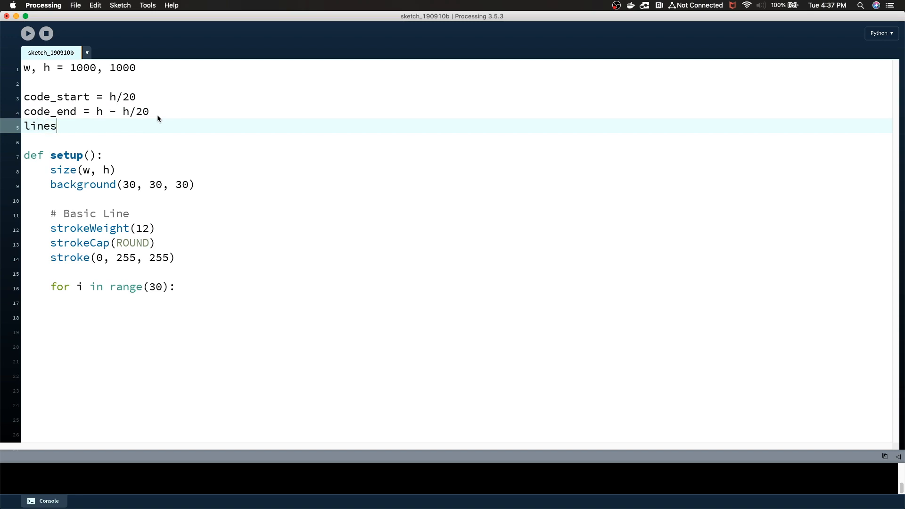
type("_of_code")
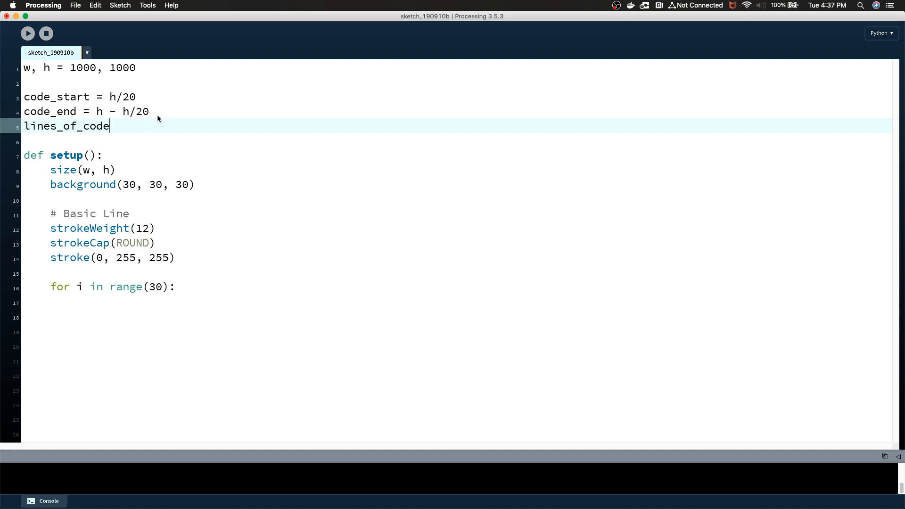
type("= 30")
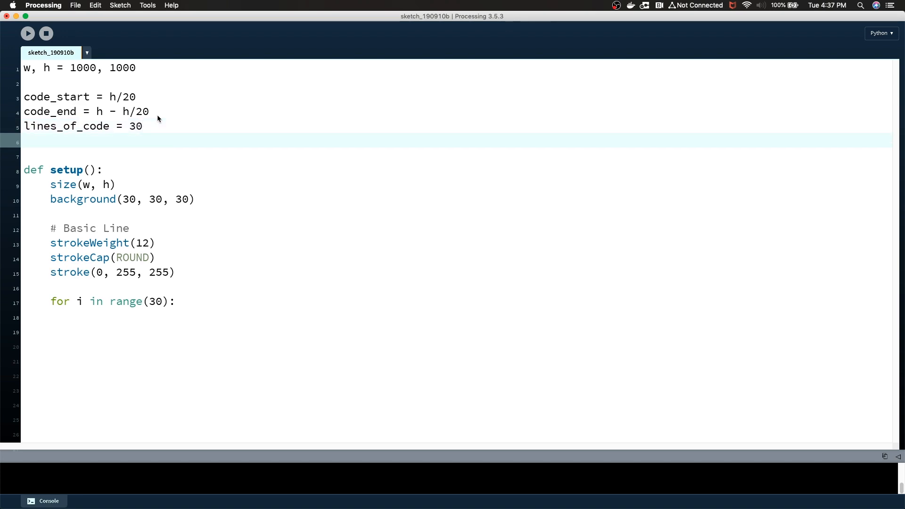
type("line_sep")
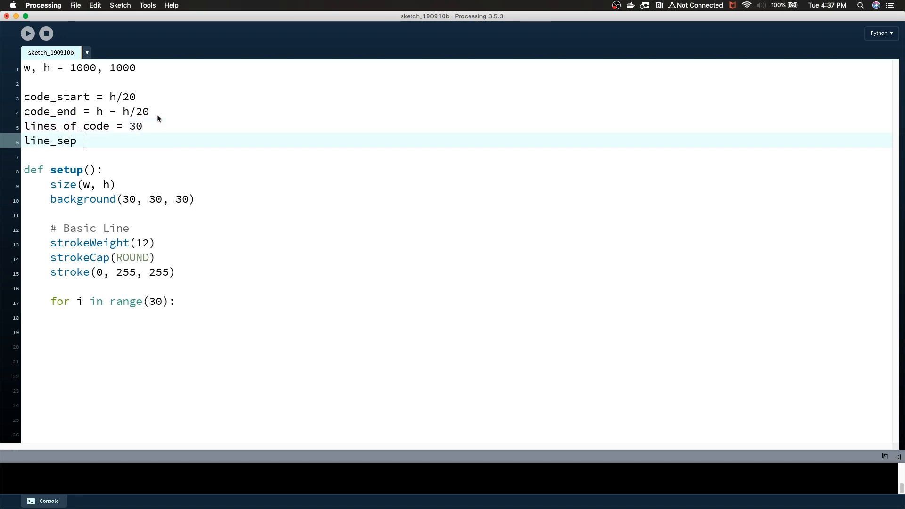
type("= code_end - code_")
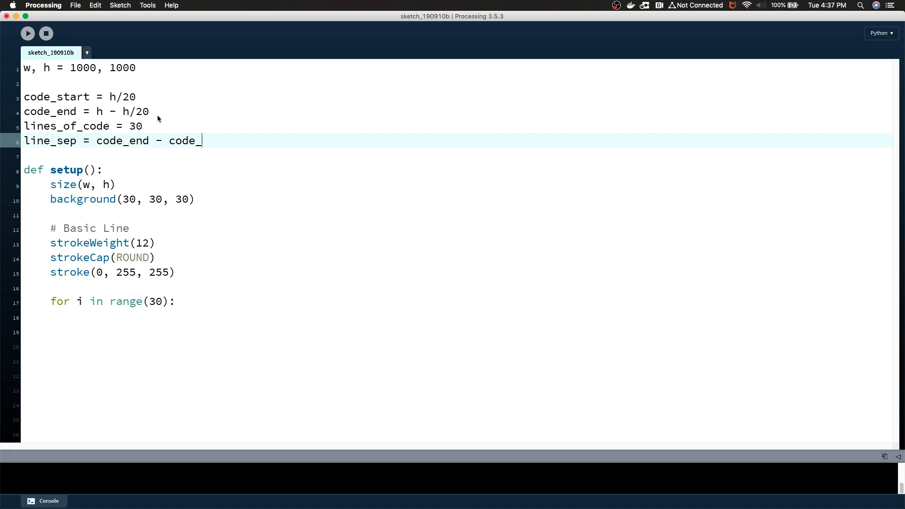
type("start")
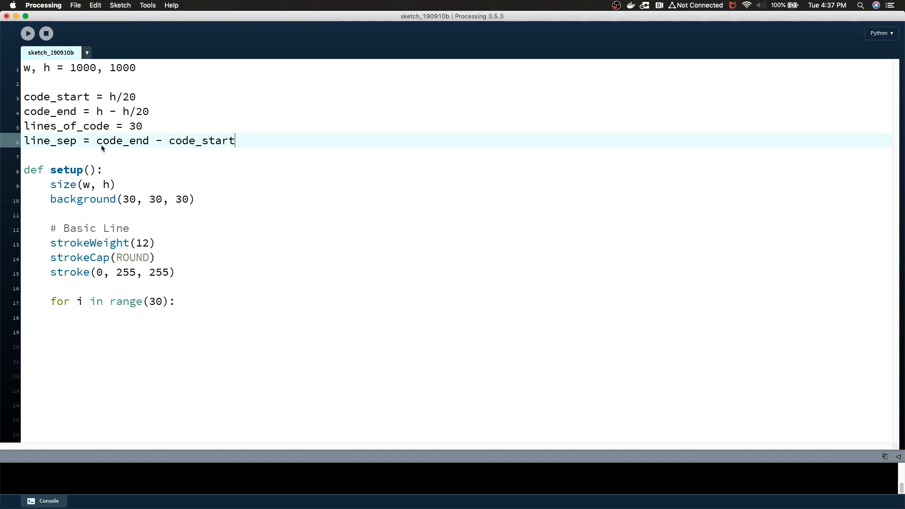
type("(")
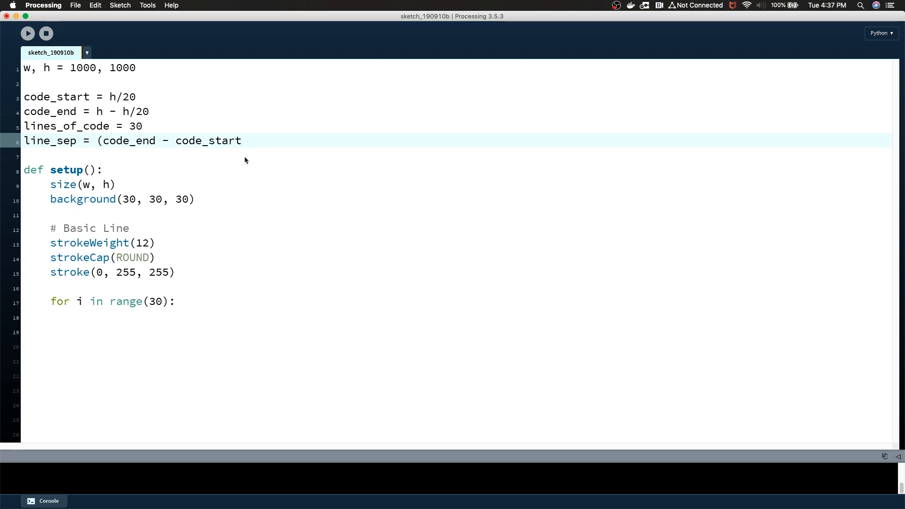
type("/")
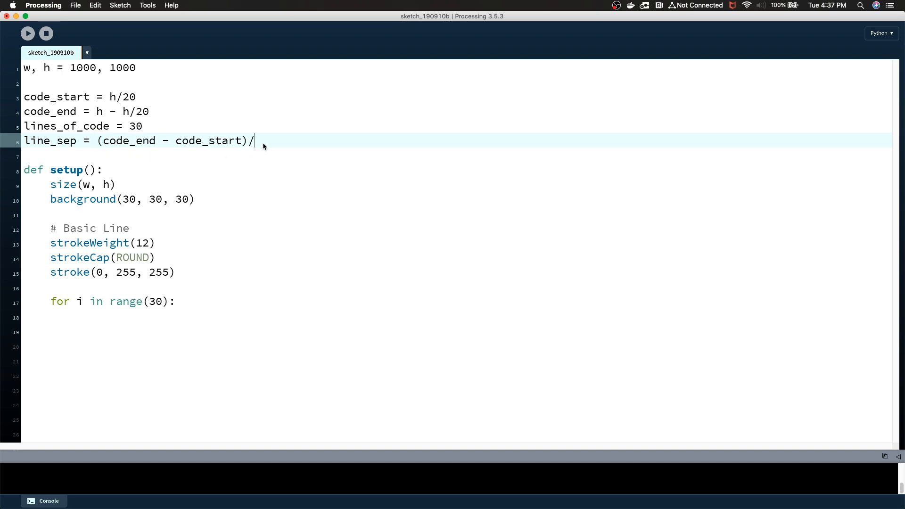
type("lines_of")
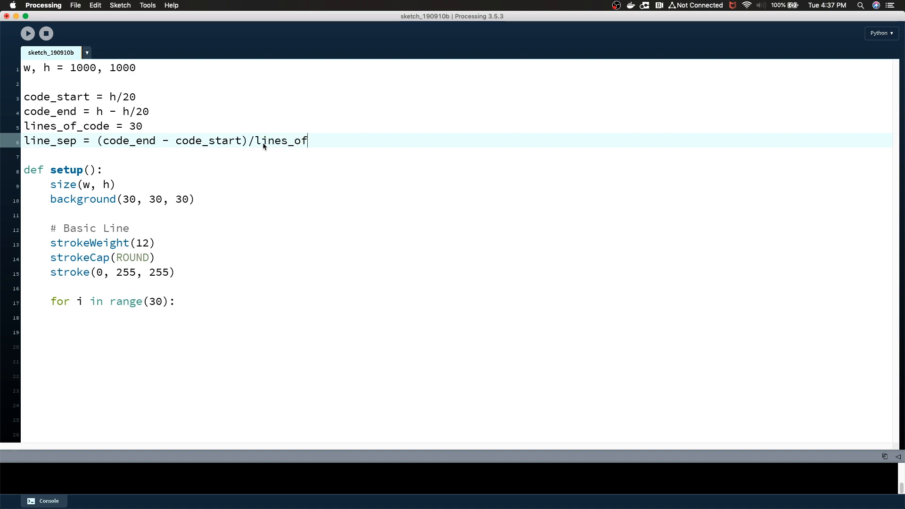
type("_code")
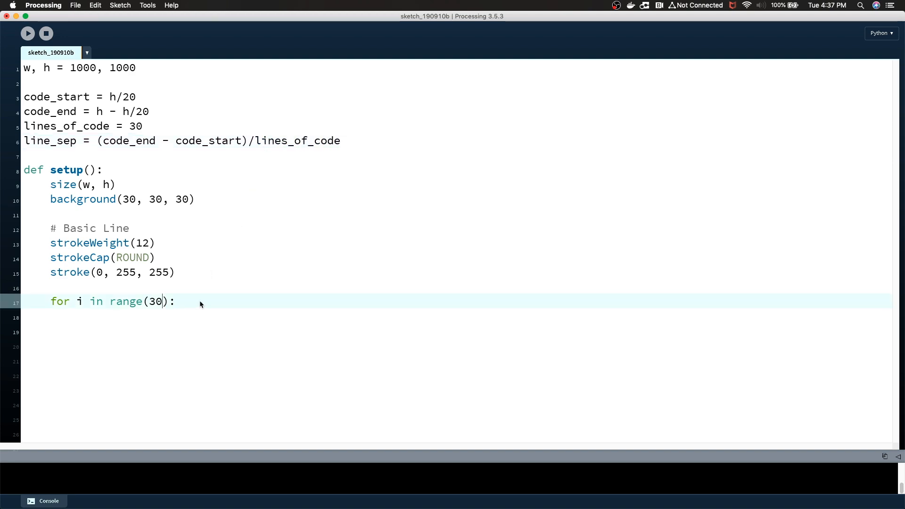
type("lines_")
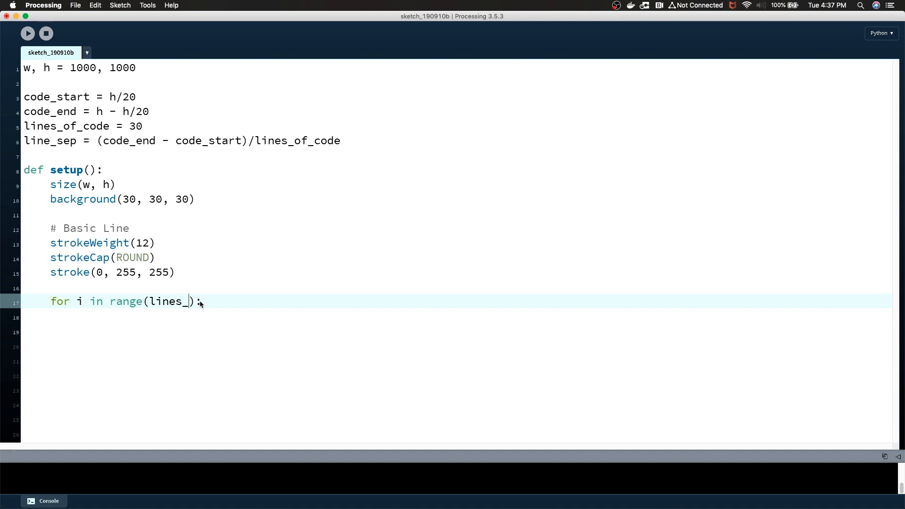
type("of_code")
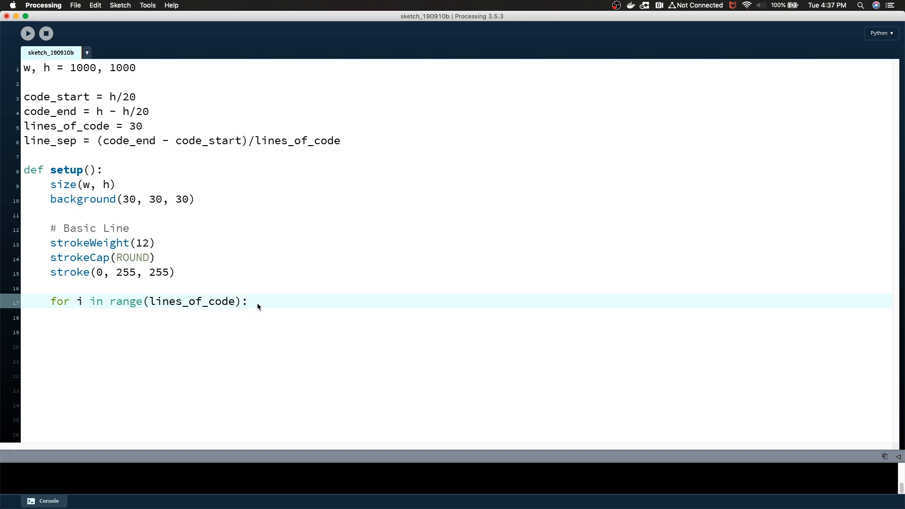
mouse_move(137, 328)
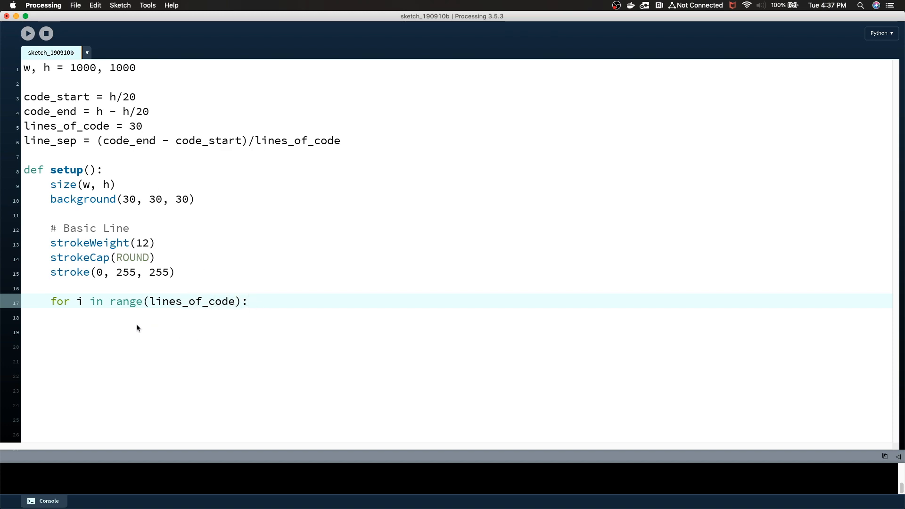
mouse_move(226, 182)
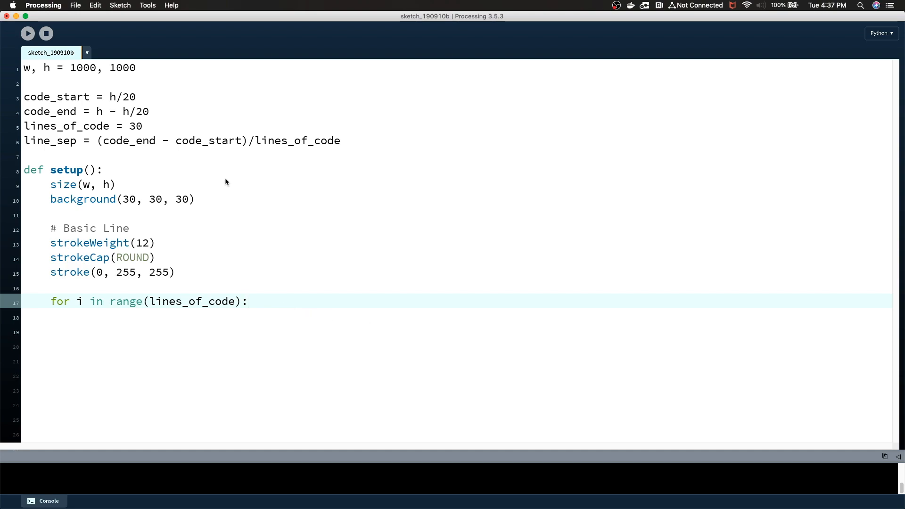
Start line_y at code_start before the loop and advance it by line_sep each pass
left_click(272, 301)
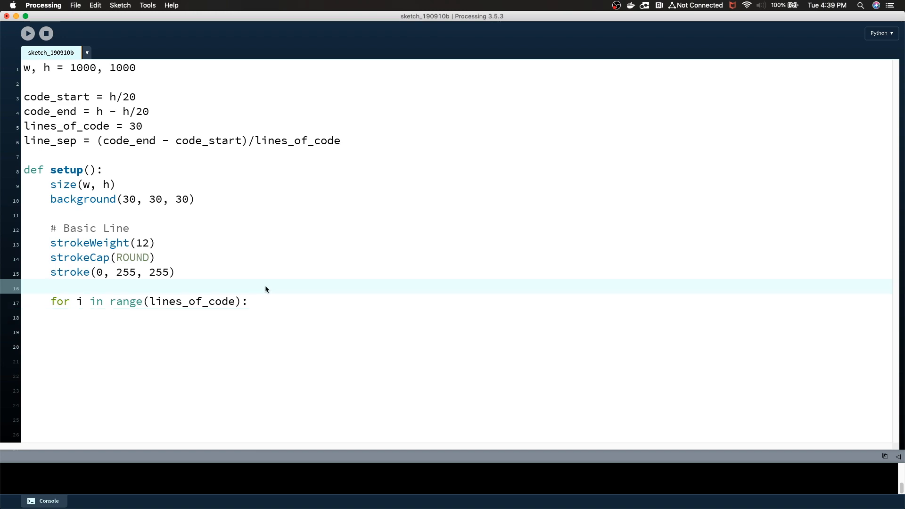
type("y_start =")
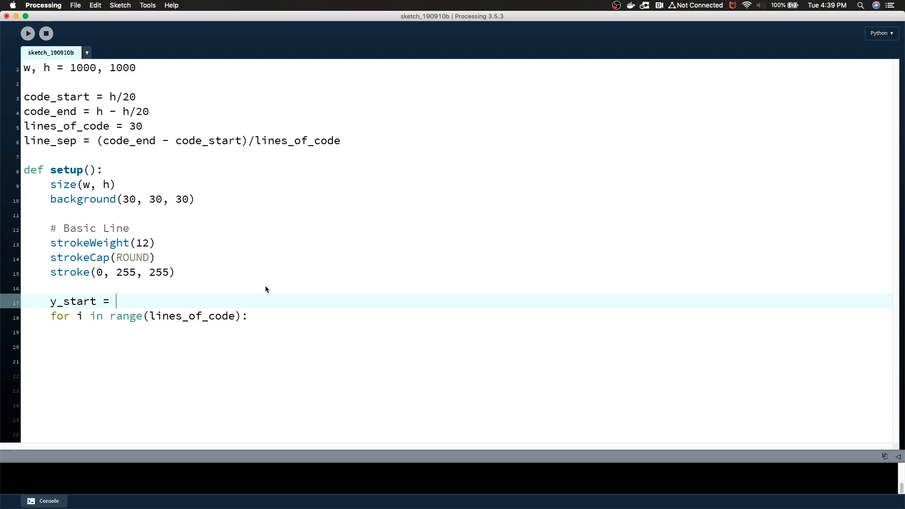
type("code_start")
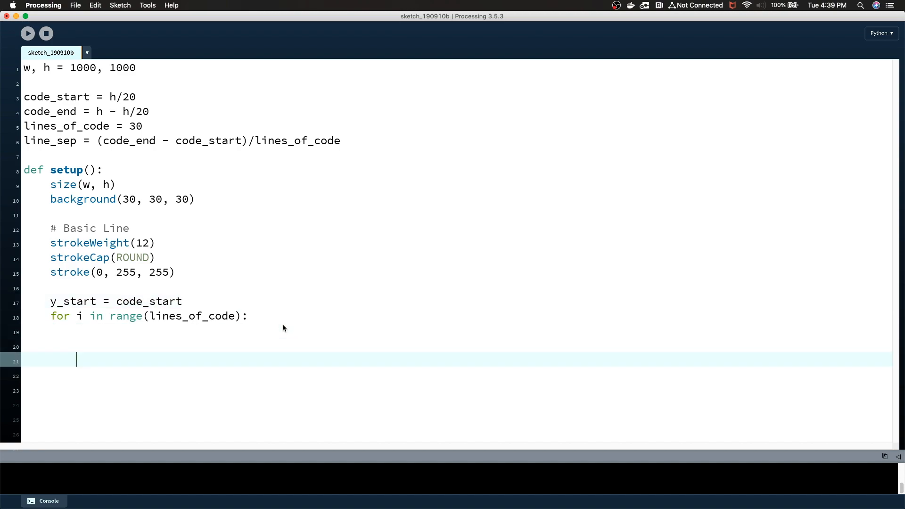
type("y")
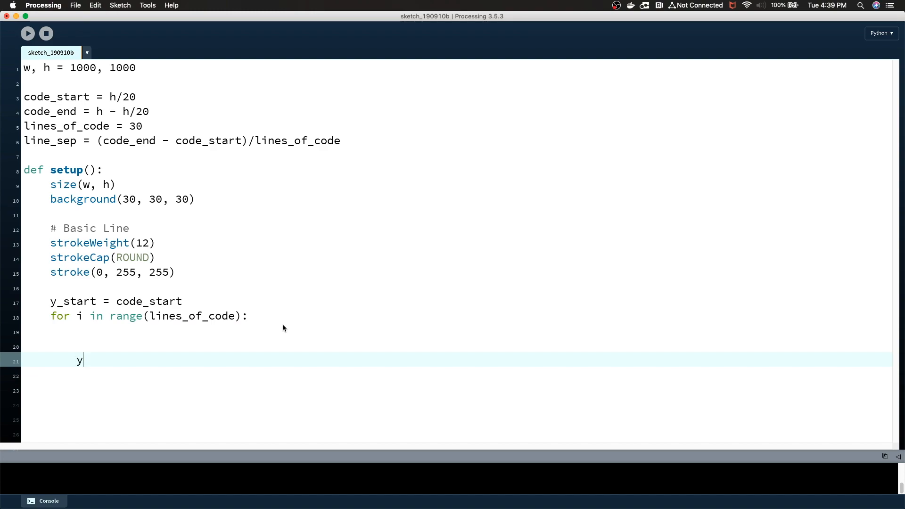
type("_start")
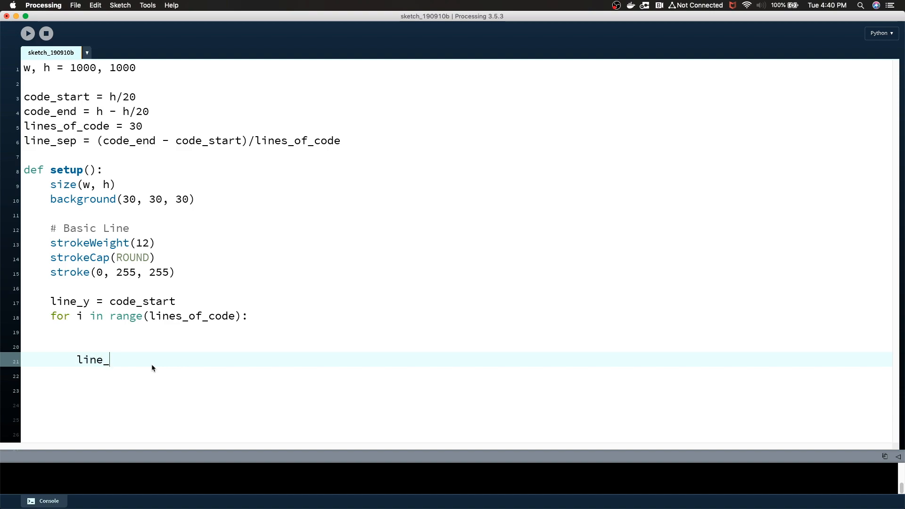
type("y +=")
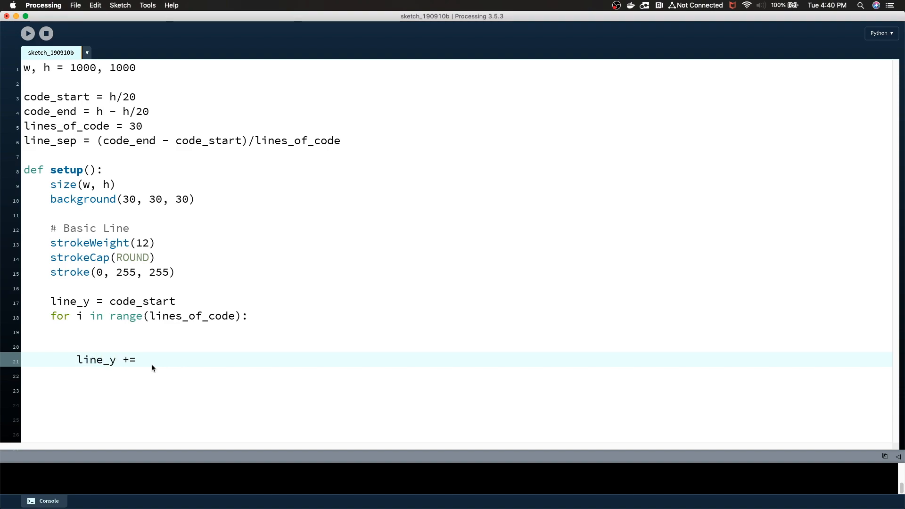
type("line_sep")
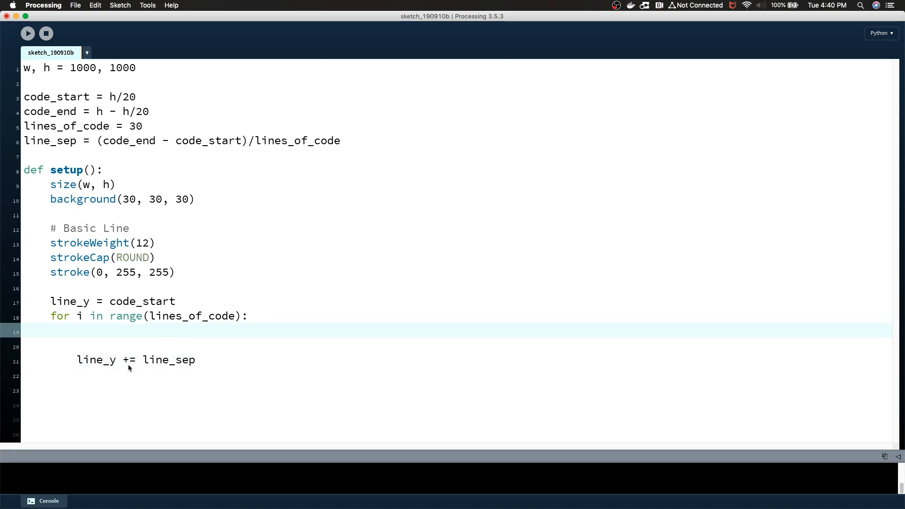
Draw line(50, line_y, 600, line_y) inside the loop
type("line")
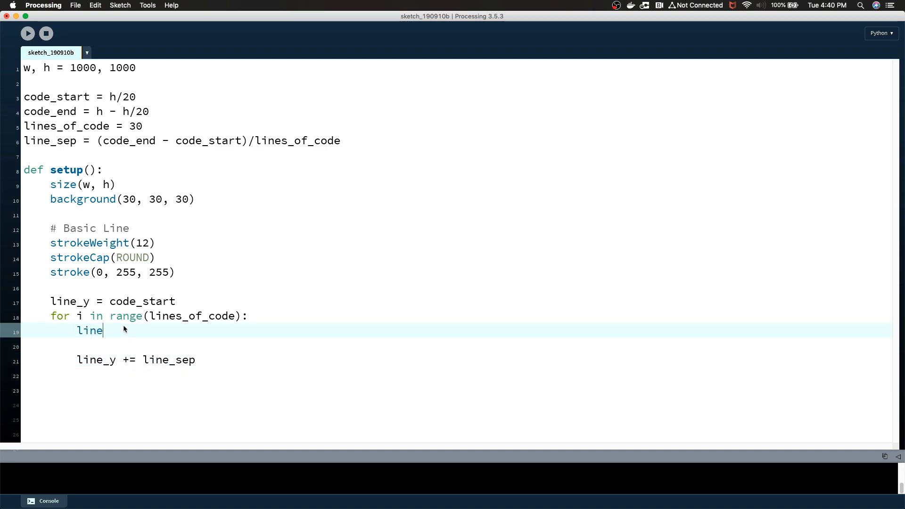
type("(")
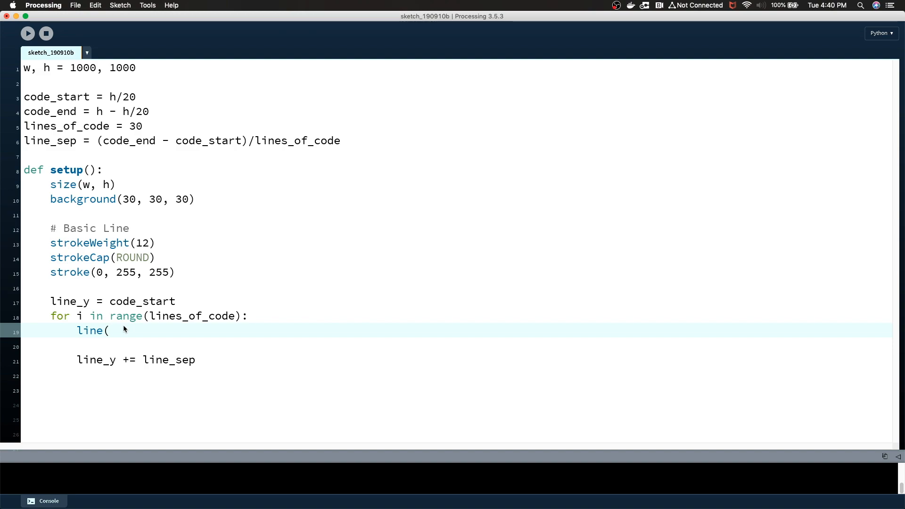
type("50, line_y")
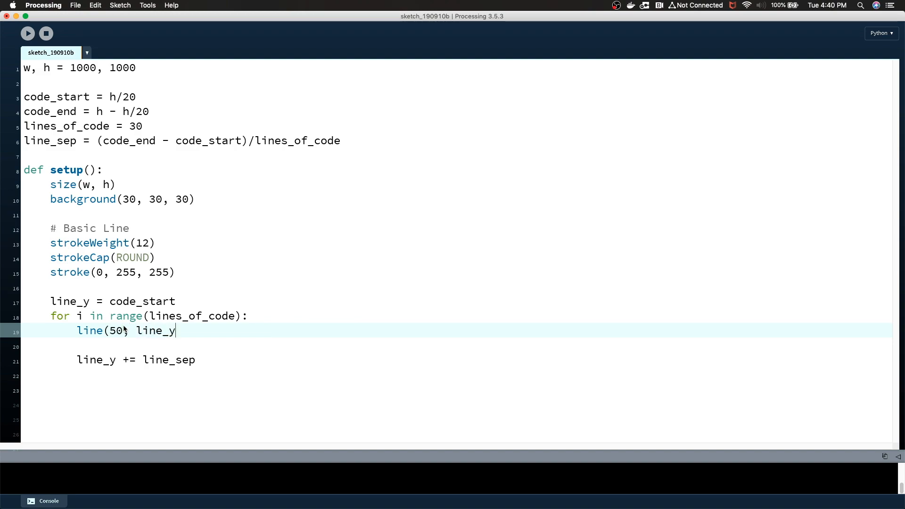
type(", 600")
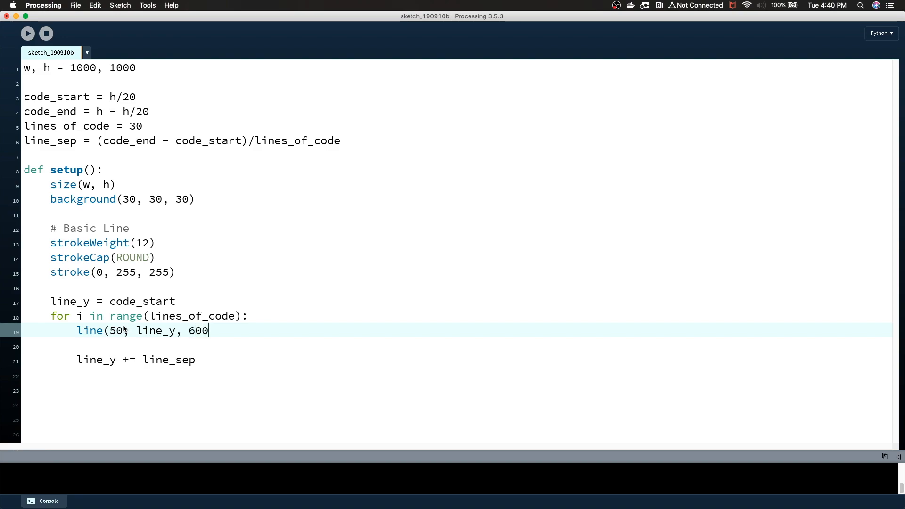
type(", line_y)")
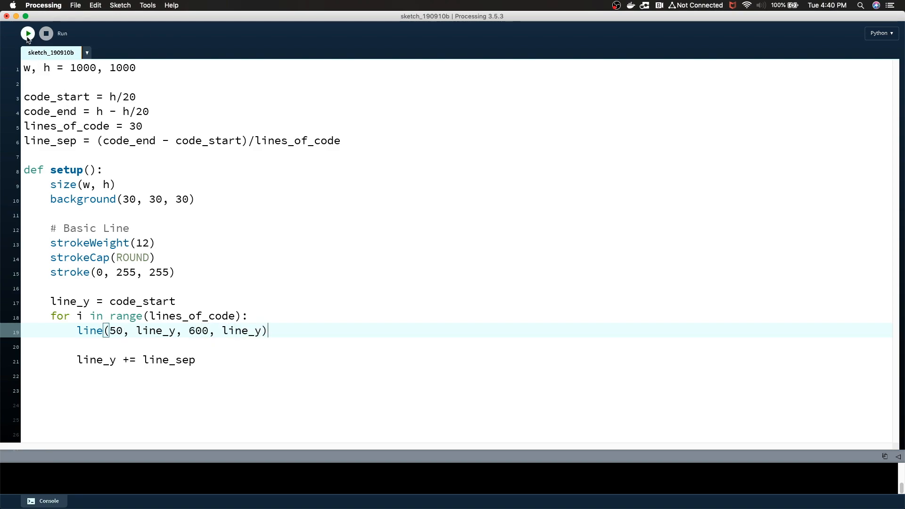
Run the sketch to preview the column of thick cyan horizontal lines
left_click(28, 33)
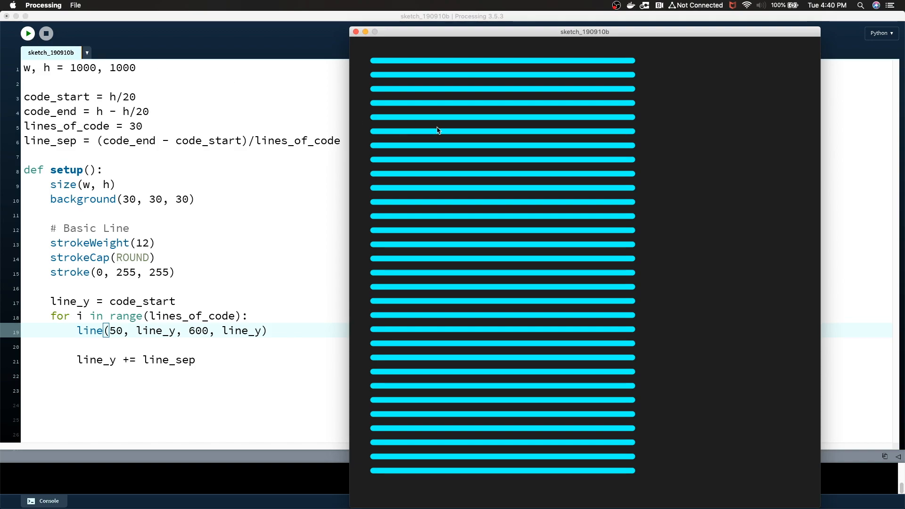
mouse_move(510, 180)
type("line_s")
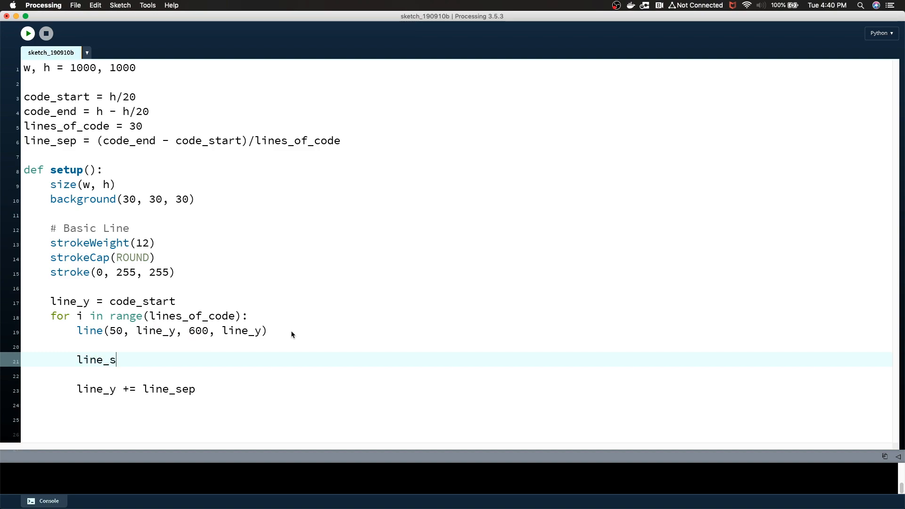
Set line_segments = random(2, 8) inside the row loop
type("egments =")
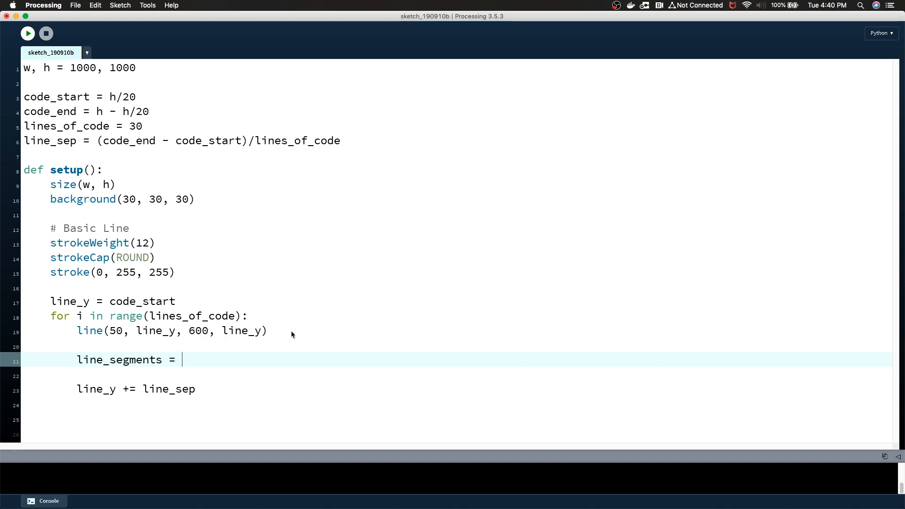
type("random(")
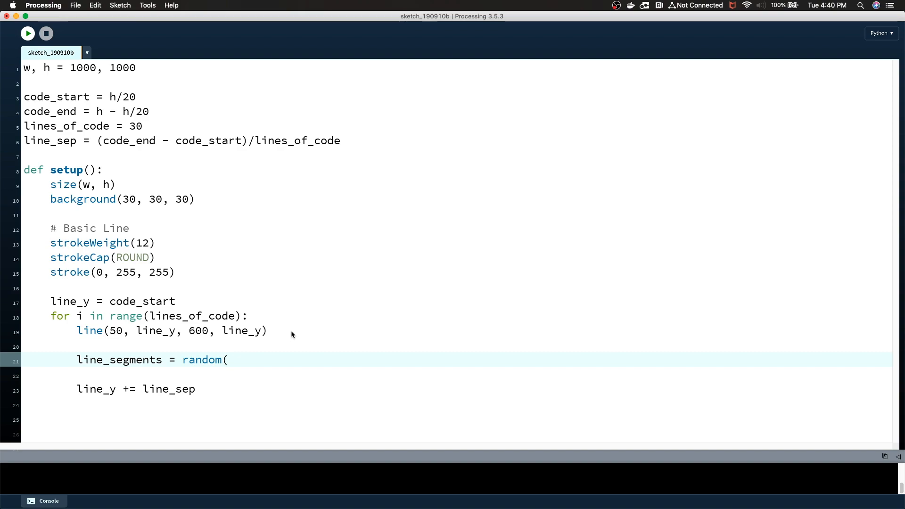
type("2, 8")
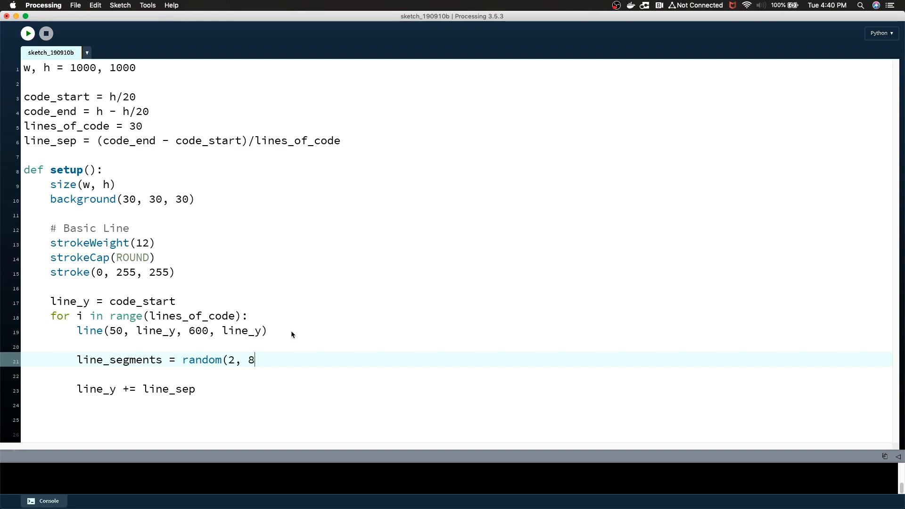
type(")")
left_click(458, 375)
type("for j in r")
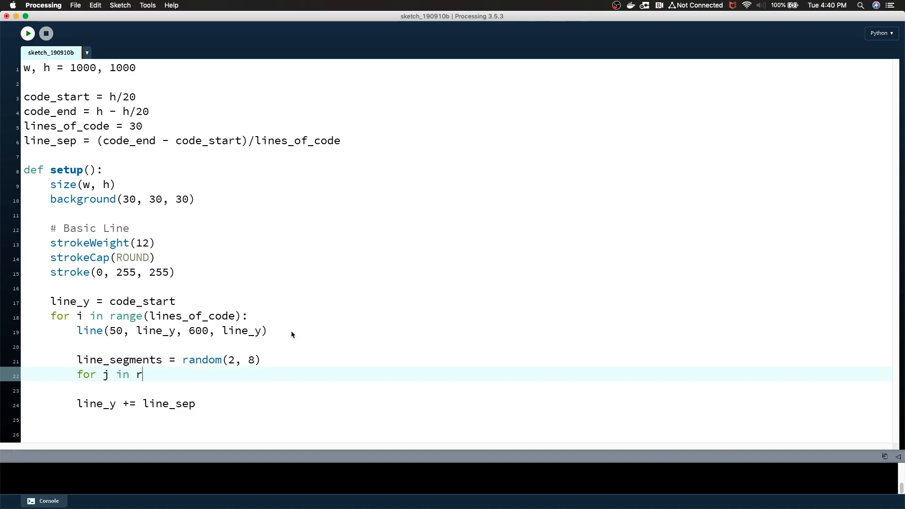
Add a nested for j loop over line_segments assigning segment_length = random(10, 80)
type("ange(line_segments):")
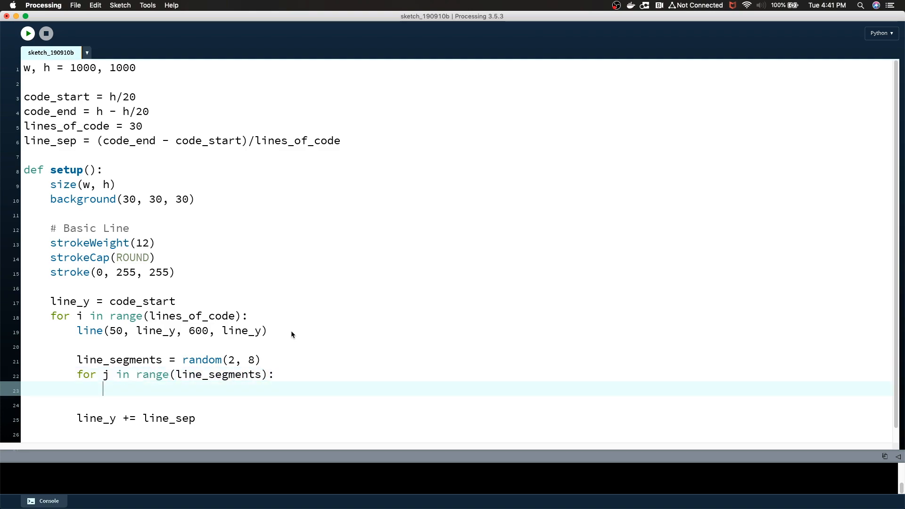
type("segment")
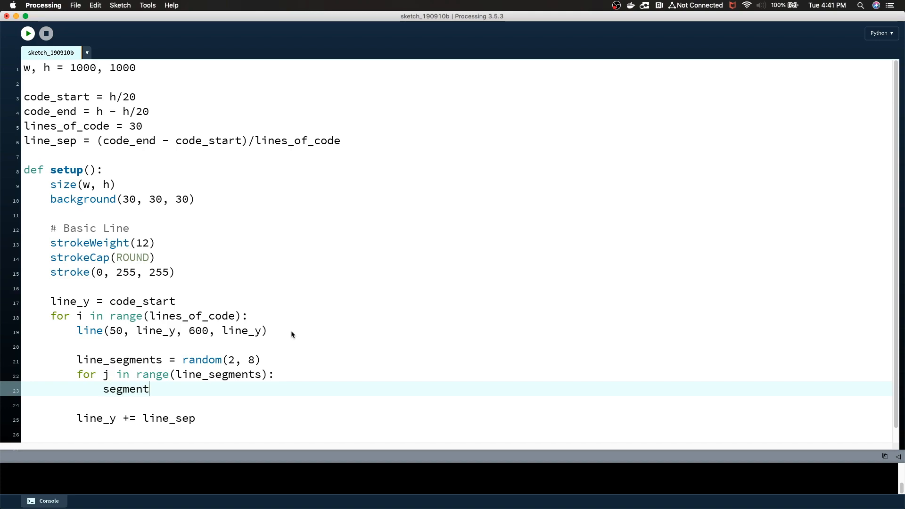
type("_length")
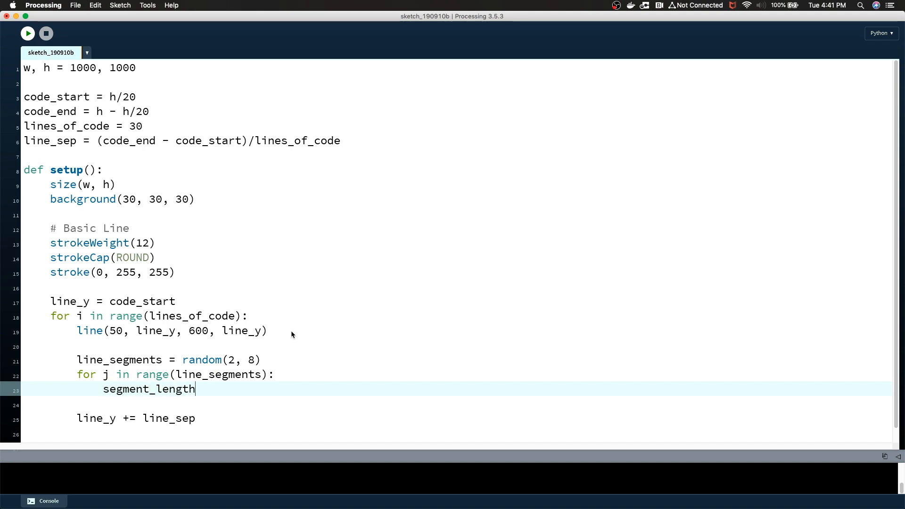
type("= random")
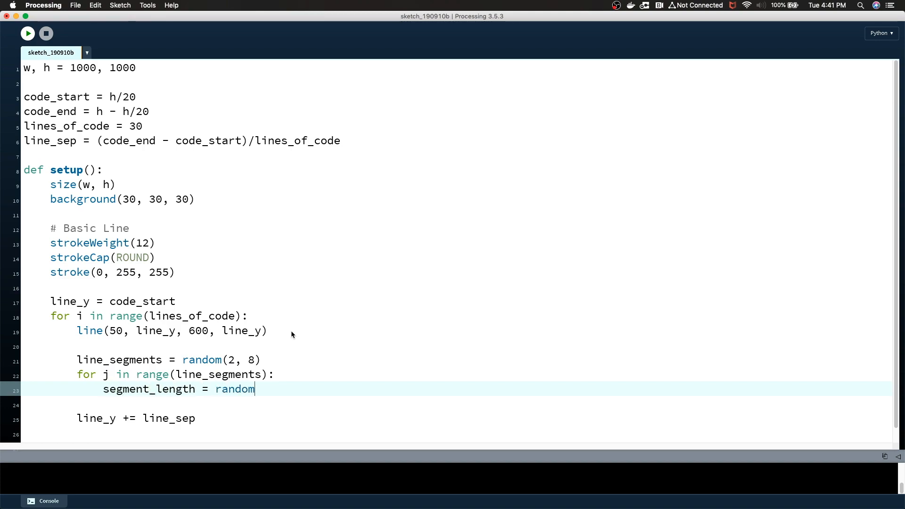
type("(")
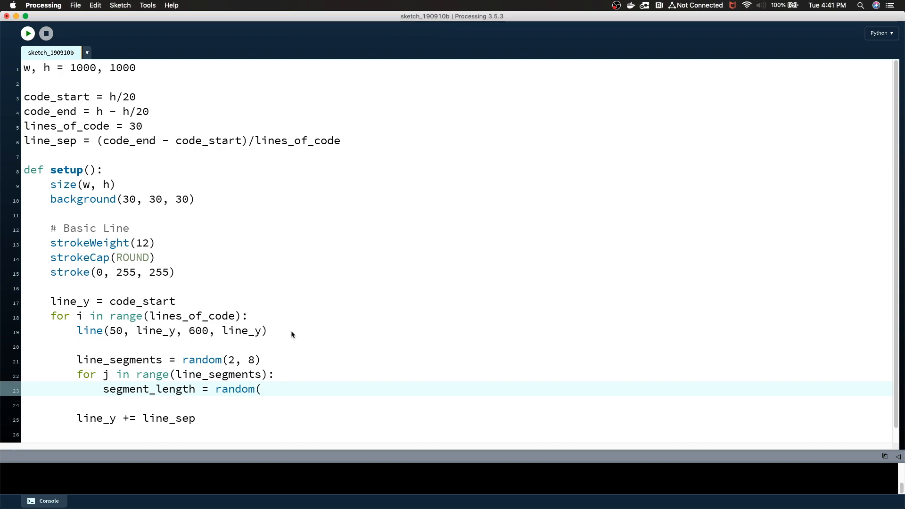
type("10, 80")
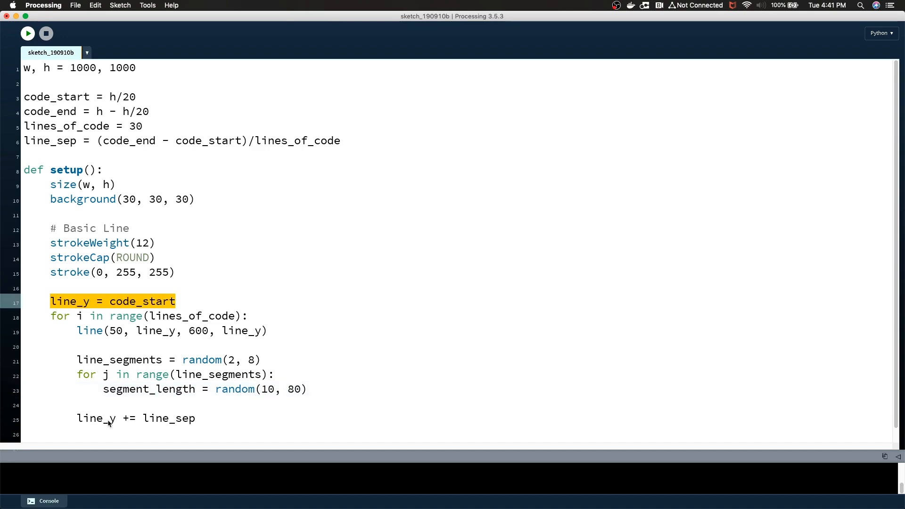
mouse_move(98, 368)
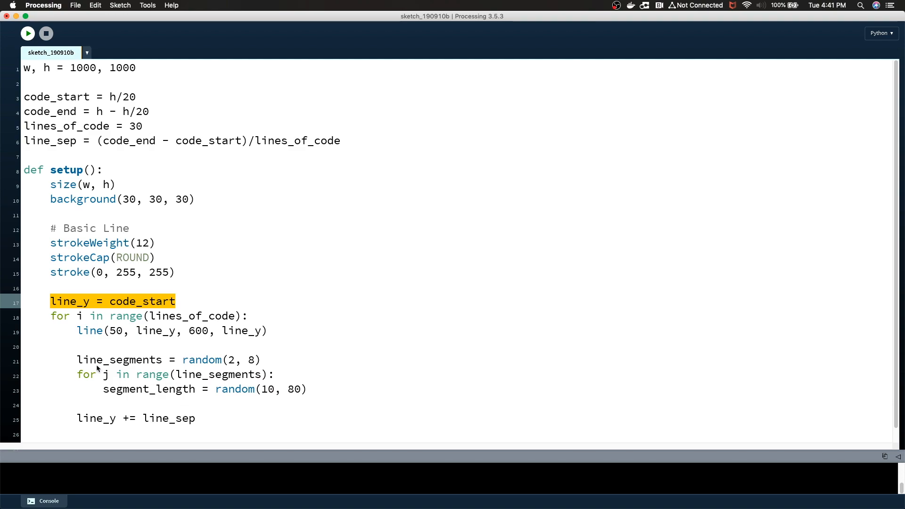
double_click(118, 360)
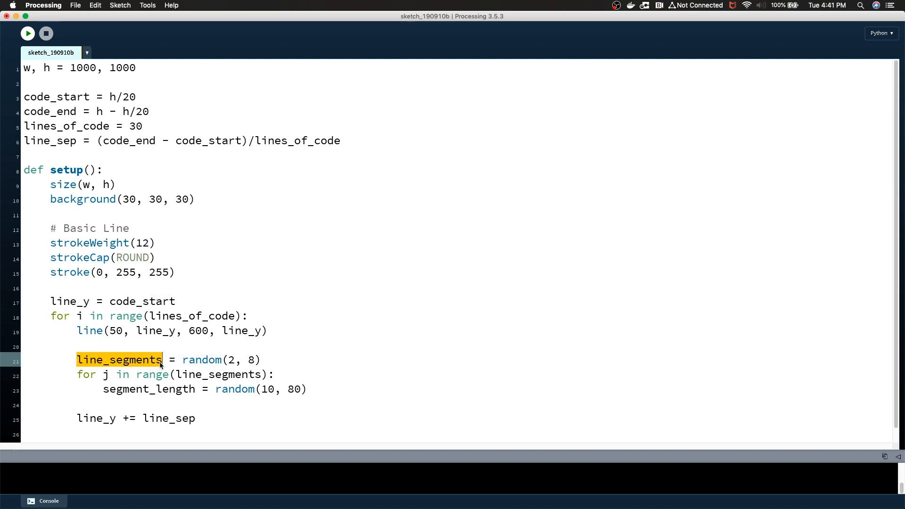
double_click(149, 389)
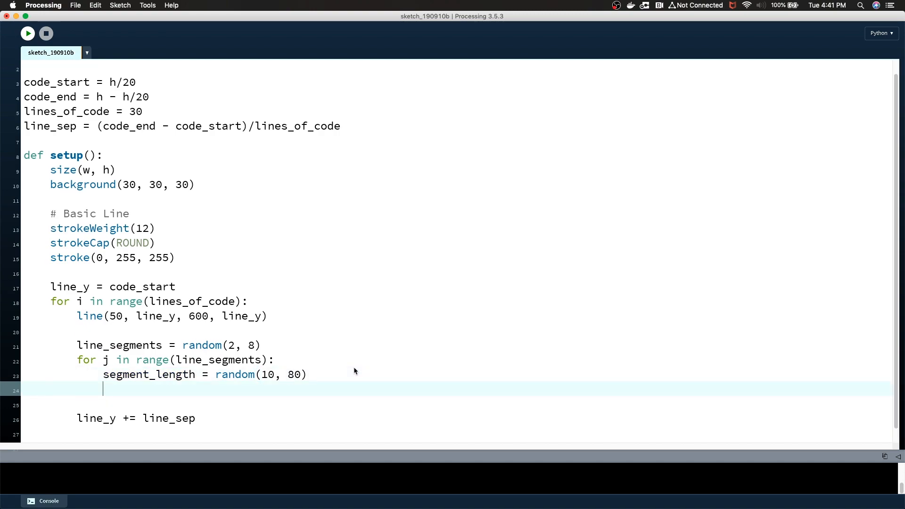
key("enter")
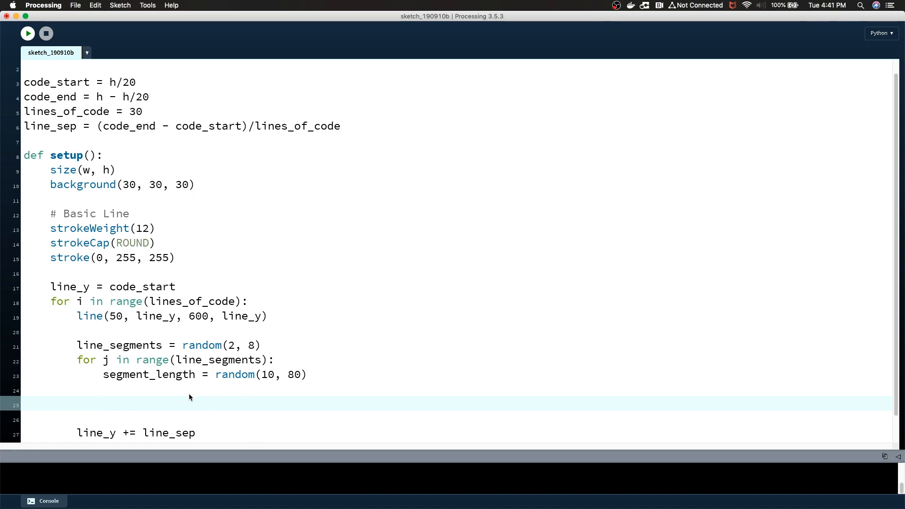
double_click(260, 316)
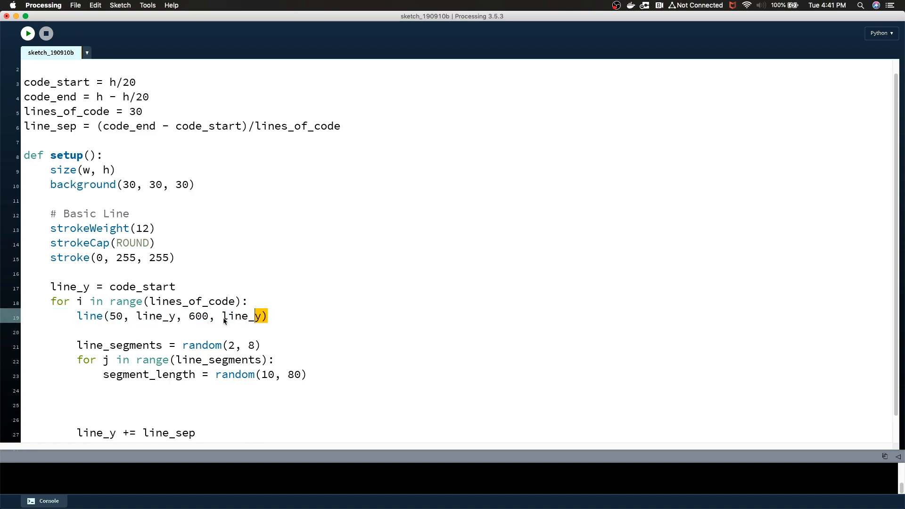
Replace the fixed full-width line call with line_x = 50
triple_click(145, 316)
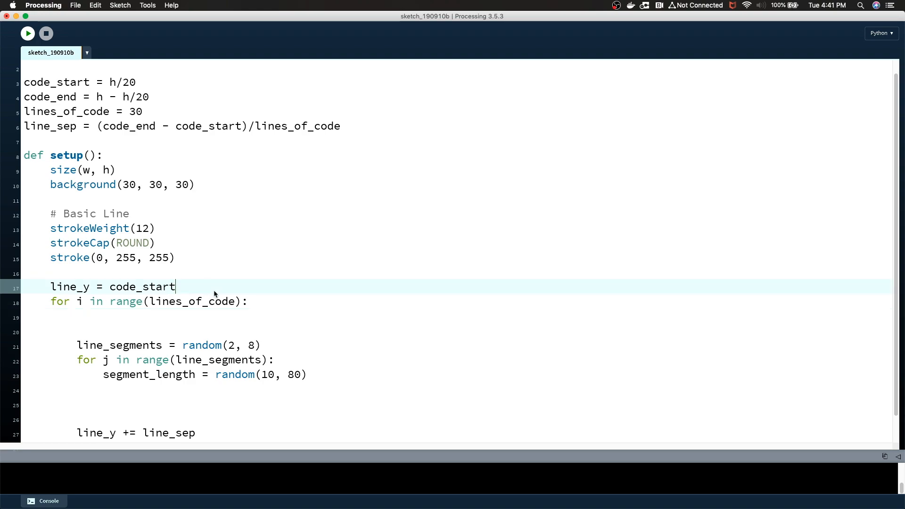
type("line_x =")
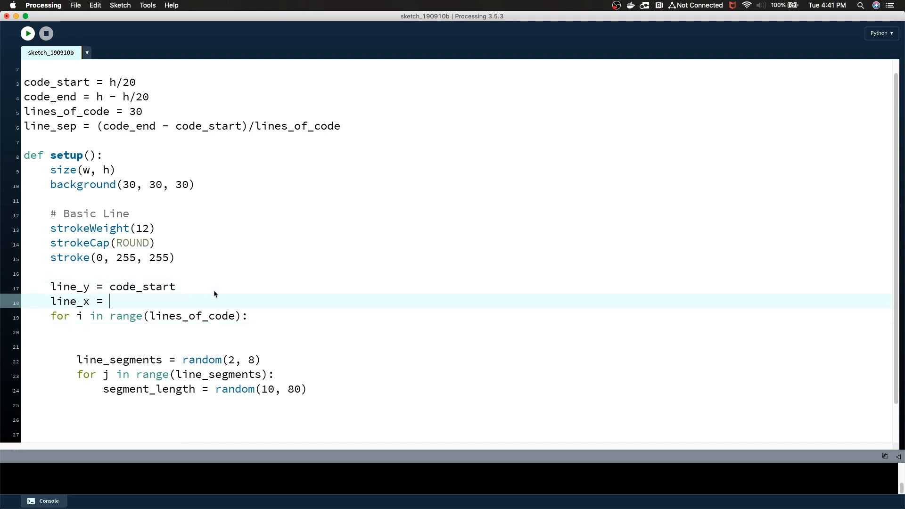
type("50")
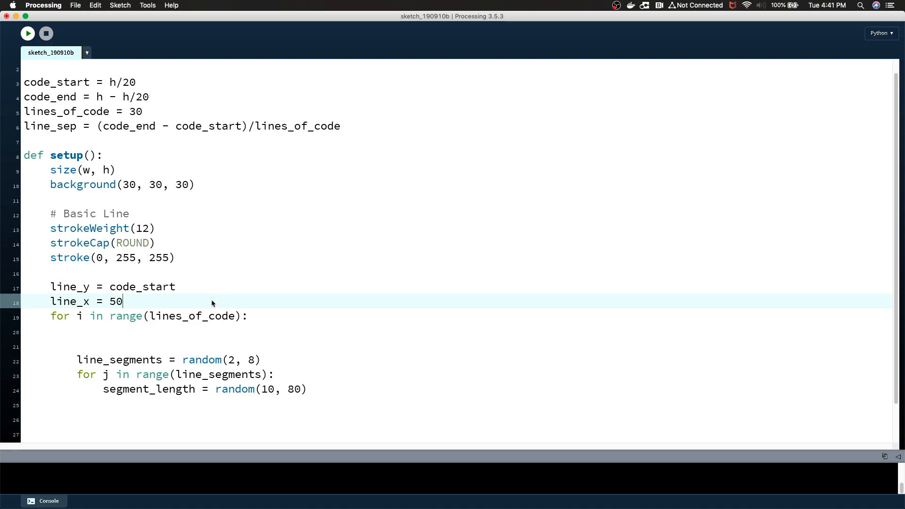
Draw line(line_x, line_y, line_x + segment_length, line_y) for each segment
type("line(")
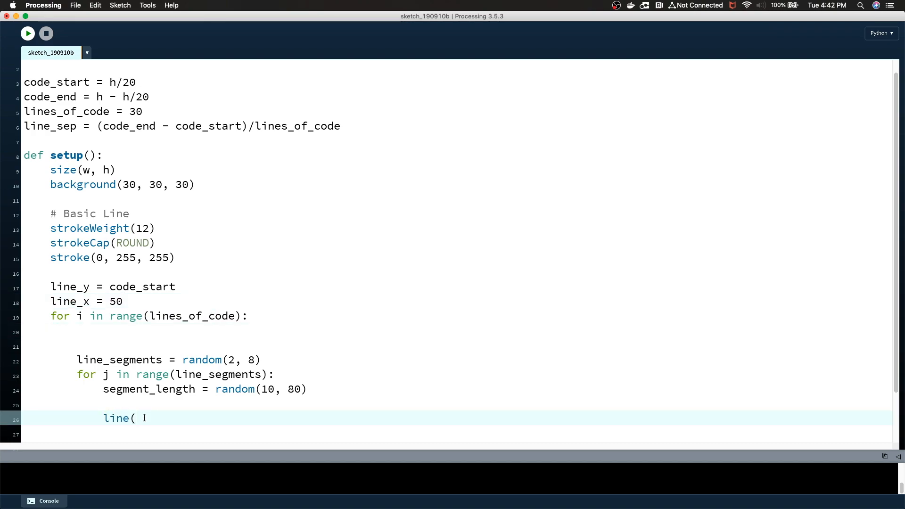
type("line_x,")
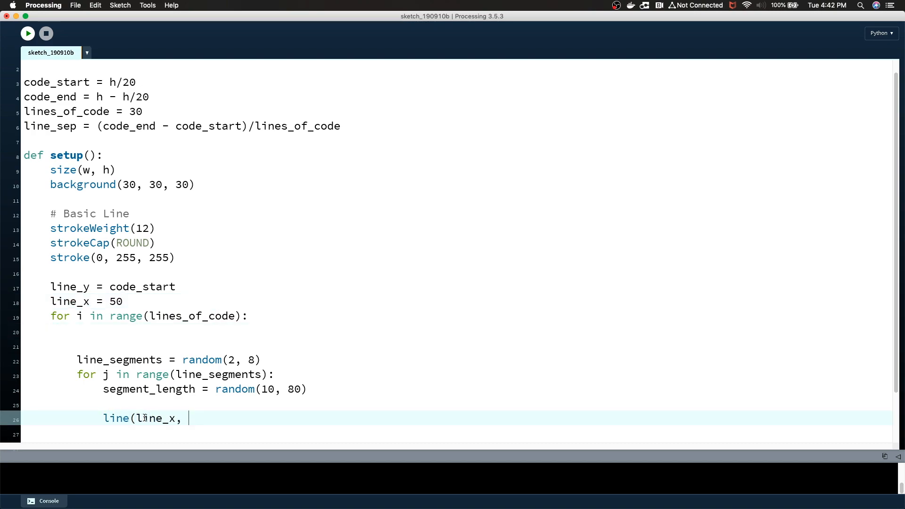
type("line_y")
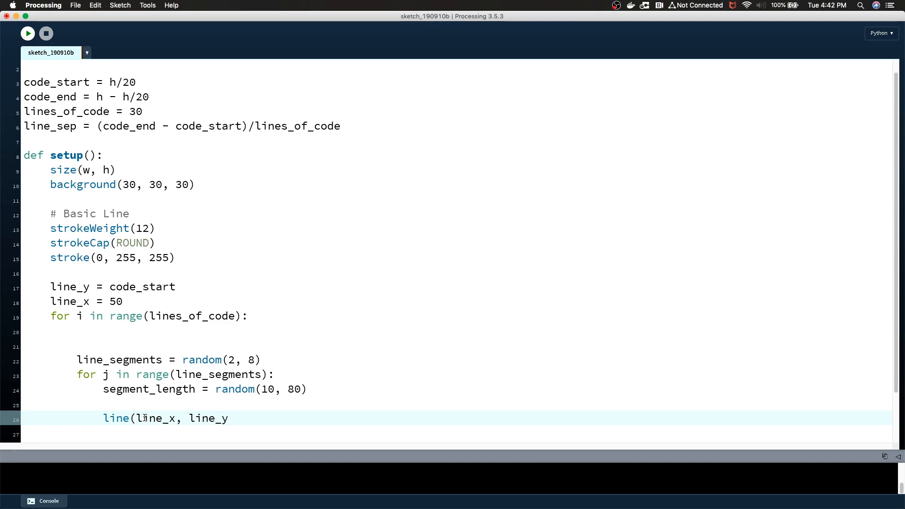
type(", line_x +")
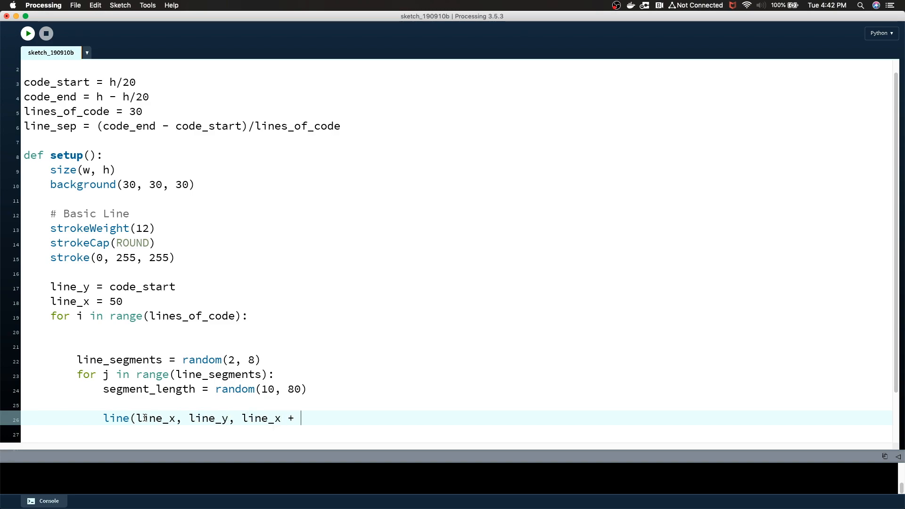
type("segment_leng")
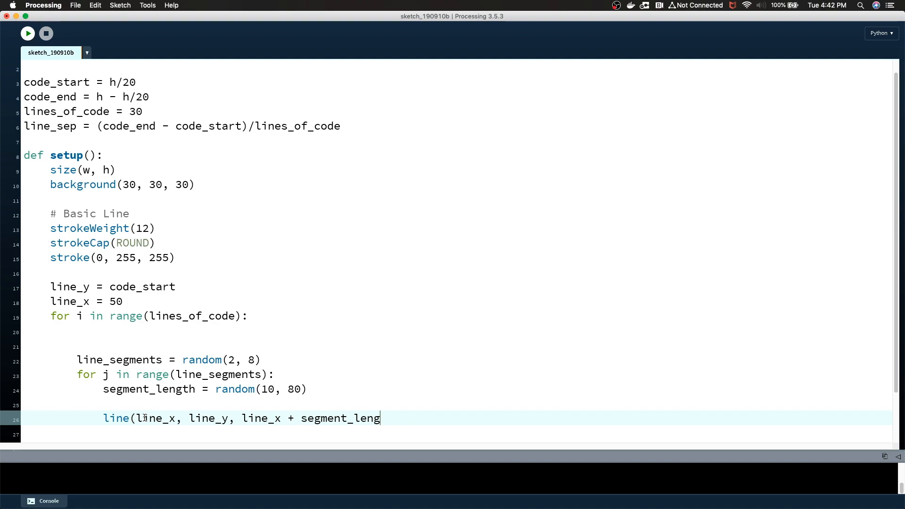
type("th, line_")
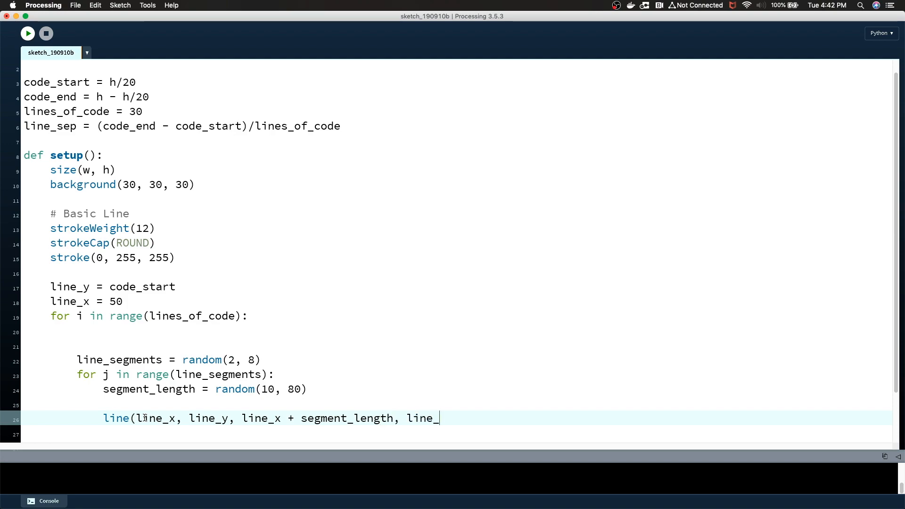
type("y)")
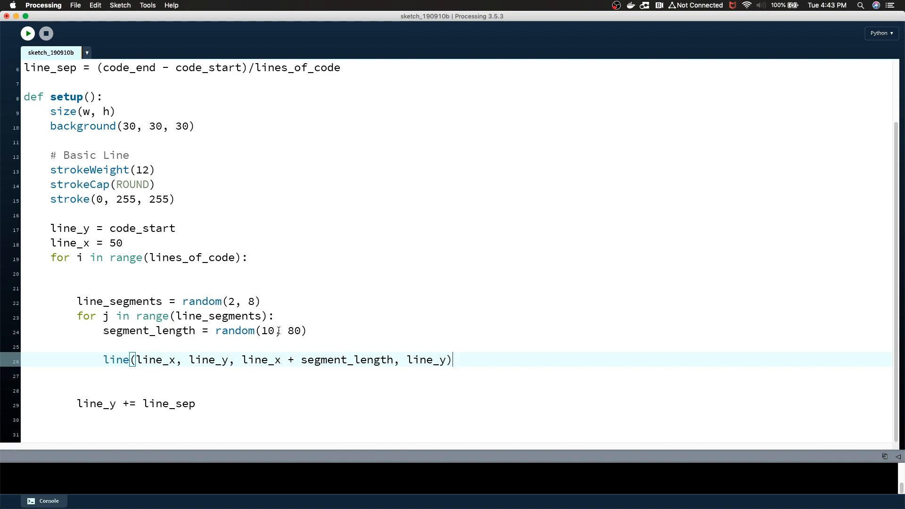
Wrap line_segments in int() inside range() to fix the TypeError, then rerun the sketch
left_click(27, 33)
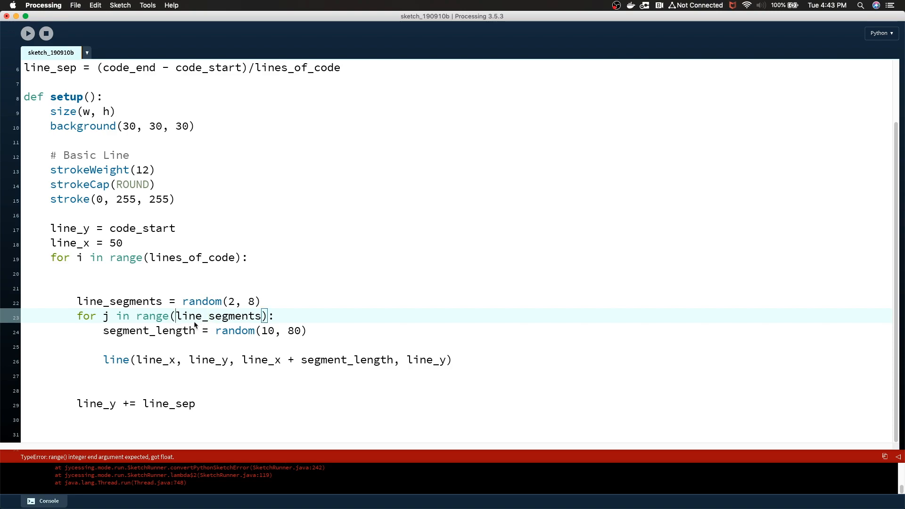
double_click(202, 301)
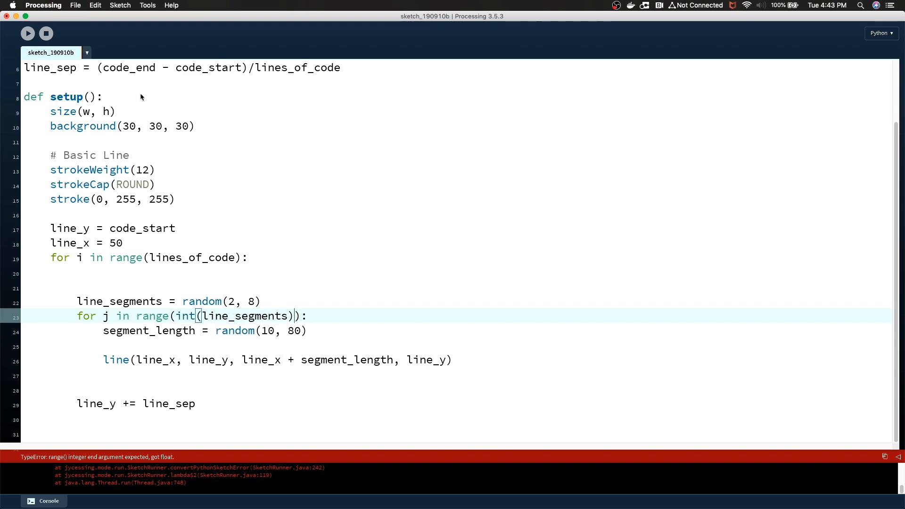
left_click_drag(155, 360, 406, 360)
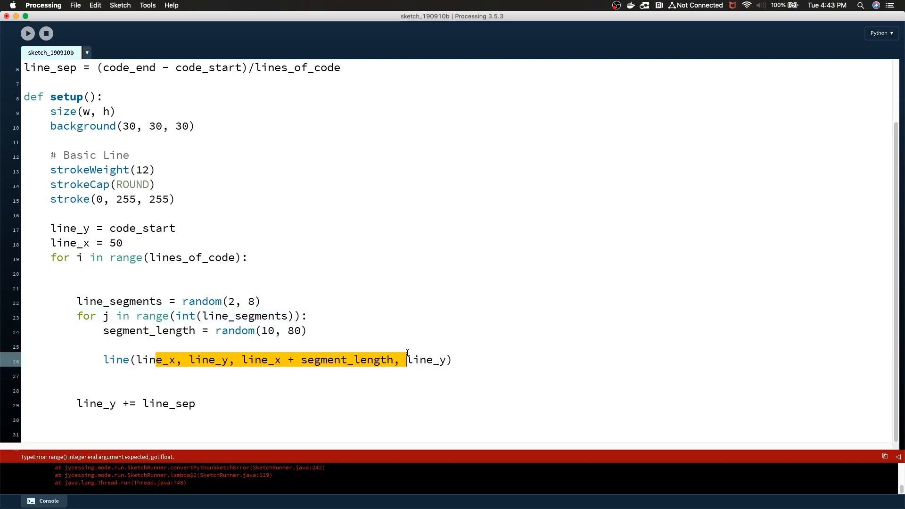
left_click(27, 33)
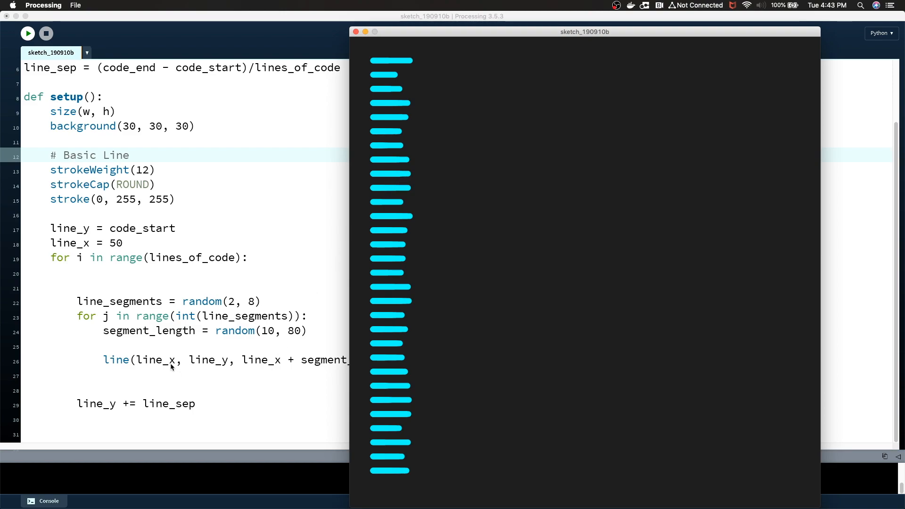
mouse_move(347, 358)
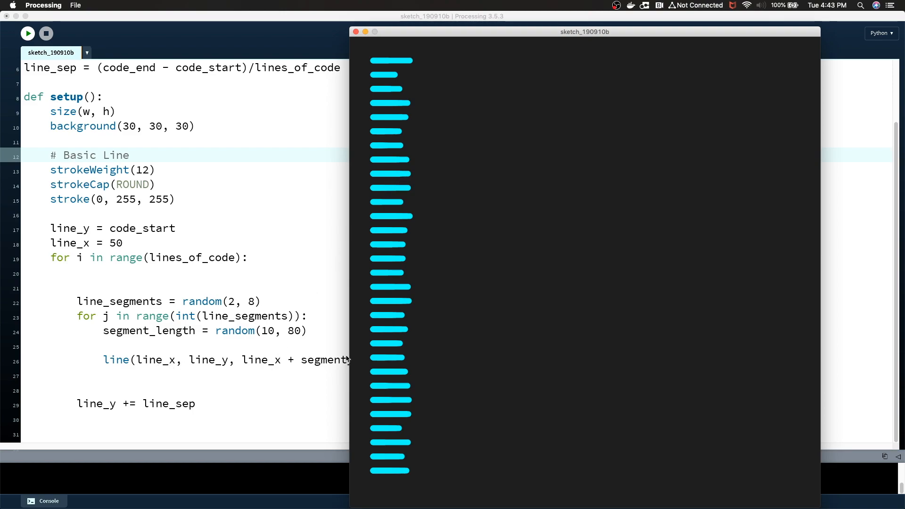
mouse_move(375, 62)
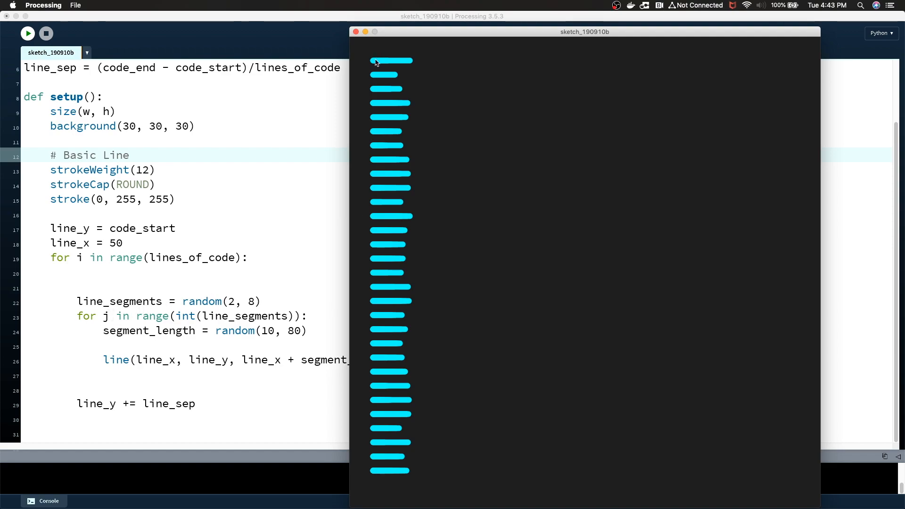
mouse_move(394, 209)
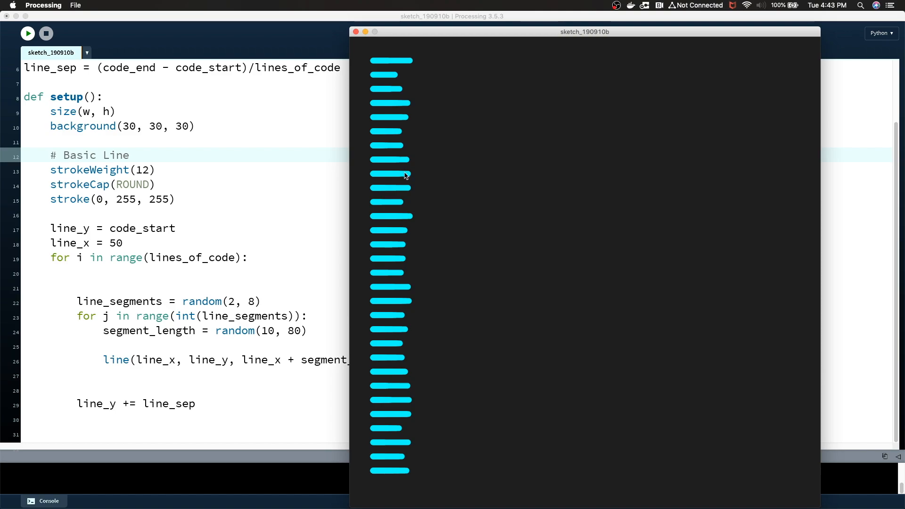
mouse_move(717, 184)
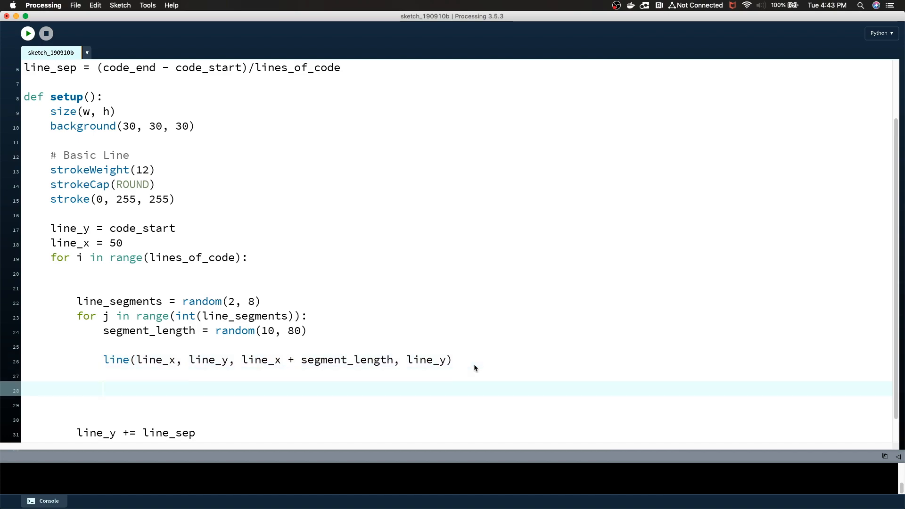
Advance line_x by segment_length + 20 after each line and run the sketch
type("line_")
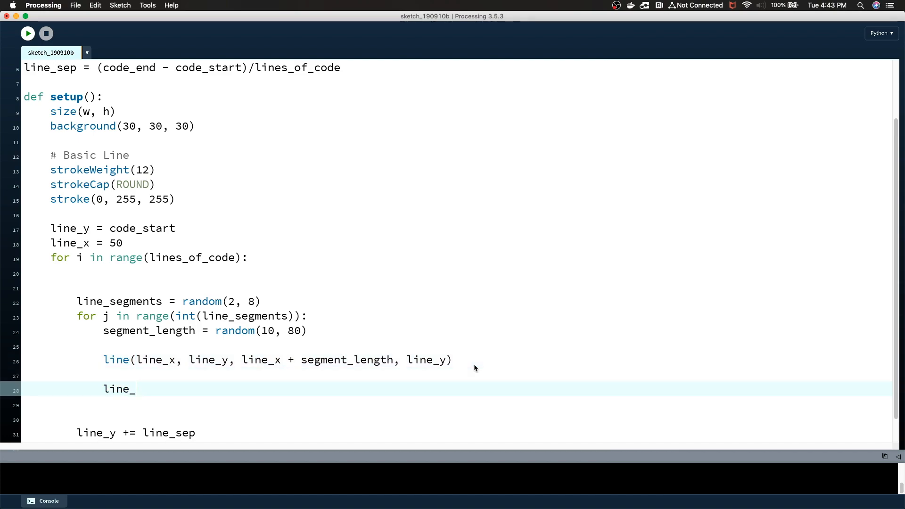
type("x +=")
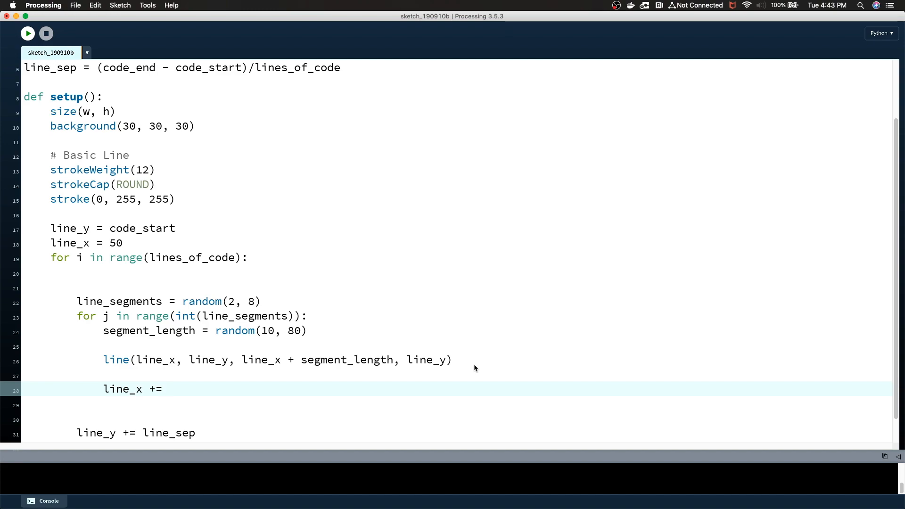
key("Backspace")
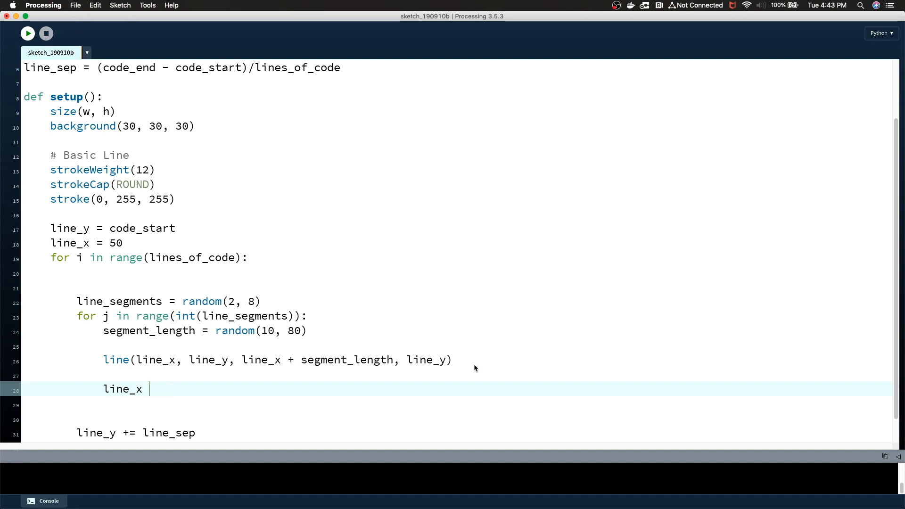
type("+= se")
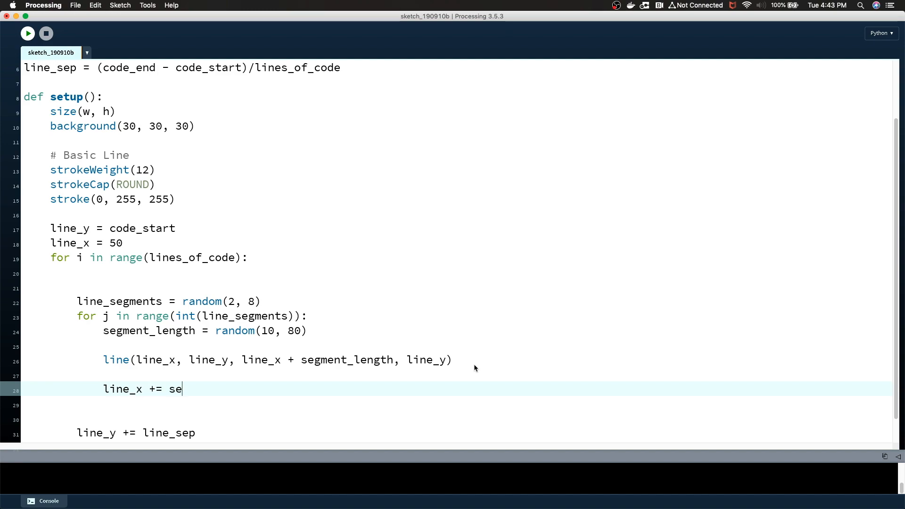
type("gment_length +")
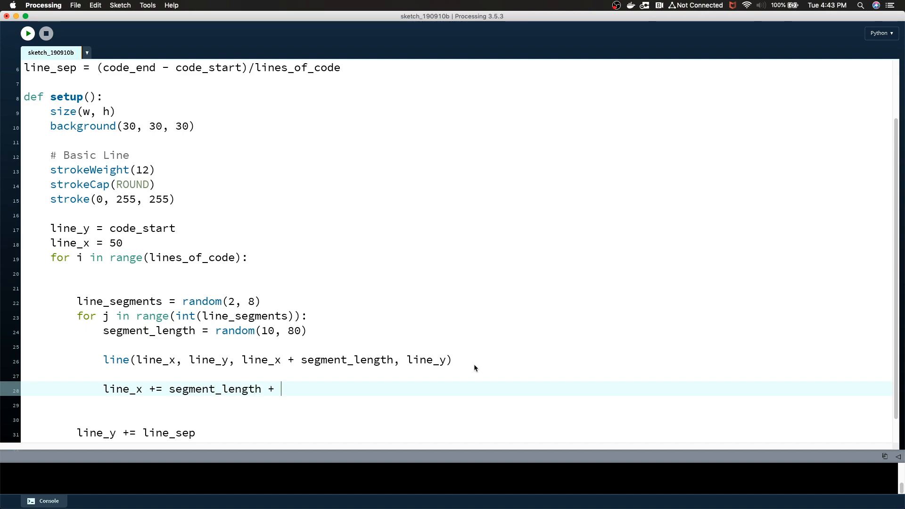
type("20")
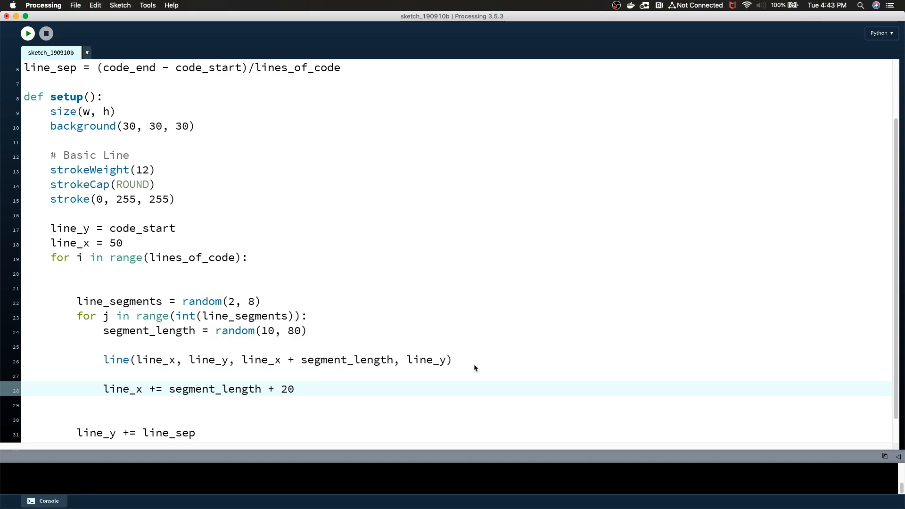
left_click(27, 33)
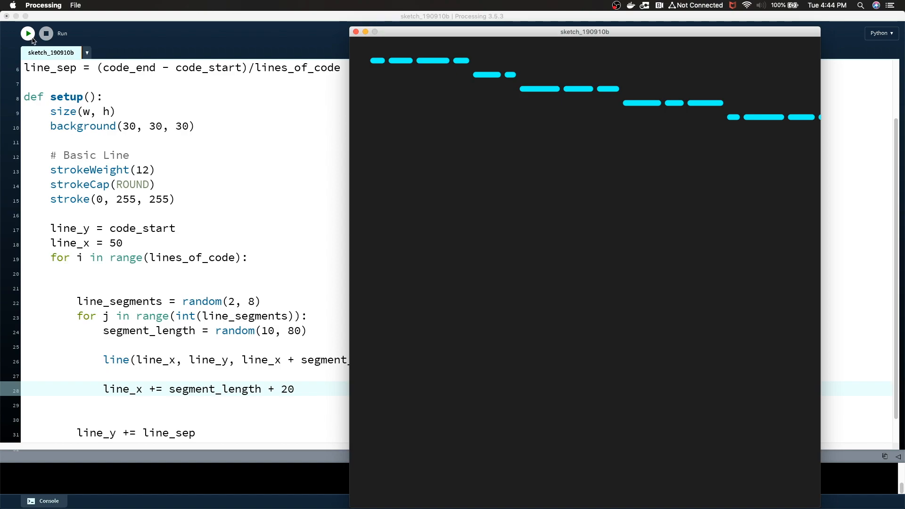
left_click(27, 33)
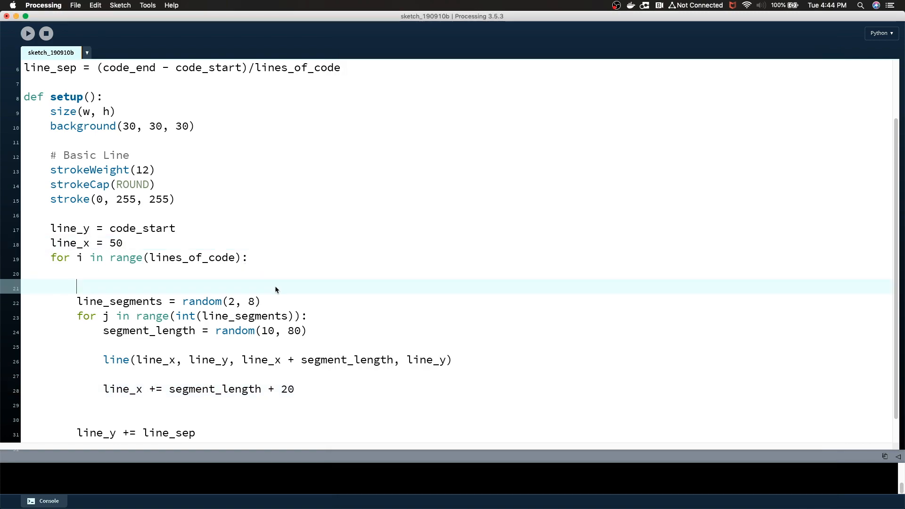
Add line_x = 50 at the top of the outer loop body and run
type("line_x")
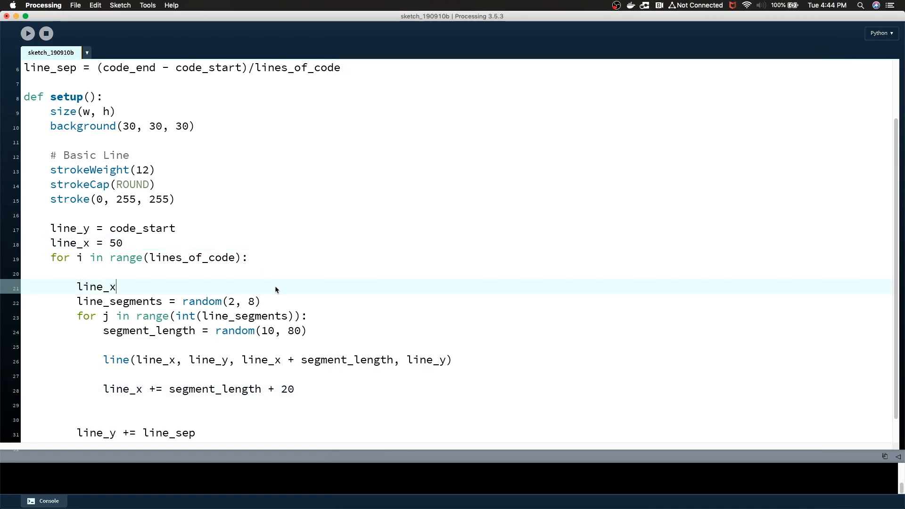
type("= 50")
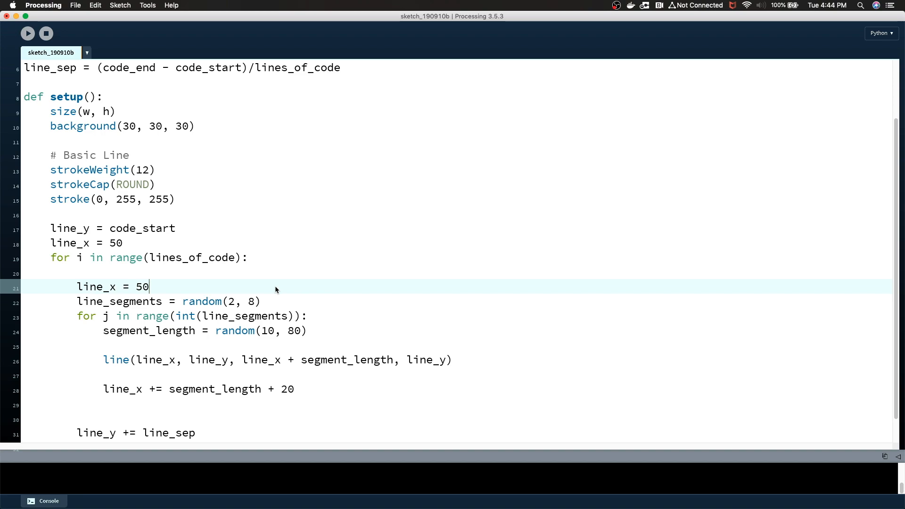
left_click(27, 33)
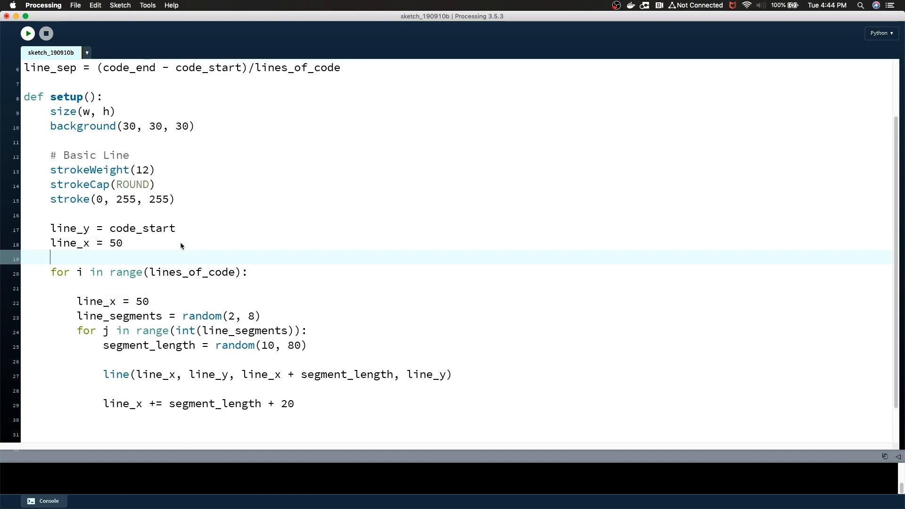
Add indent = 0 and a condition random(1) < .5 and indent < 5
type("indent")
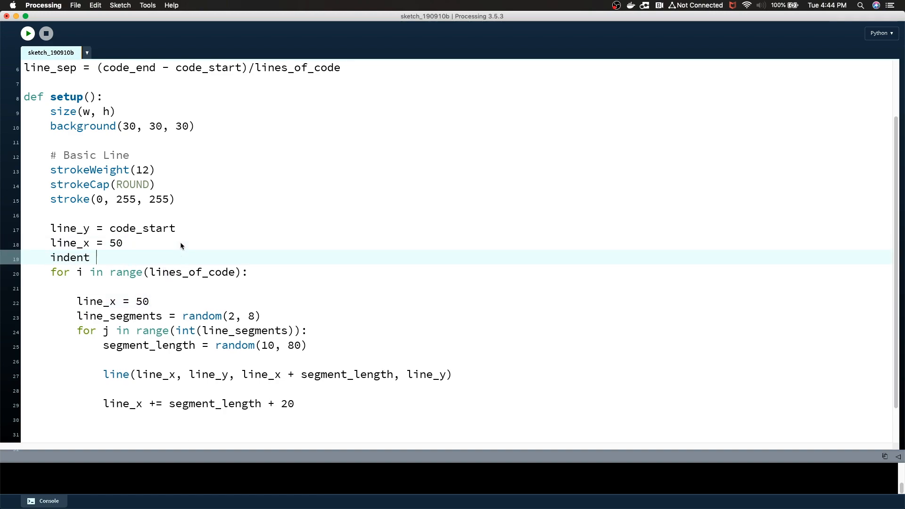
type("= 0")
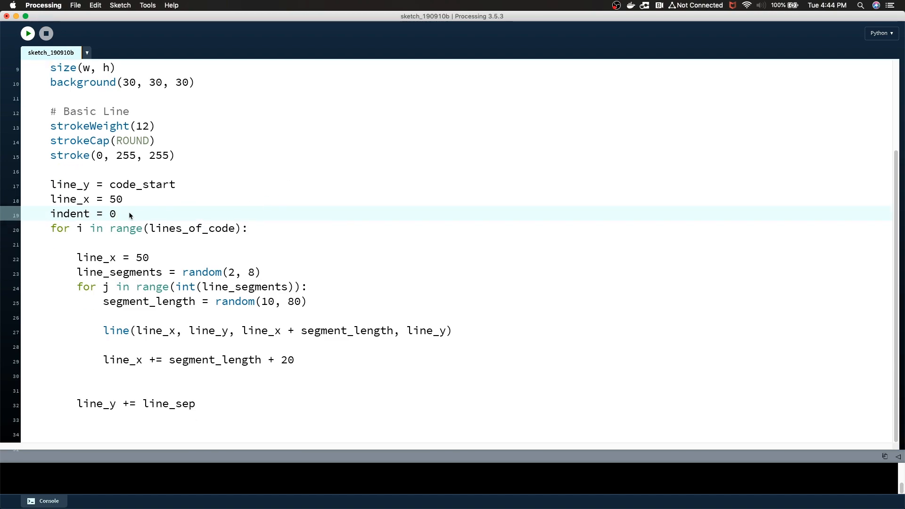
mouse_move(202, 252)
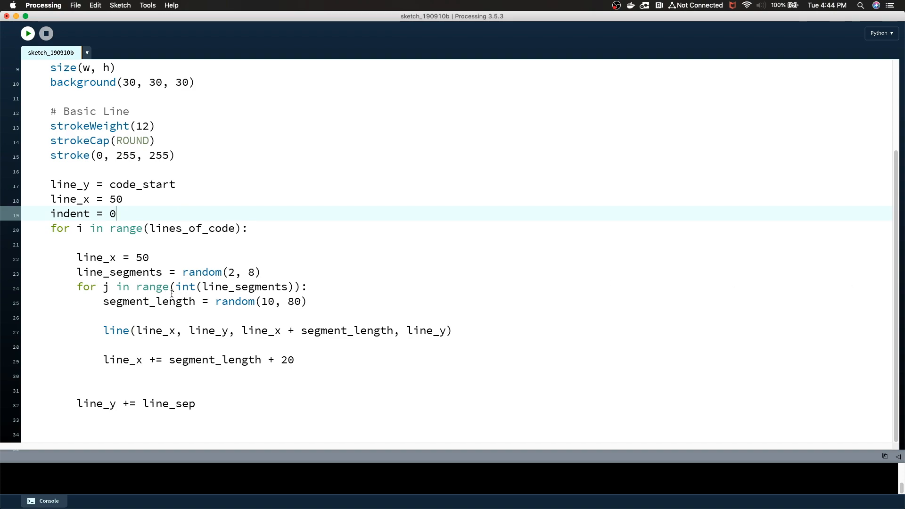
mouse_move(303, 350)
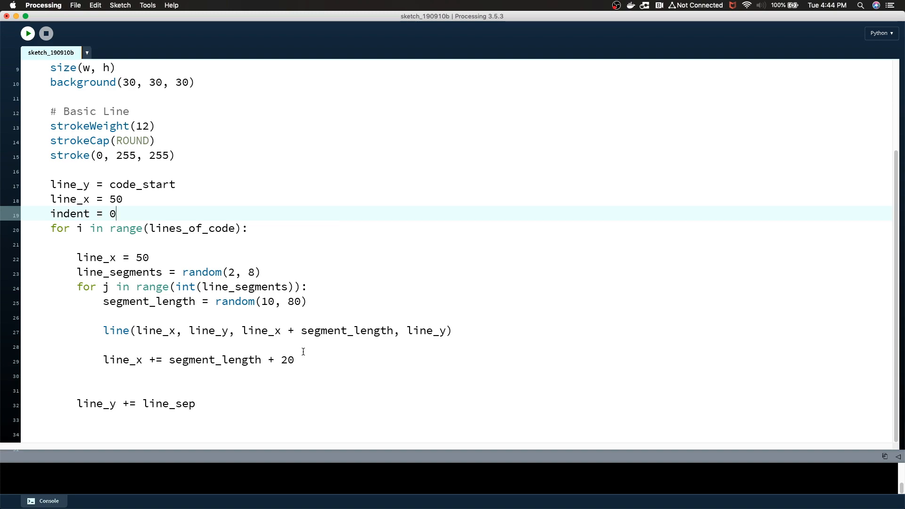
left_click(224, 375)
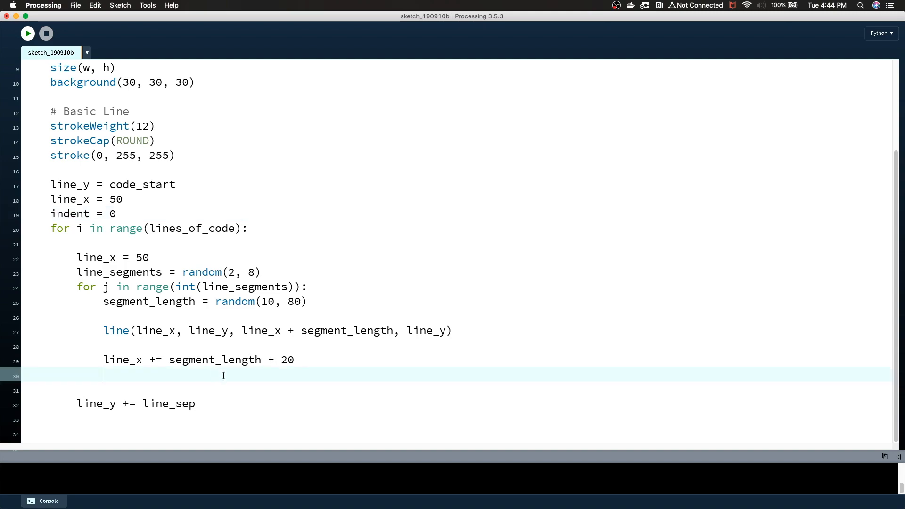
key("Return")
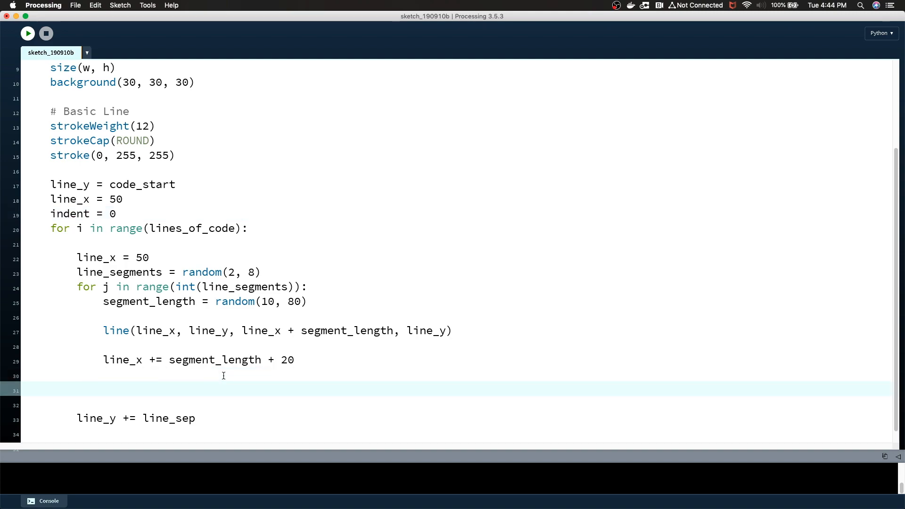
type("if (random")
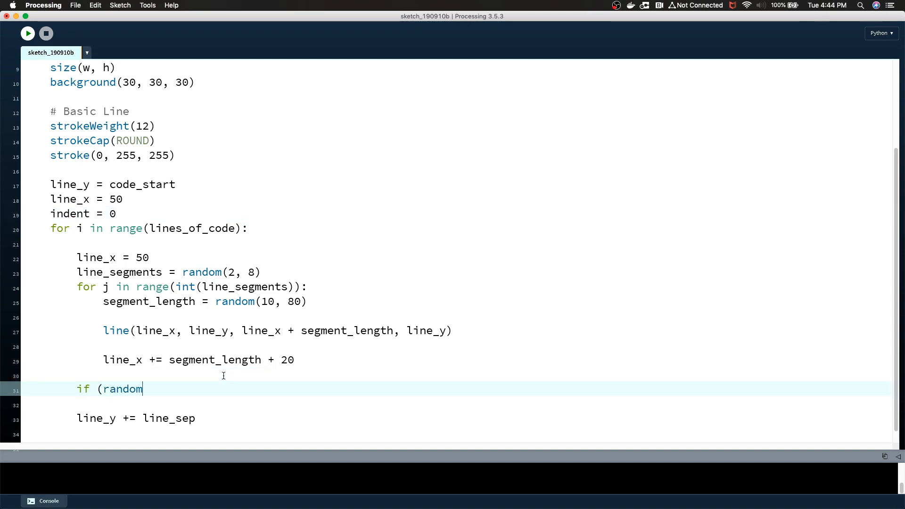
type("(1)")
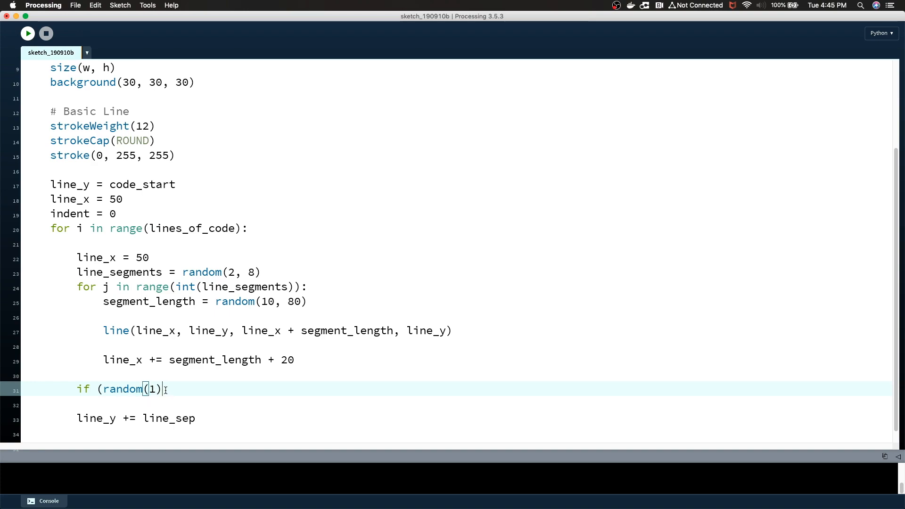
type("<")
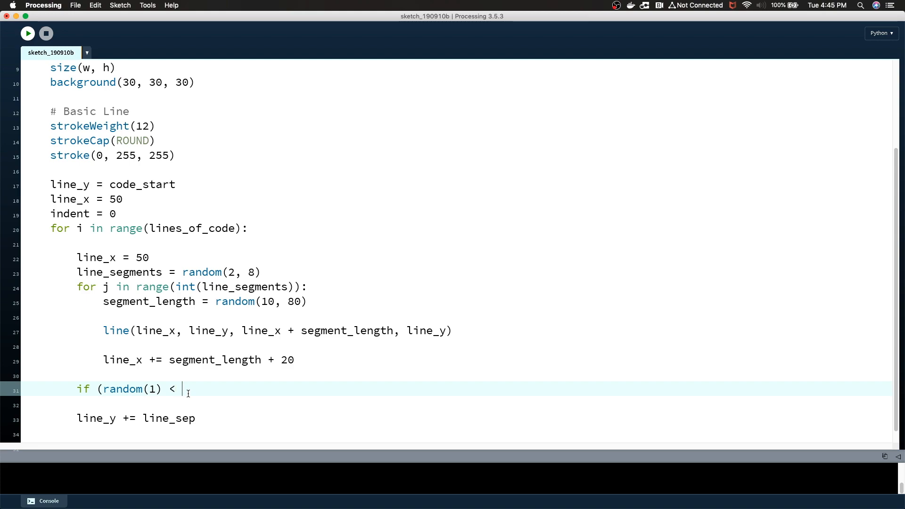
type(".5")
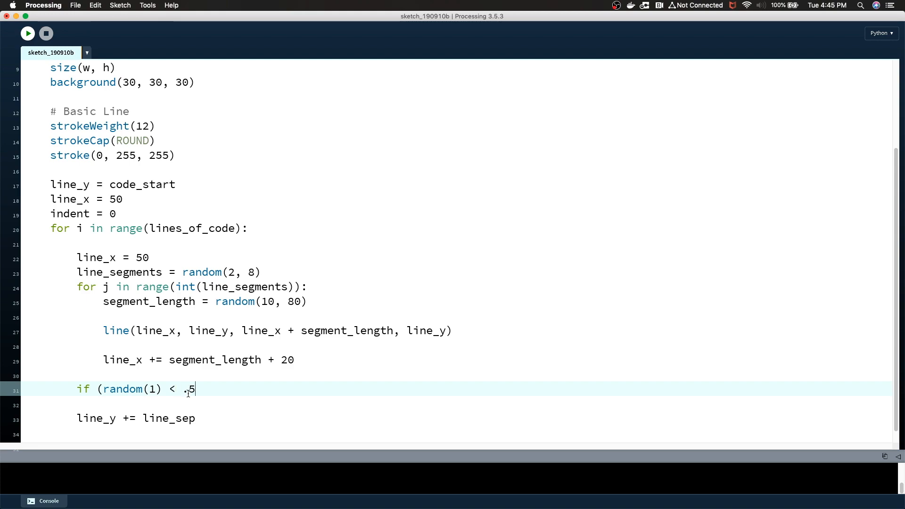
type(")")
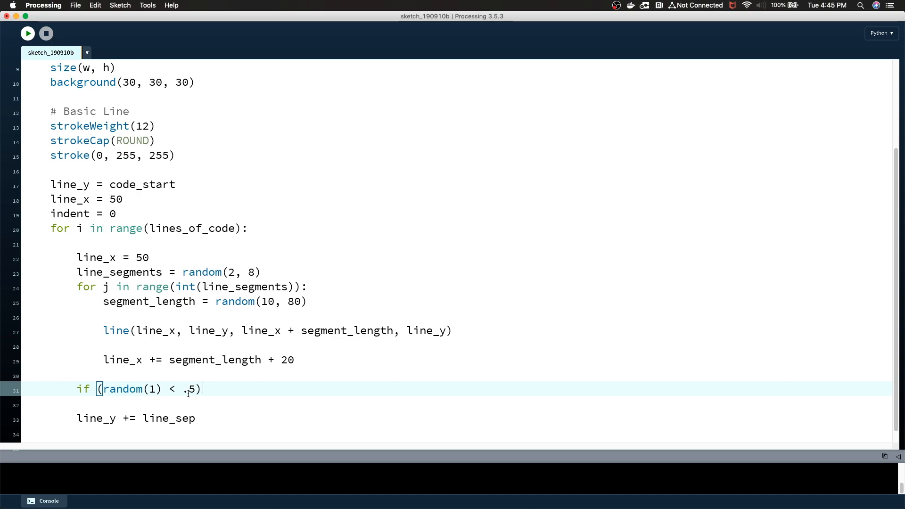
type("and indent <")
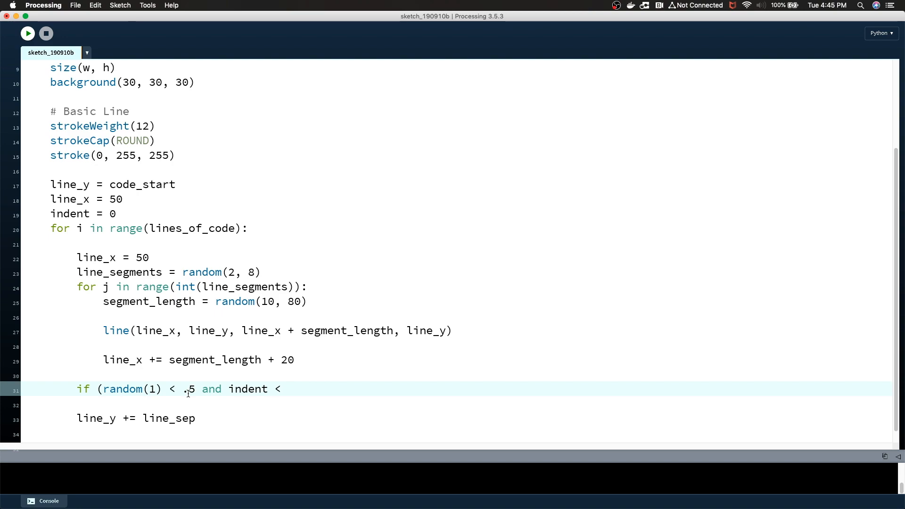
type("5):")
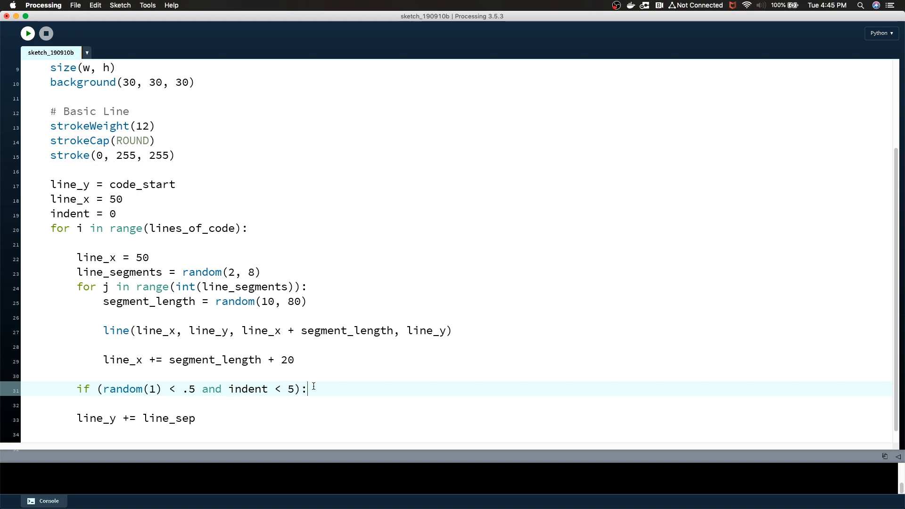
Increment indent by 1 in that block and offset line_x by indent * 50
key("enter")
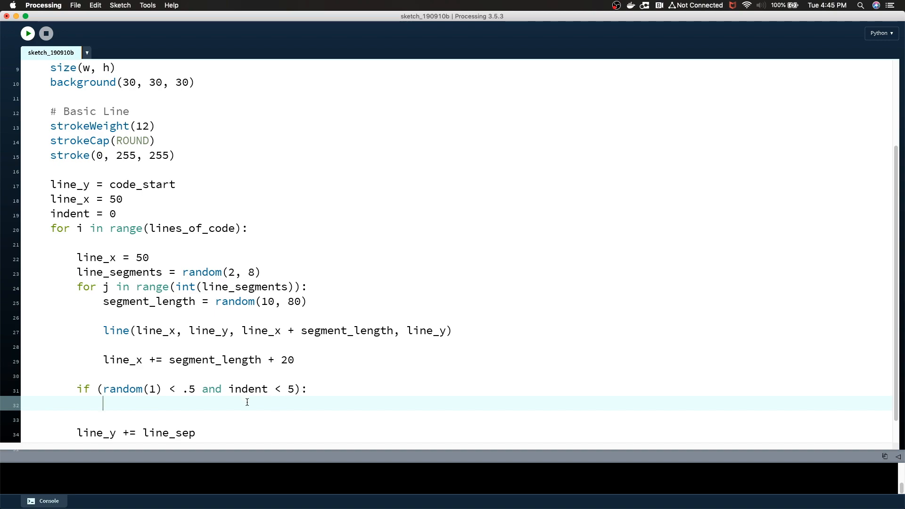
type("indent +=")
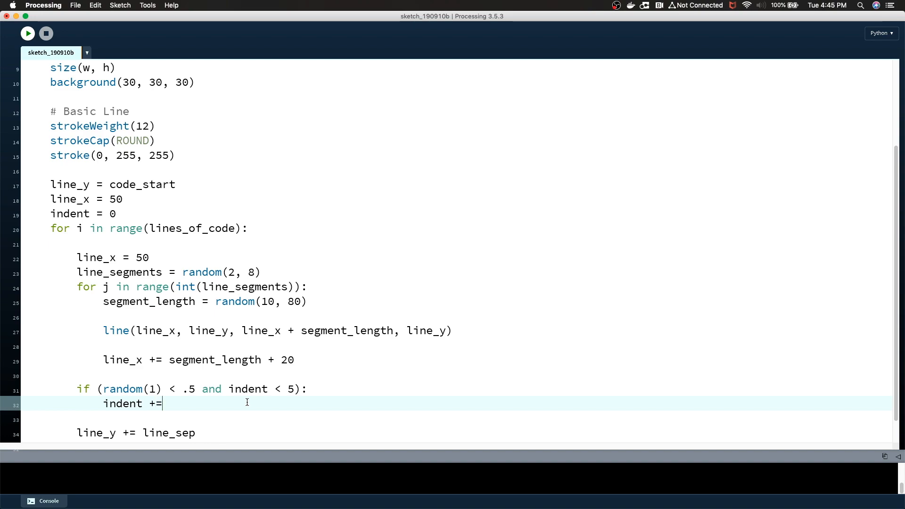
type("1")
left_click(468, 257)
type(" + (")
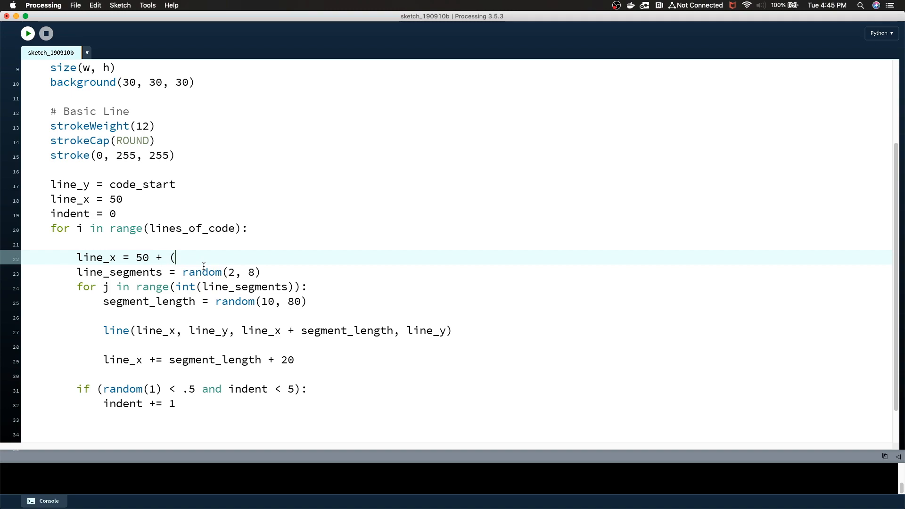
type("indent *")
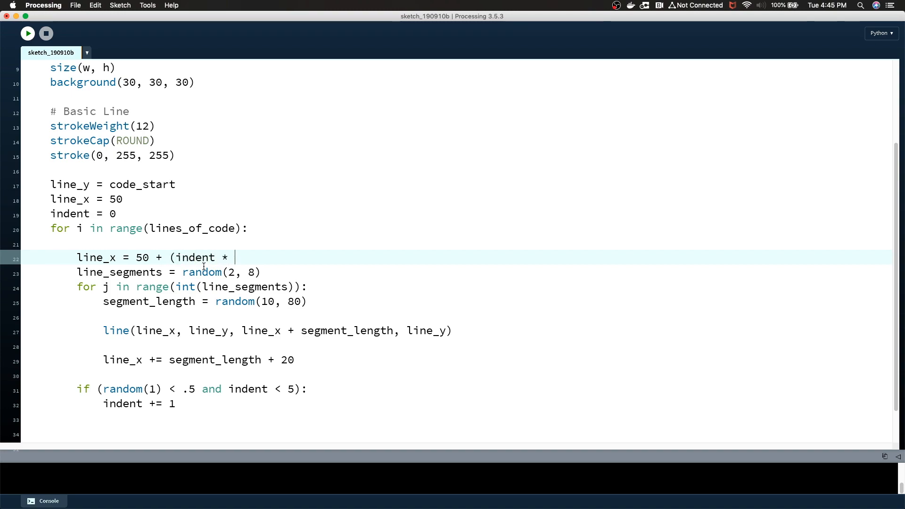
type("50)")
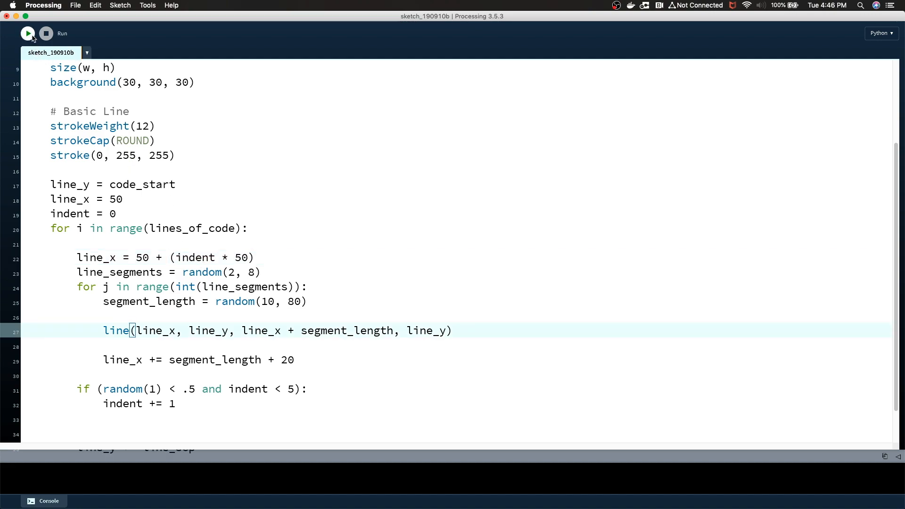
left_click(28, 33)
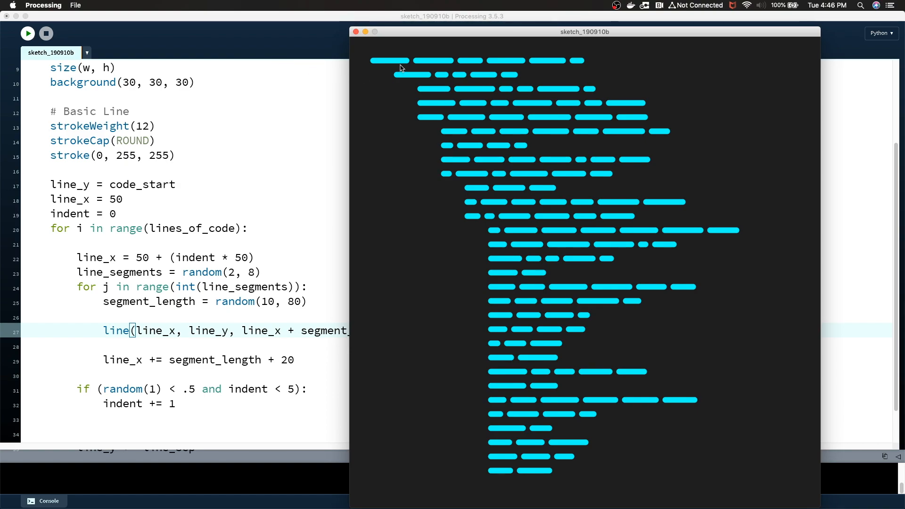
mouse_move(495, 234)
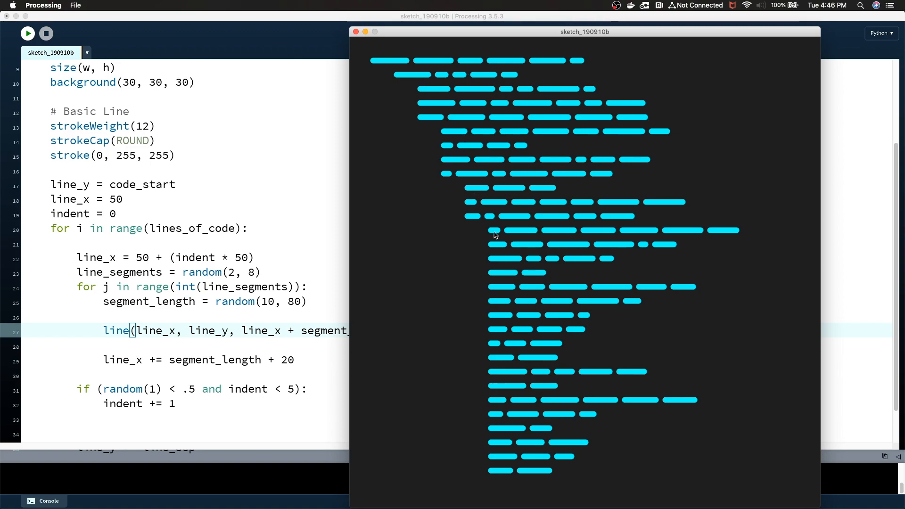
mouse_move(467, 137)
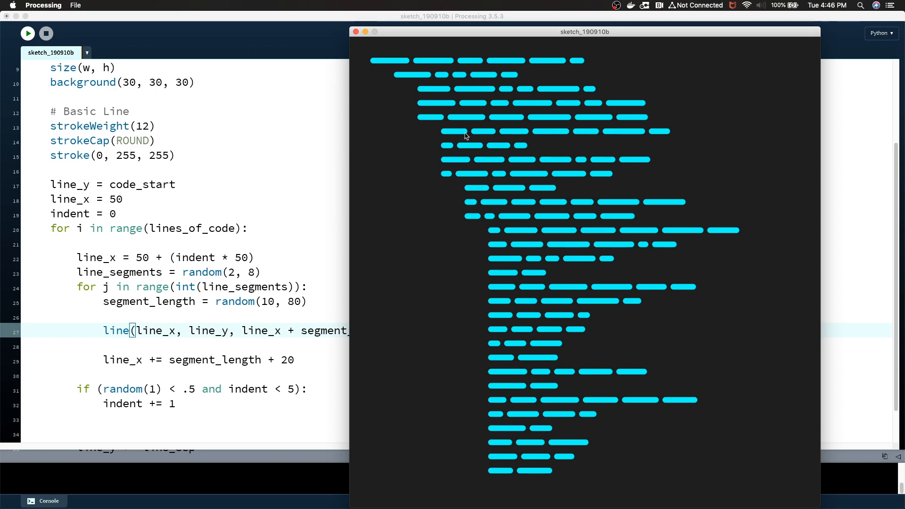
mouse_move(563, 328)
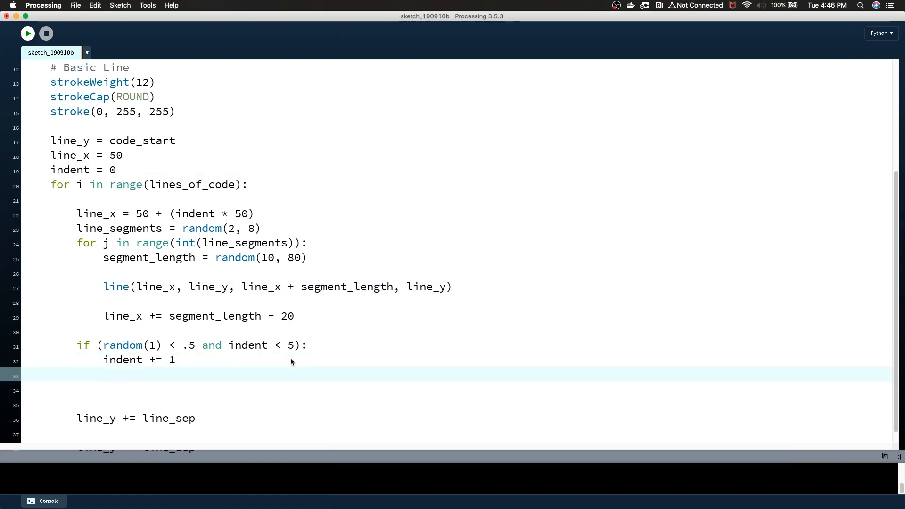
Add if (random(1) < .5 and indent > 0): indent -= 1
type("if")
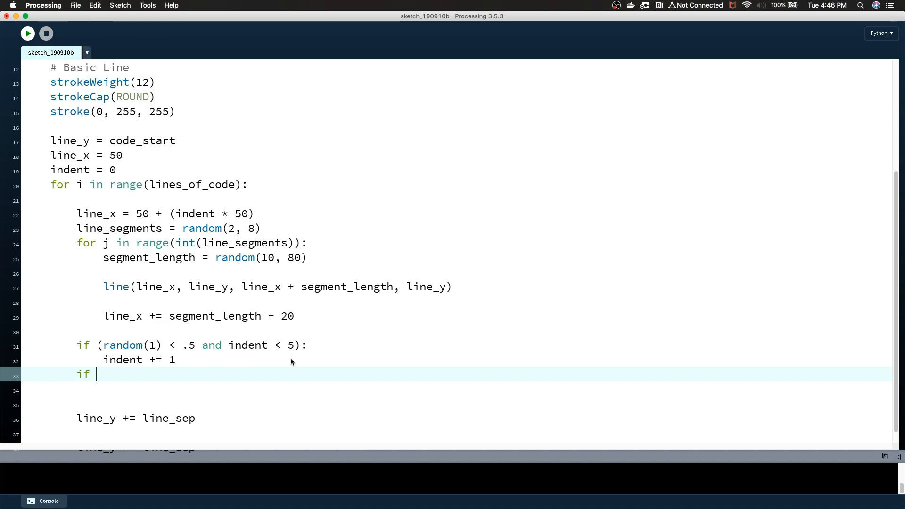
type("(random(2")
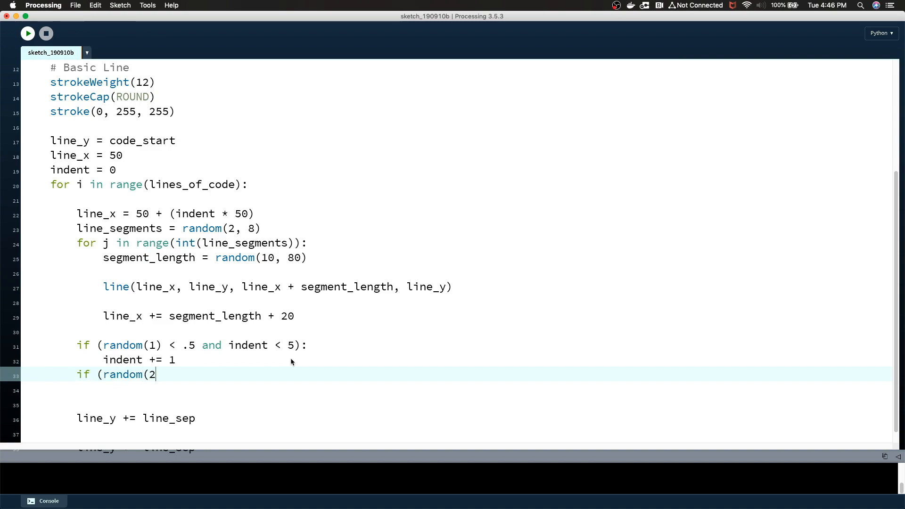
type("1) <")
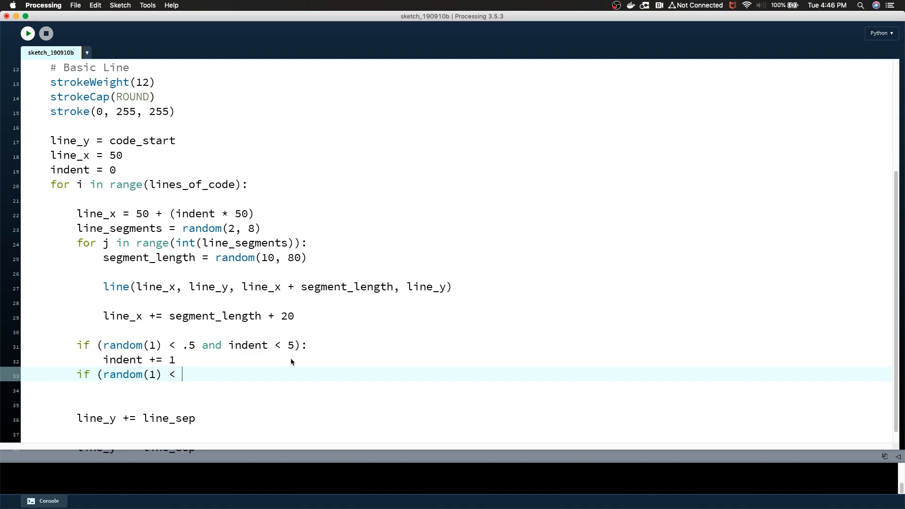
type(".5 and")
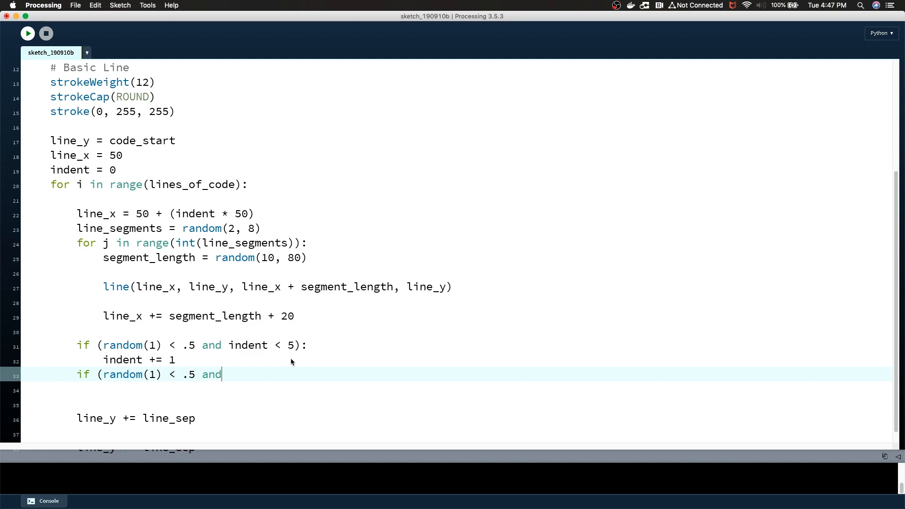
type("in")
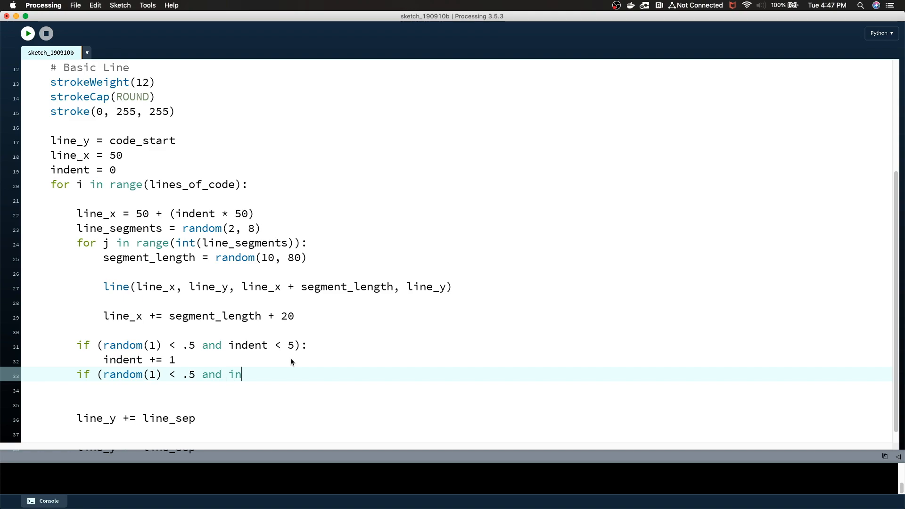
type("dent > 0")
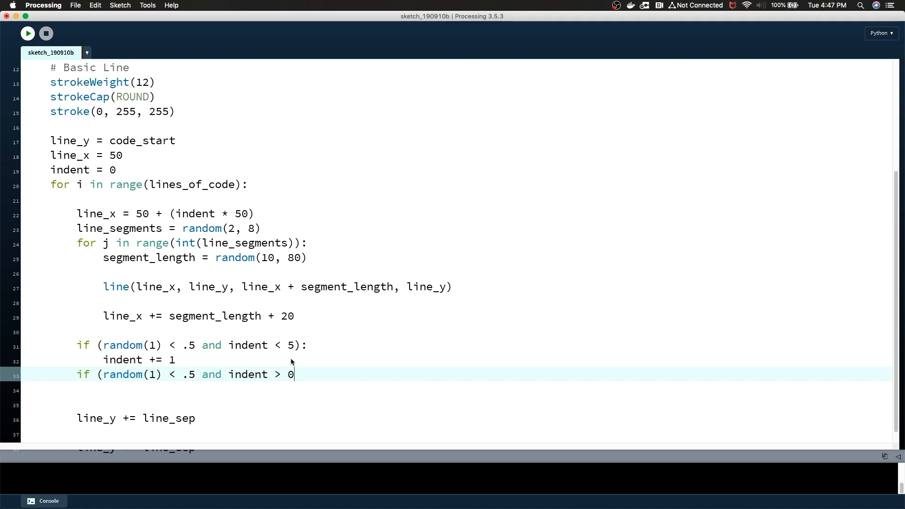
type("):")
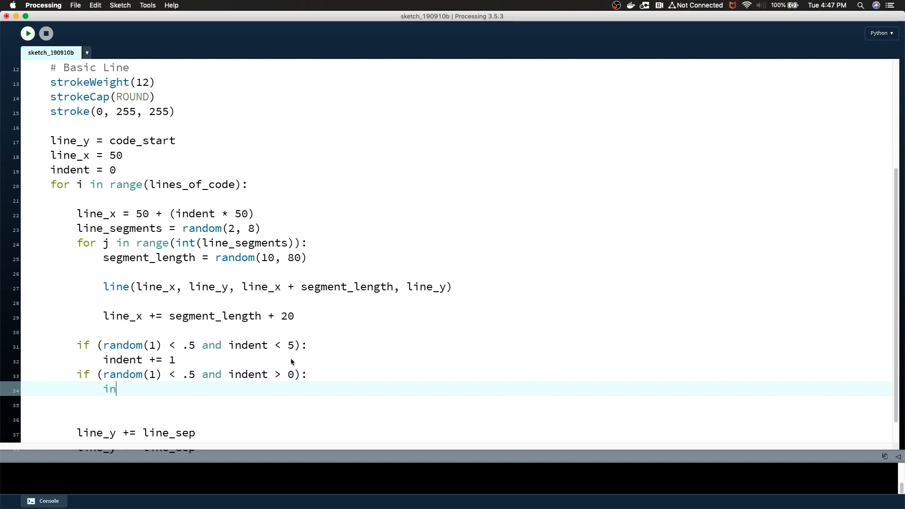
type("dent -= 1")
left_click(457, 345)
type("2")
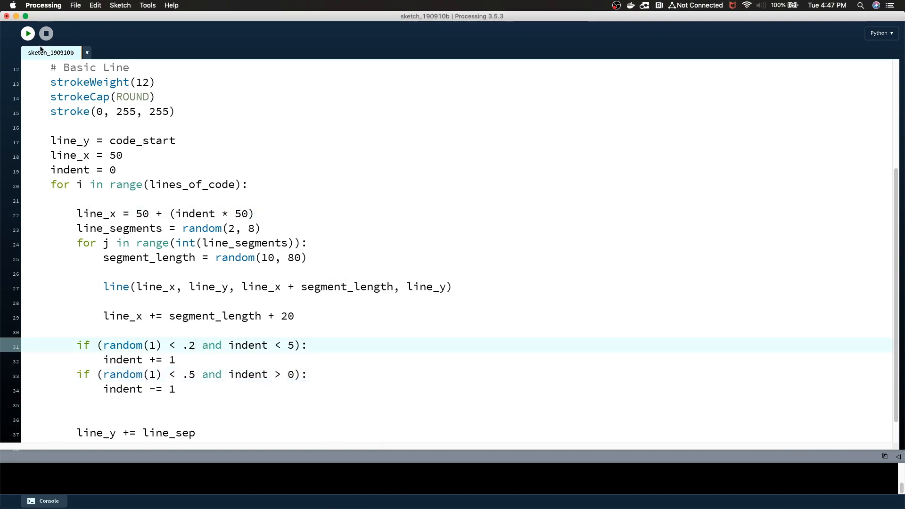
mouse_move(129, 387)
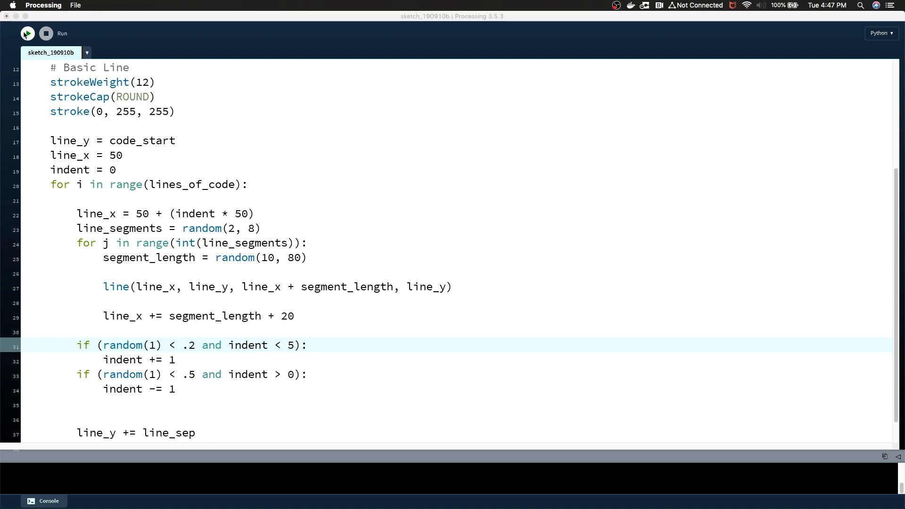
Run the revised indent rules and change the elif chance from .5 to .3
left_click(28, 33)
type("el")
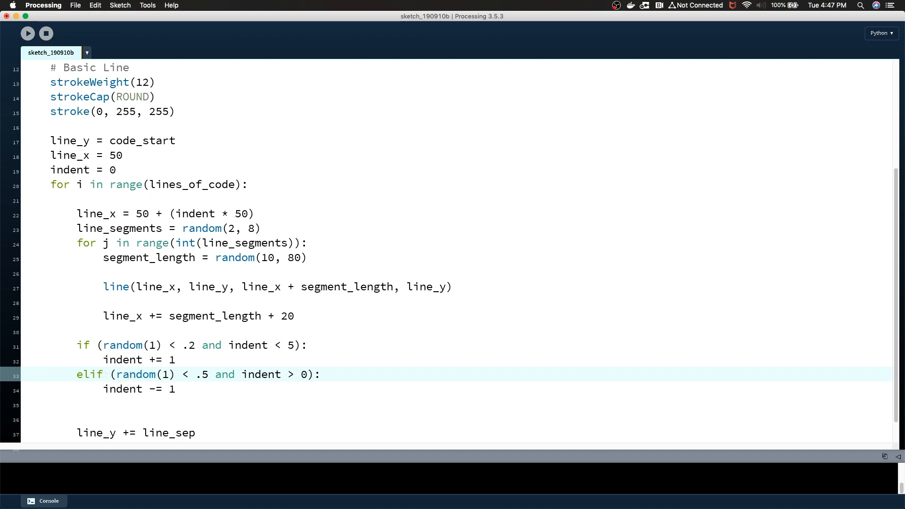
left_click(28, 33)
type("3")
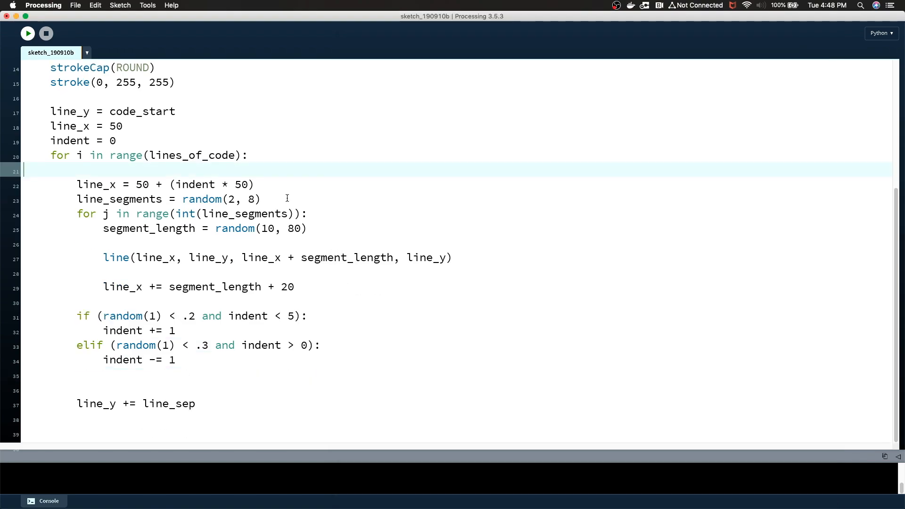
Add stroke(random(50, 200), random(50, 200), random(50, 200)) in the inner loop and preview
type("s")
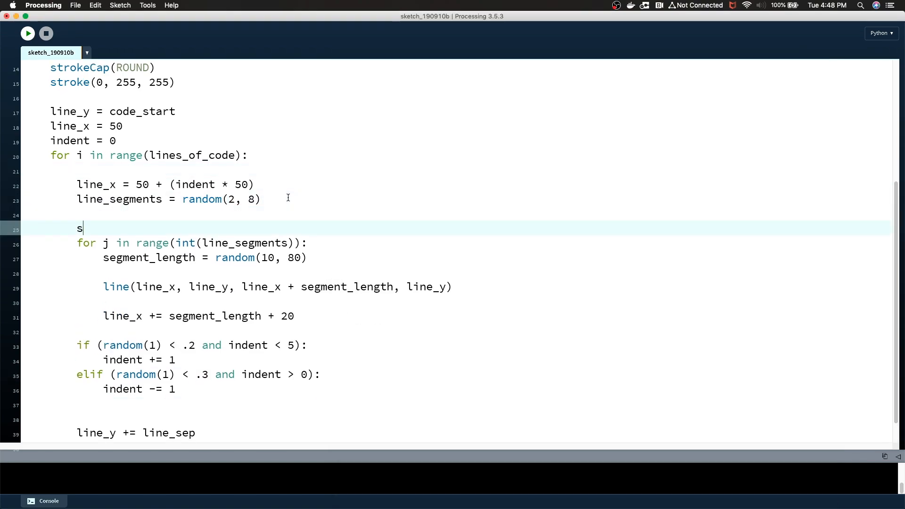
type("troke(")
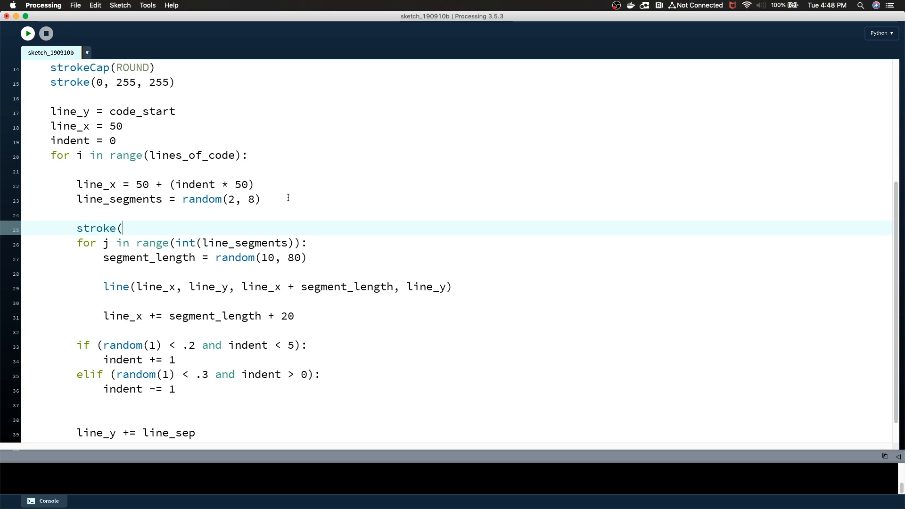
type("random(50")
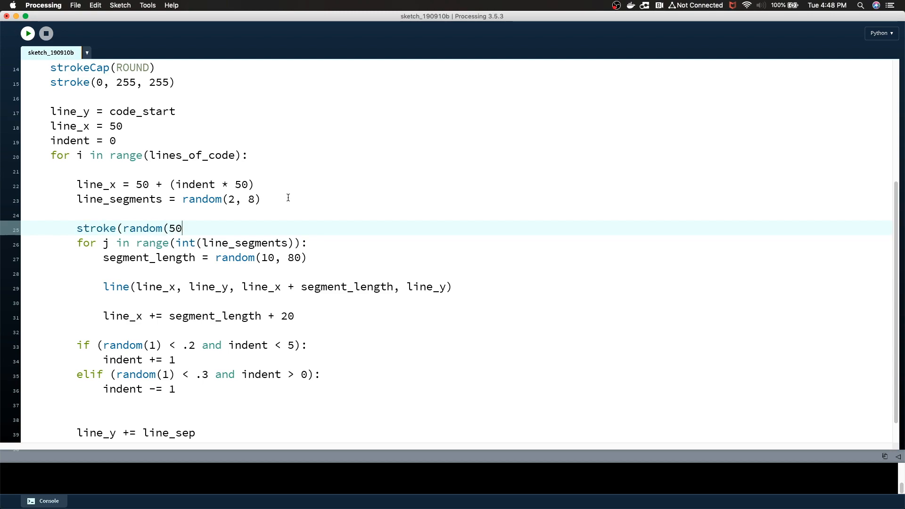
type(", 200),")
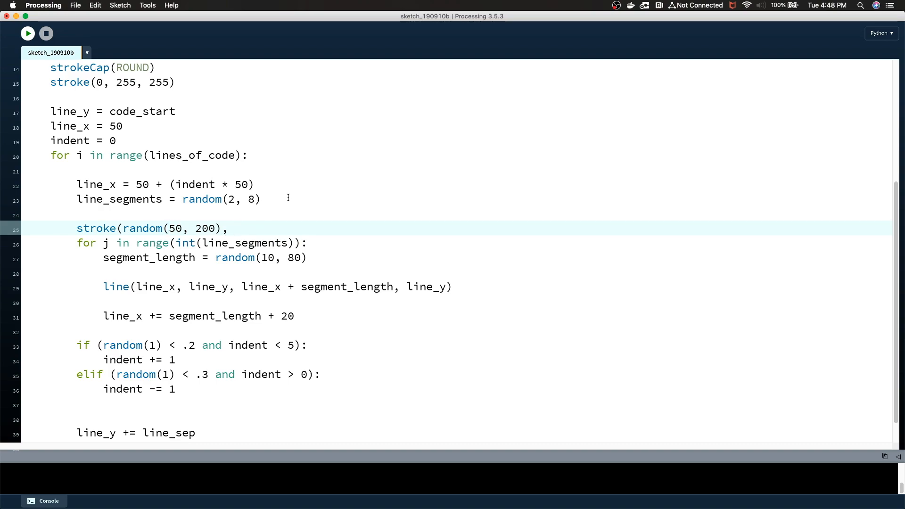
type("random(20,")
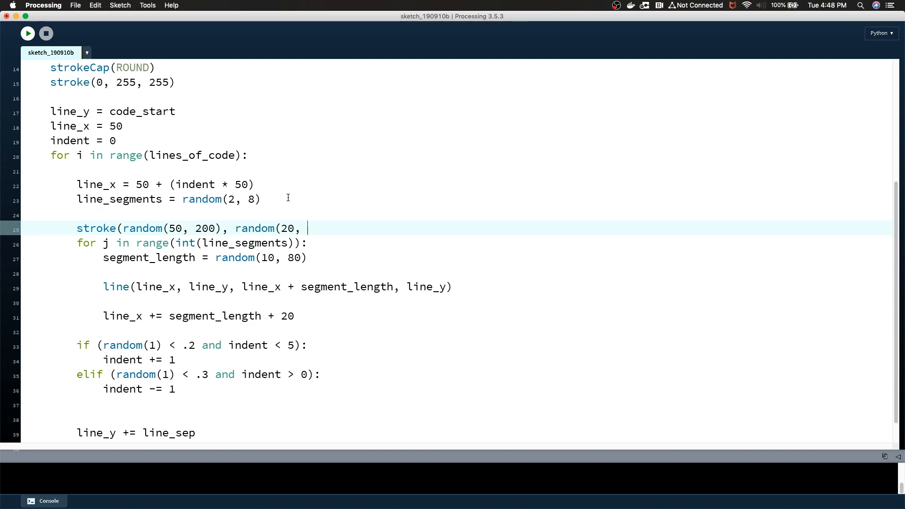
type("50, 200")
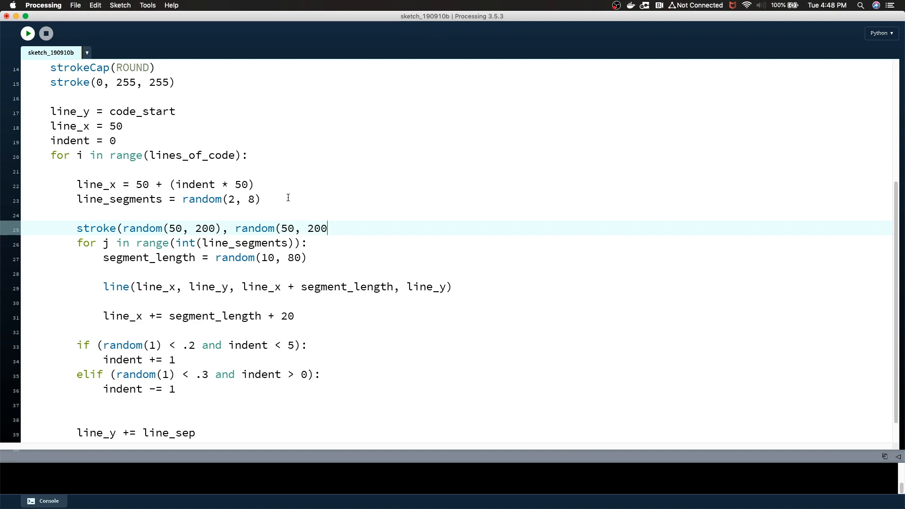
type("), random(")
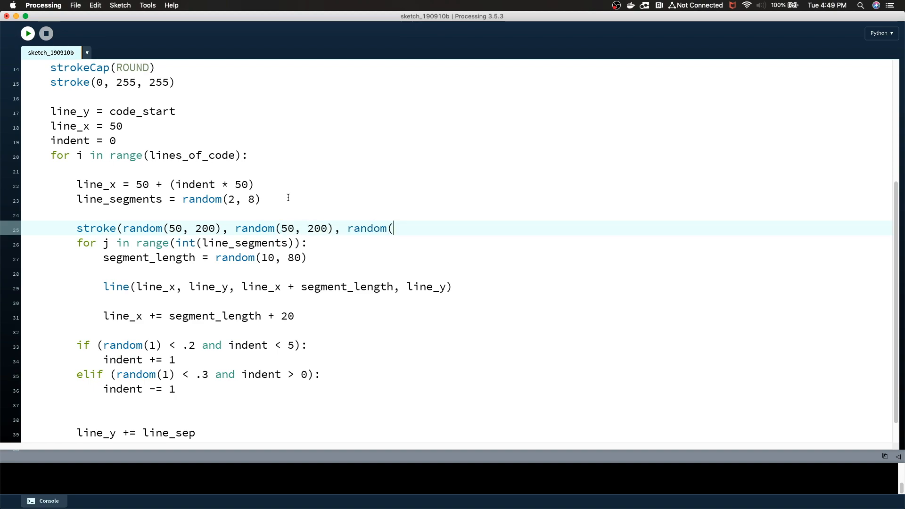
type("50,")
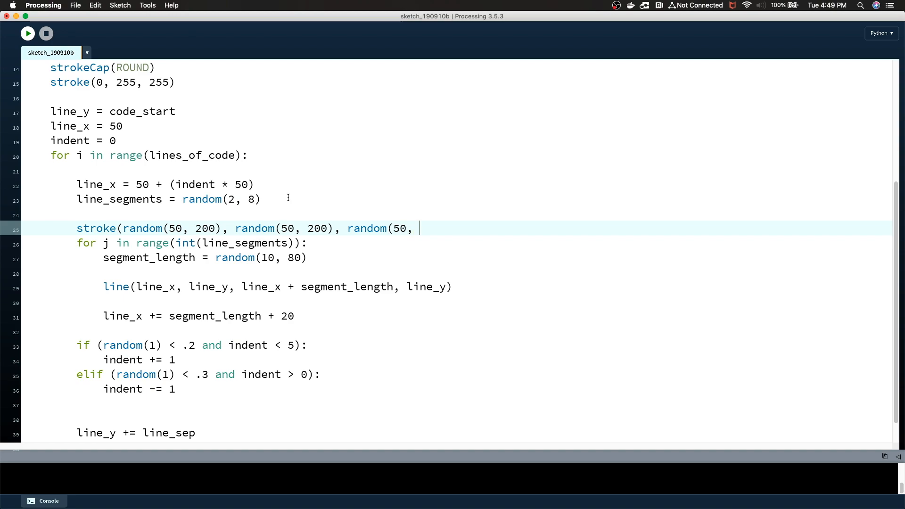
type("200)")
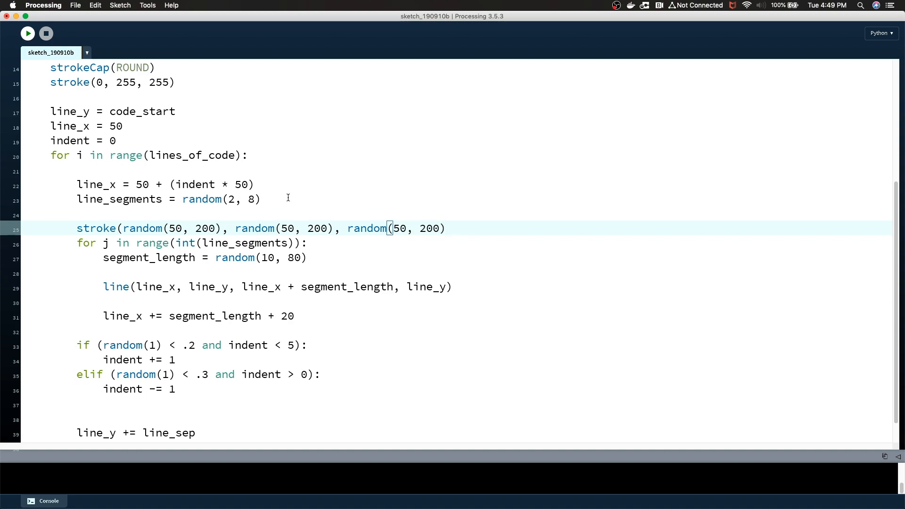
left_click(27, 33)
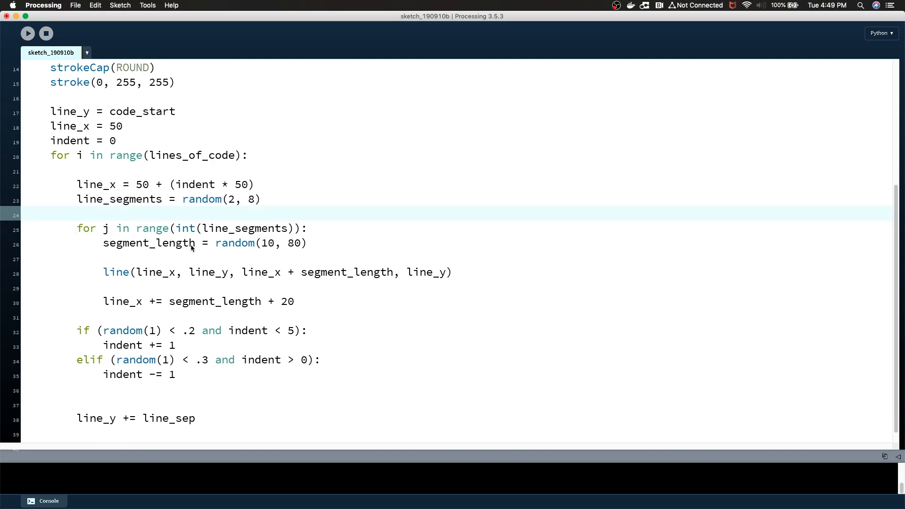
mouse_move(308, 240)
type("stroke(random(50, 200), random(50, 200), random(50, 200))")
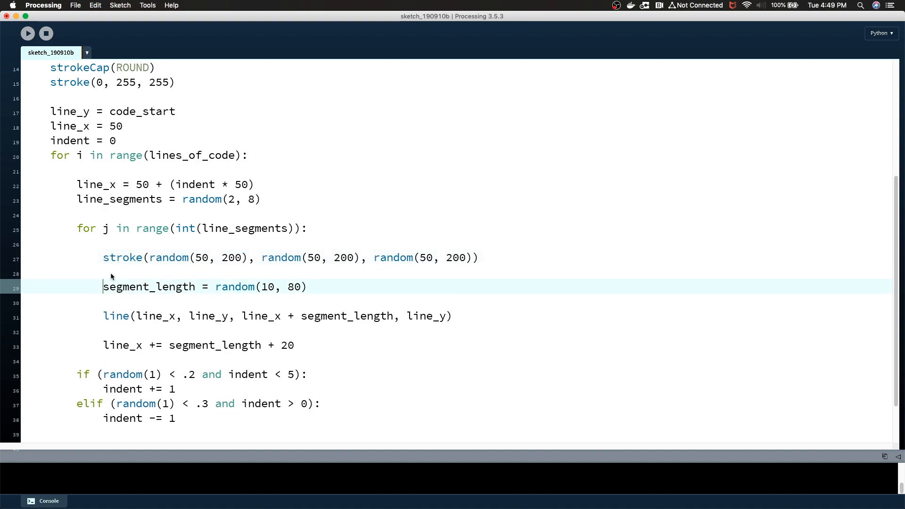
left_click(28, 33)
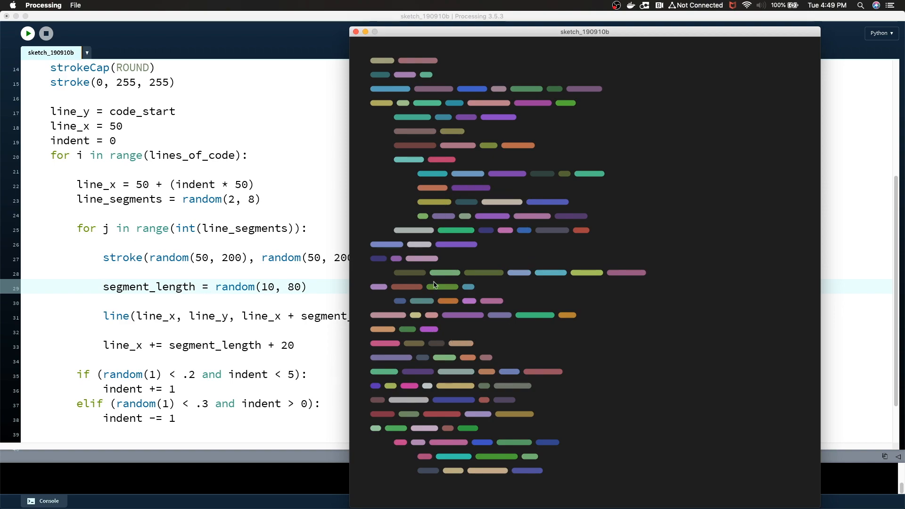
mouse_move(310, 320)
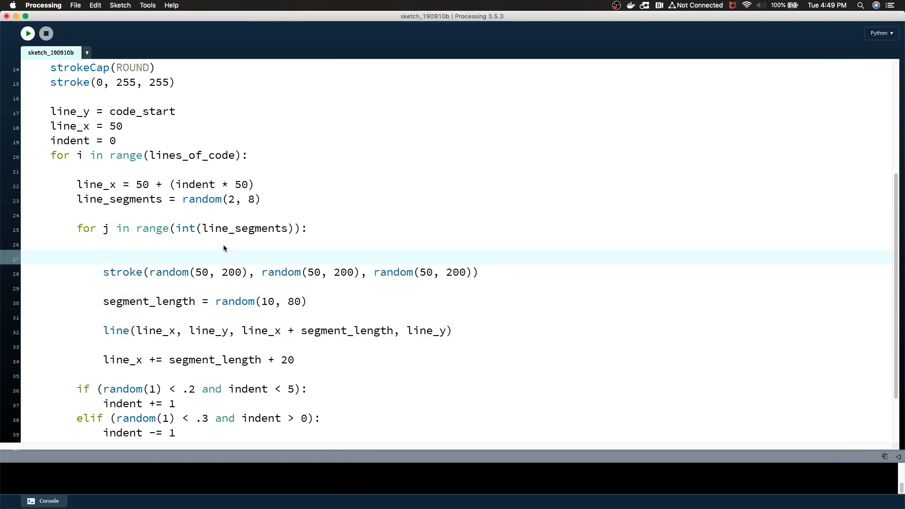
Guard the stroke with if (random(1) < .3) and copy the stroke line above the row loop
type("if (rankdom")
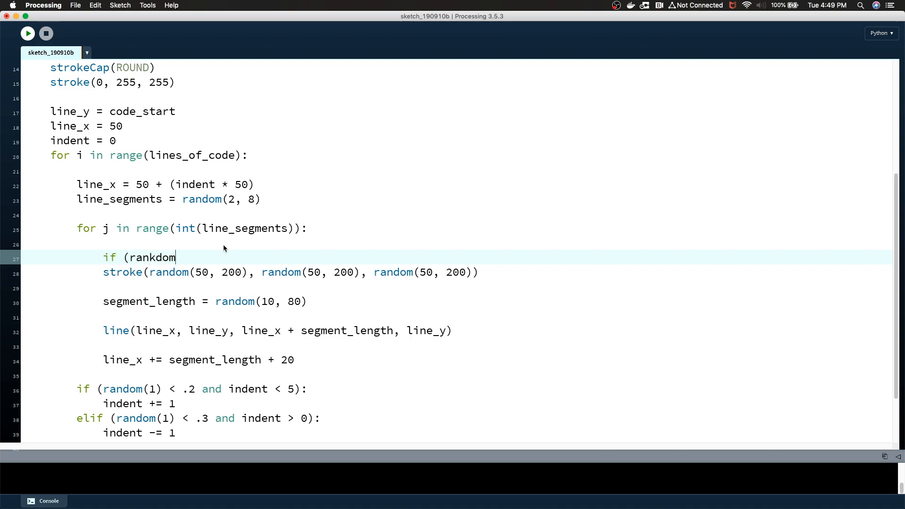
type("random(1")
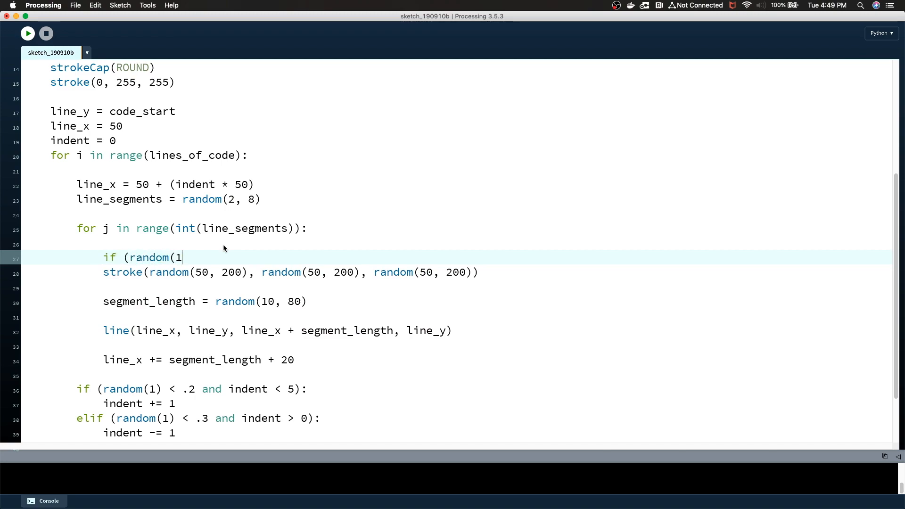
type(")")
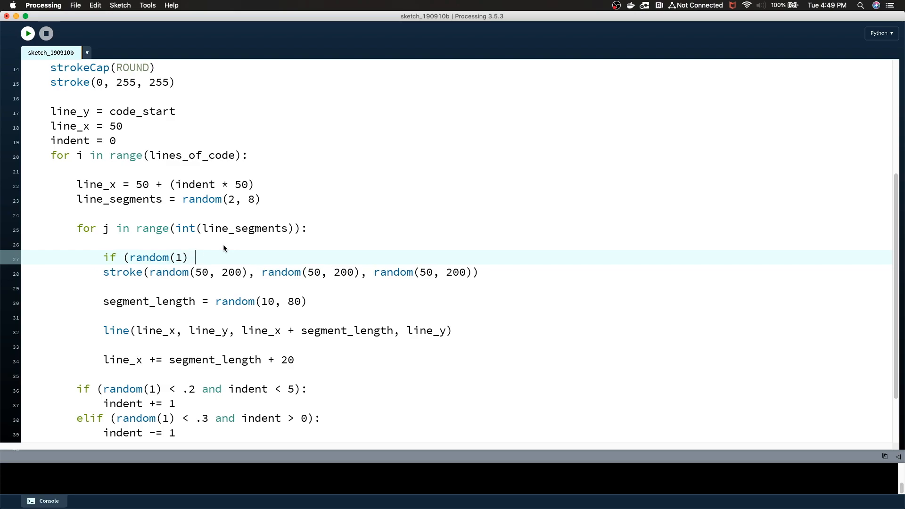
type("< .3):")
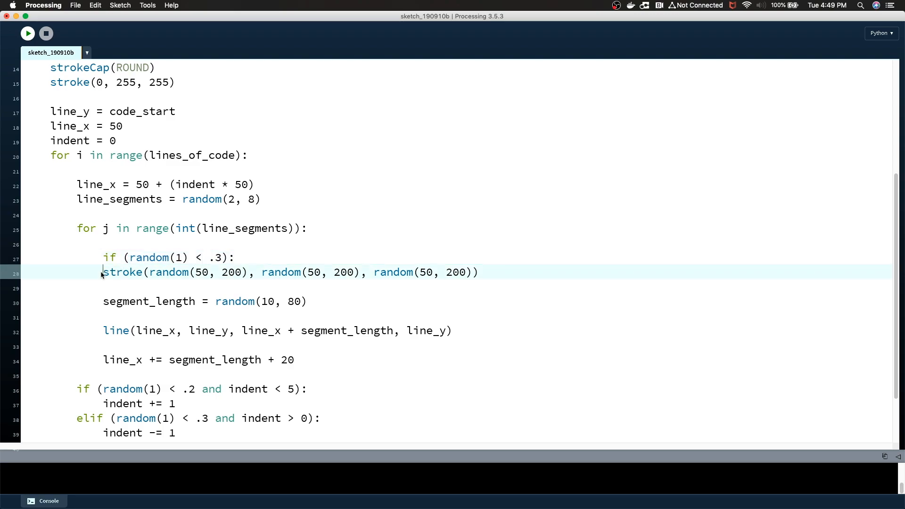
left_click_drag(169, 272, 504, 272)
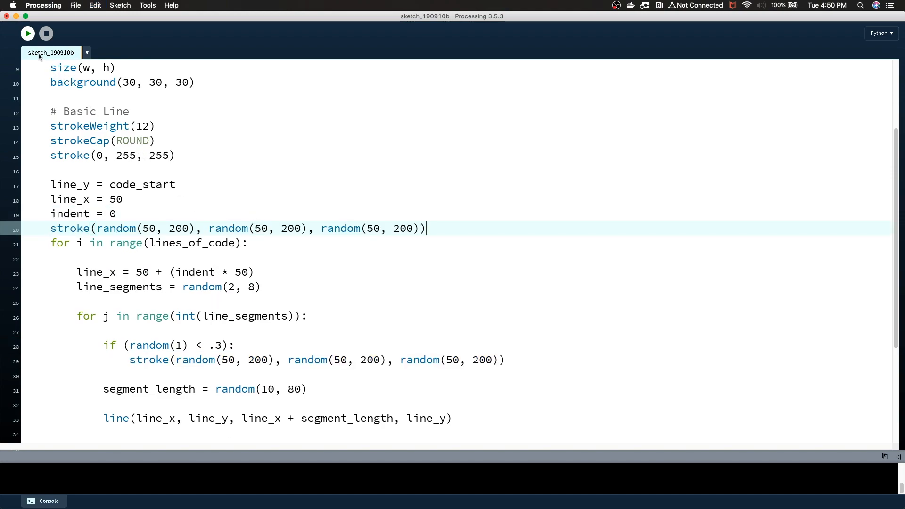
Run the sketch with the 0.2 colour-change chance to view longer same-colour runs
left_click(27, 33)
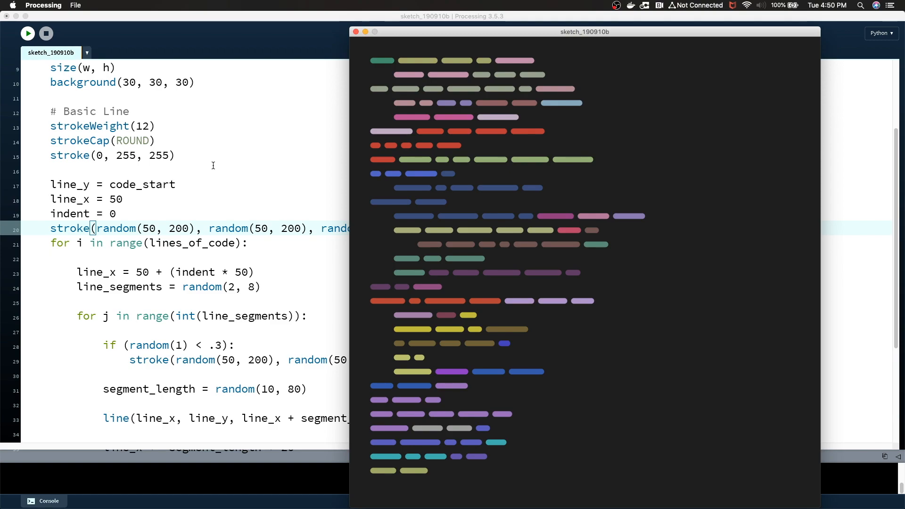
mouse_move(463, 195)
type("2")
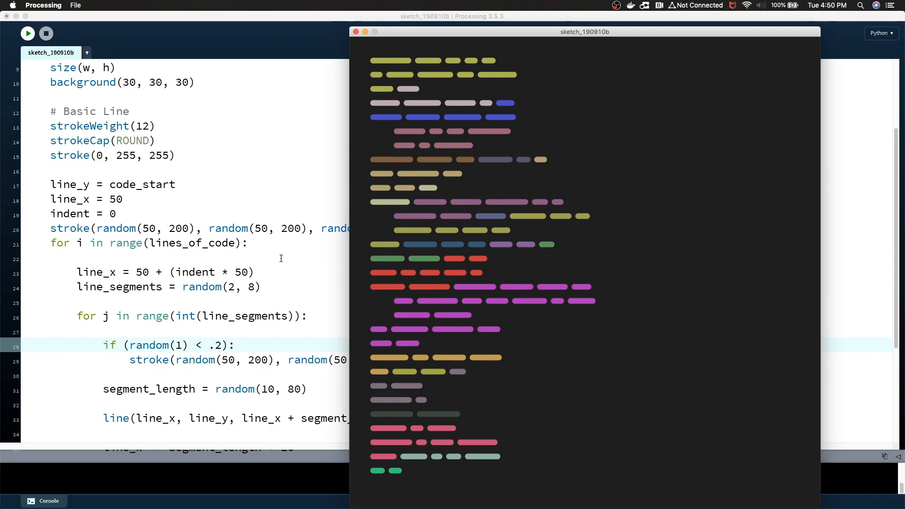
mouse_move(474, 291)
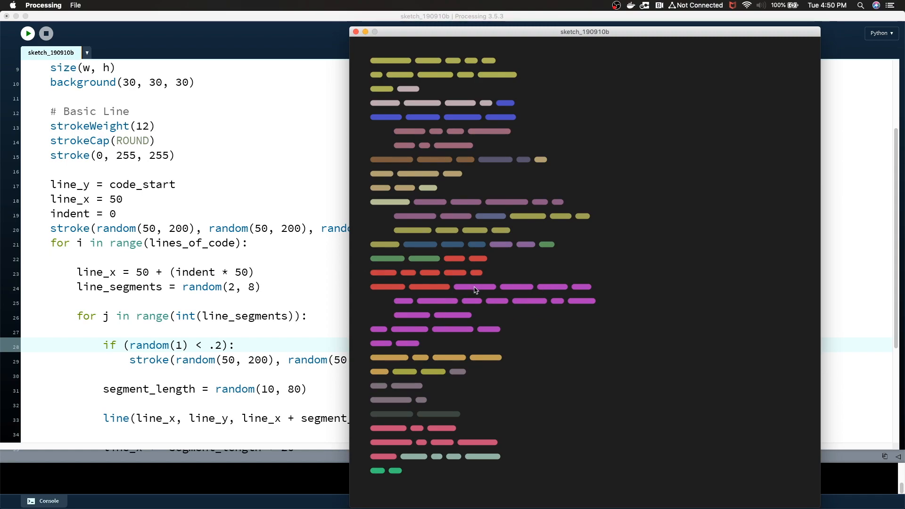
mouse_move(457, 250)
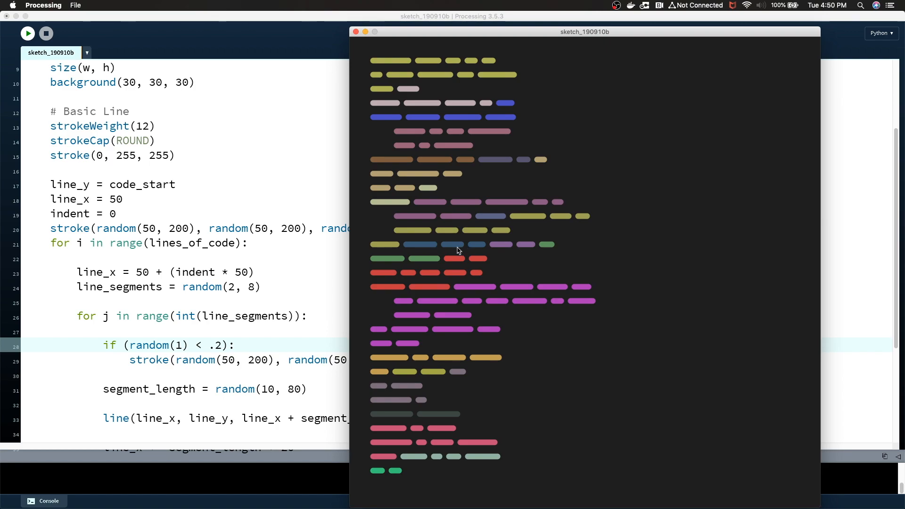
mouse_move(532, 250)
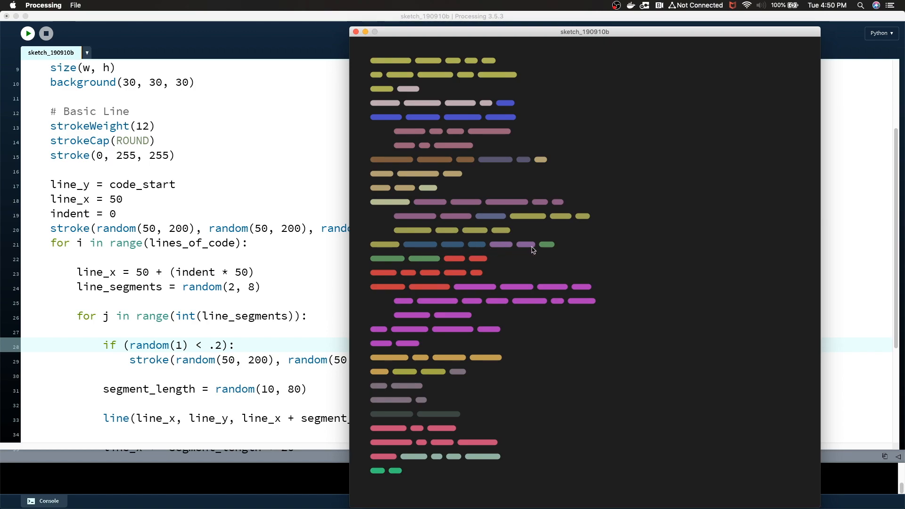
mouse_move(381, 254)
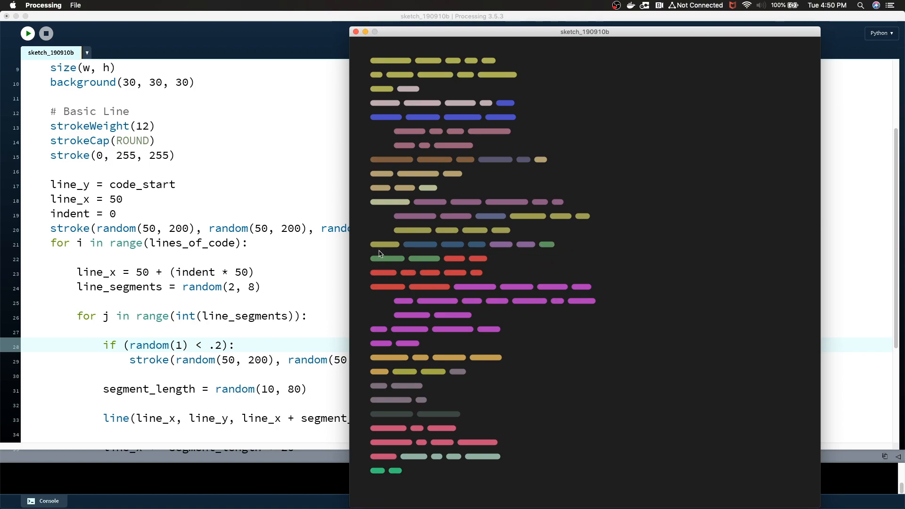
mouse_move(428, 283)
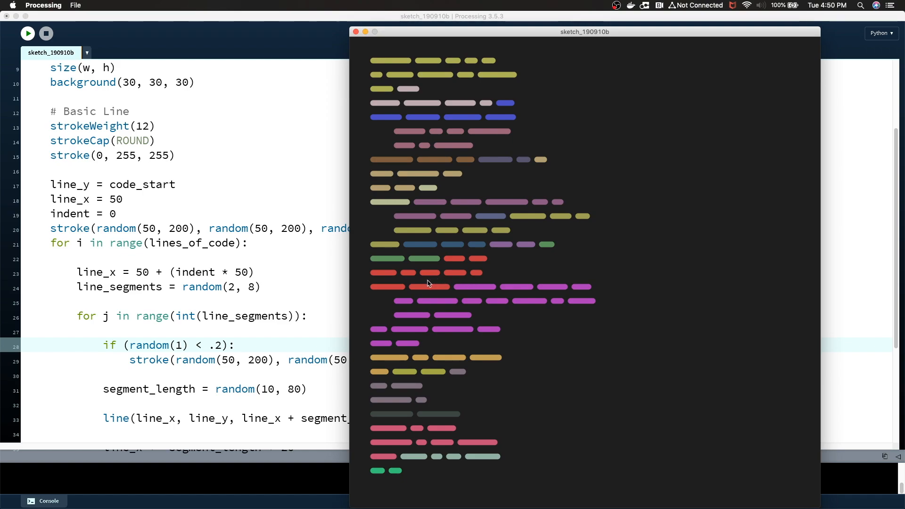
Re-run the sketch twice for a new layout and scroll to the row loop
left_click(28, 33)
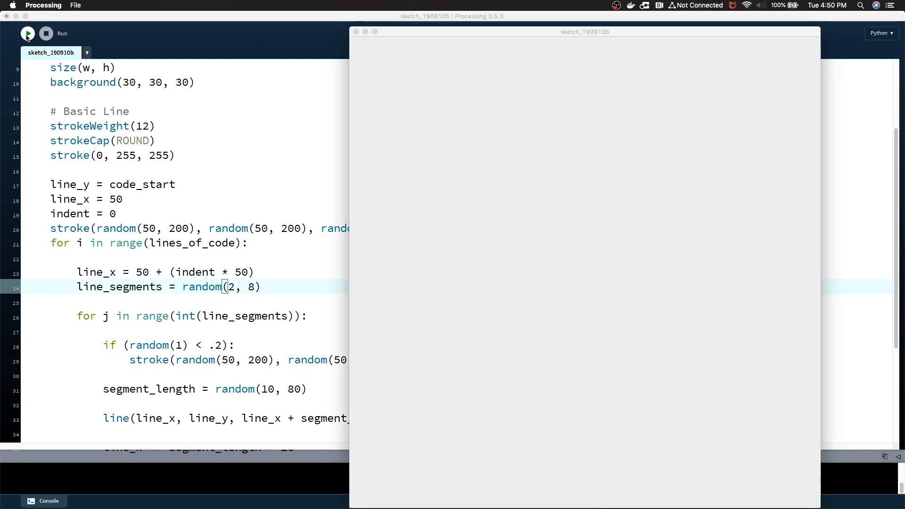
left_click(27, 33)
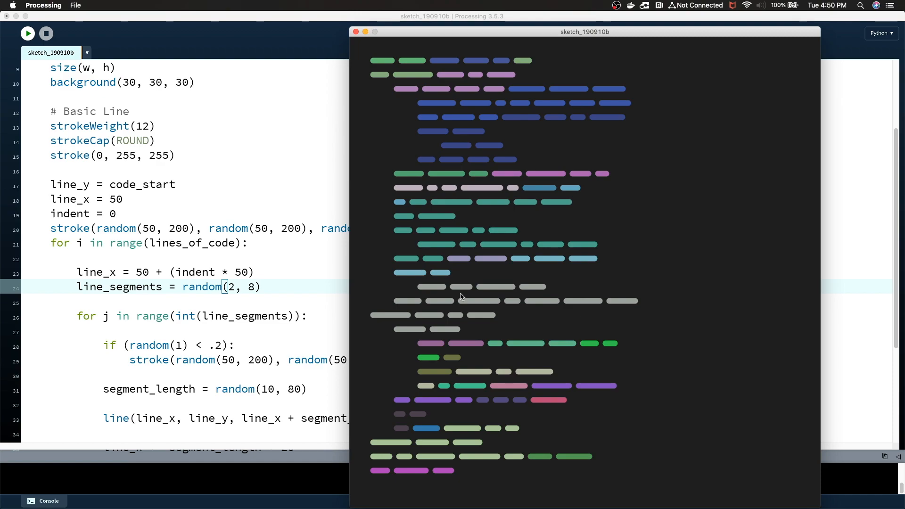
mouse_move(290, 290)
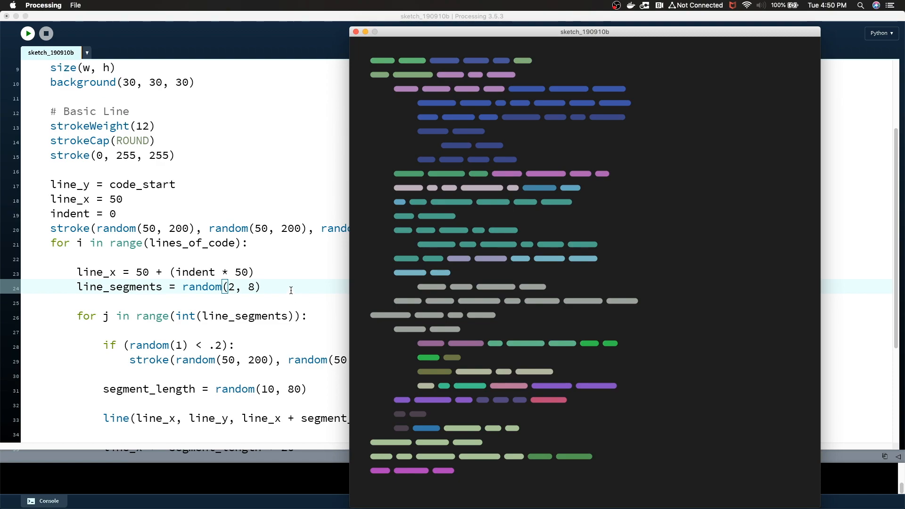
scroll("down", 3)
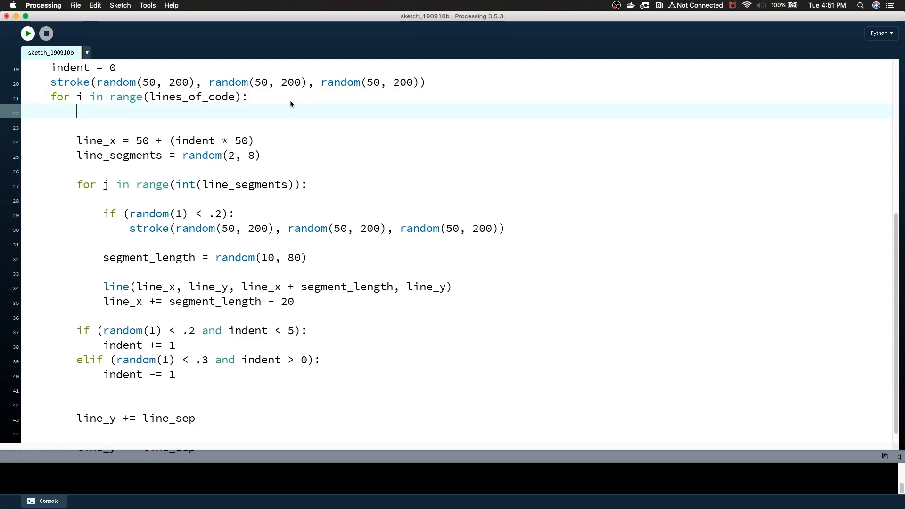
Type the condition 'if (not(random(1) < .5 and indent is 0):' at the row loop's start
type("if")
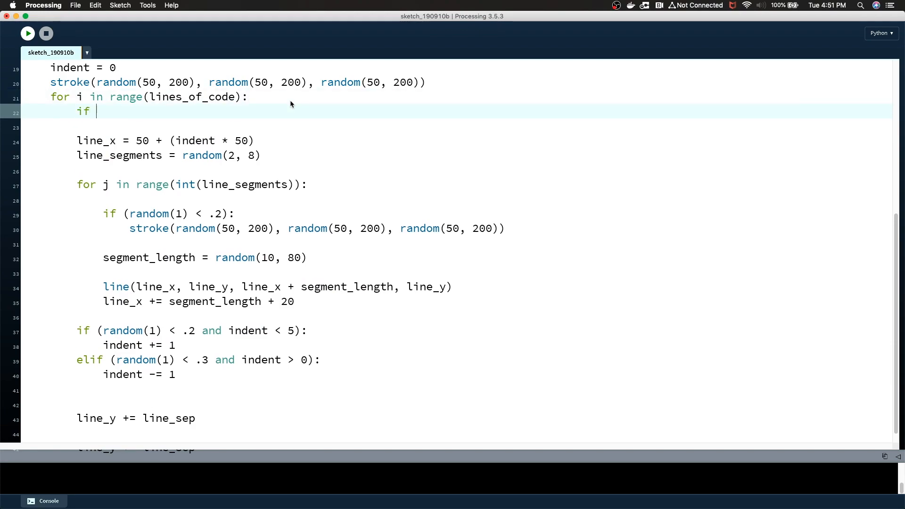
type("(not(")
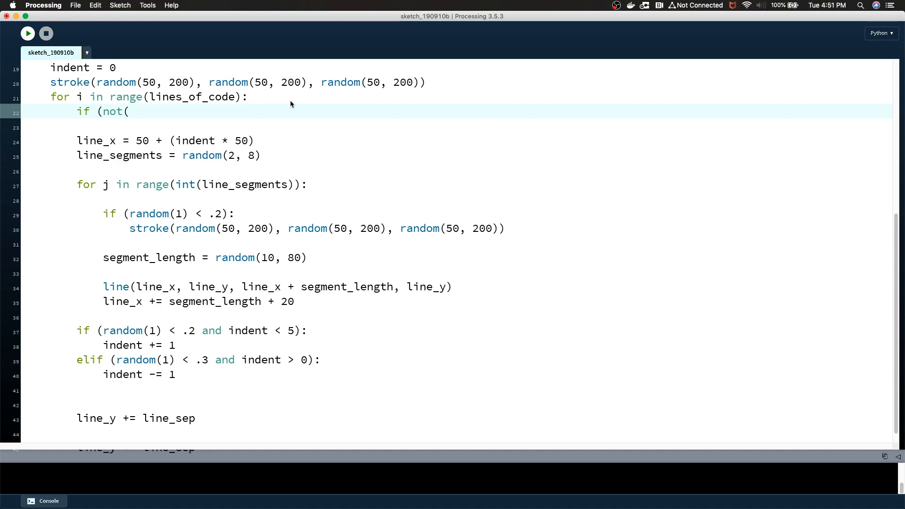
type("random(1)")
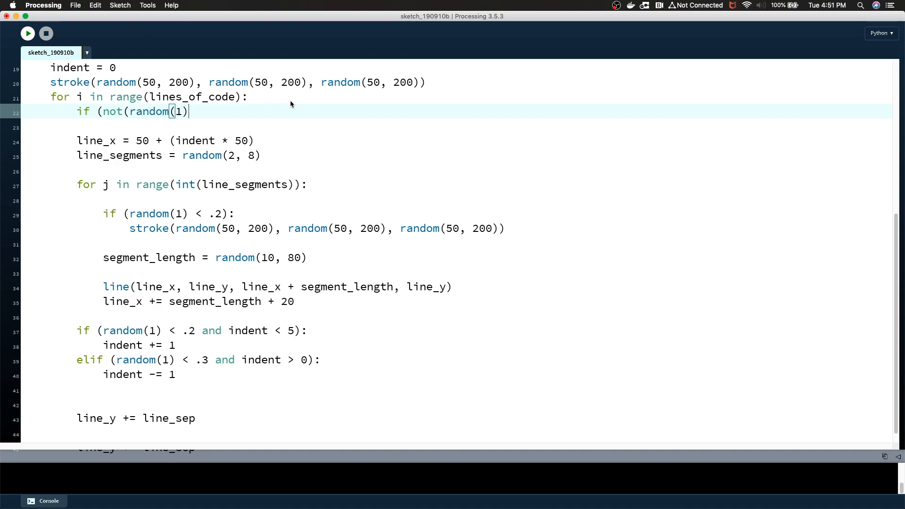
type("<")
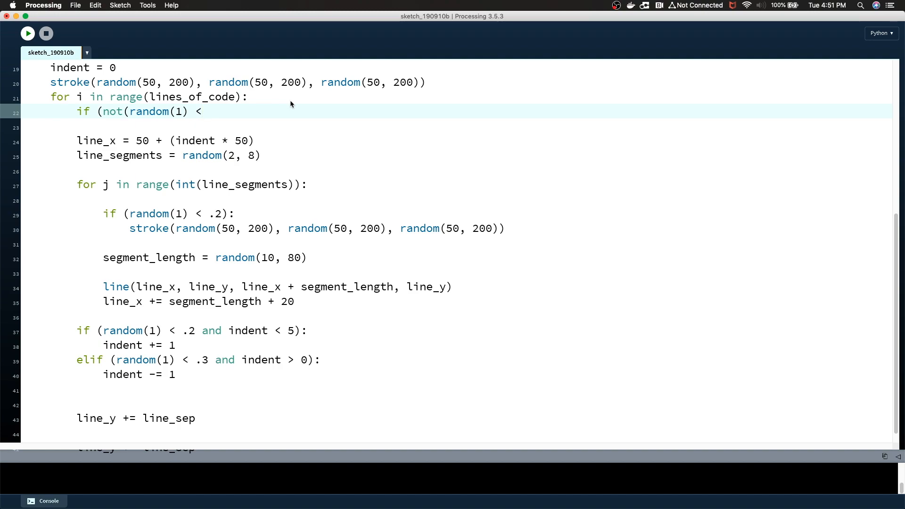
type(".5")
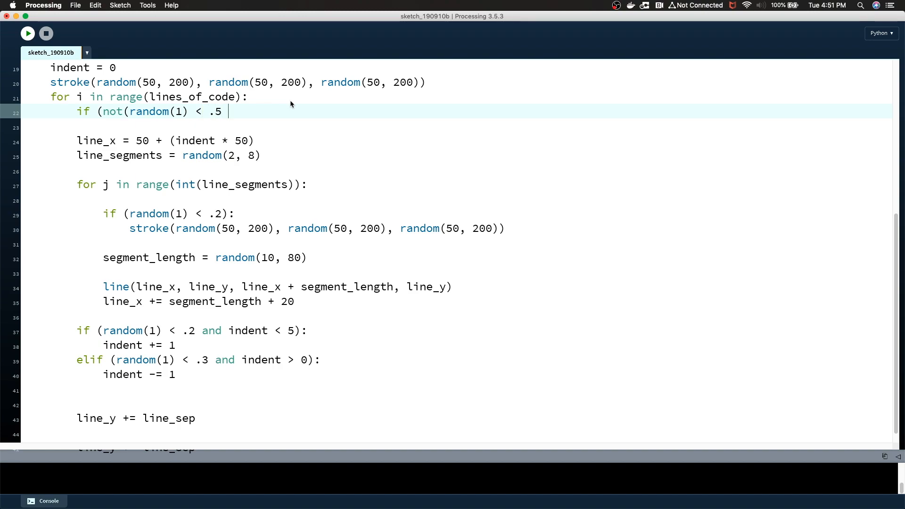
type("and indent is")
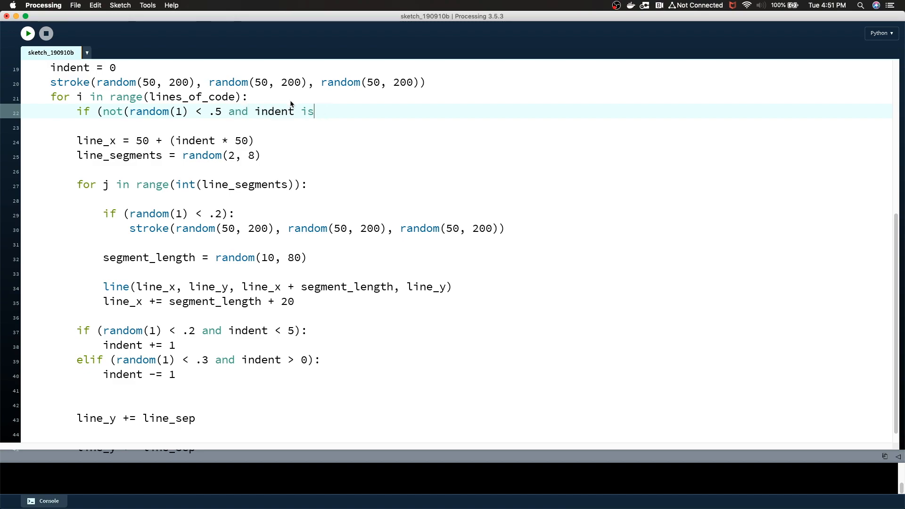
type("0):")
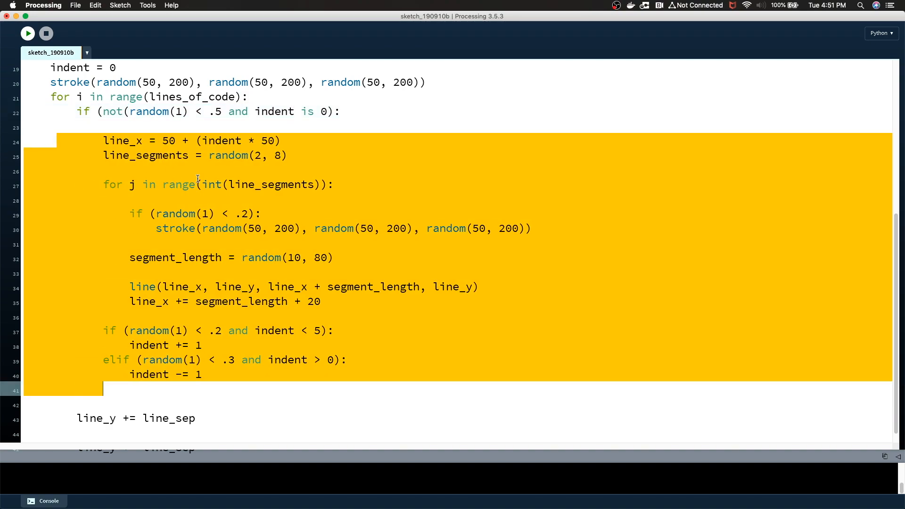
Close the condition's parenthesis, change .5 to .2, and run the sketch
left_click(28, 33)
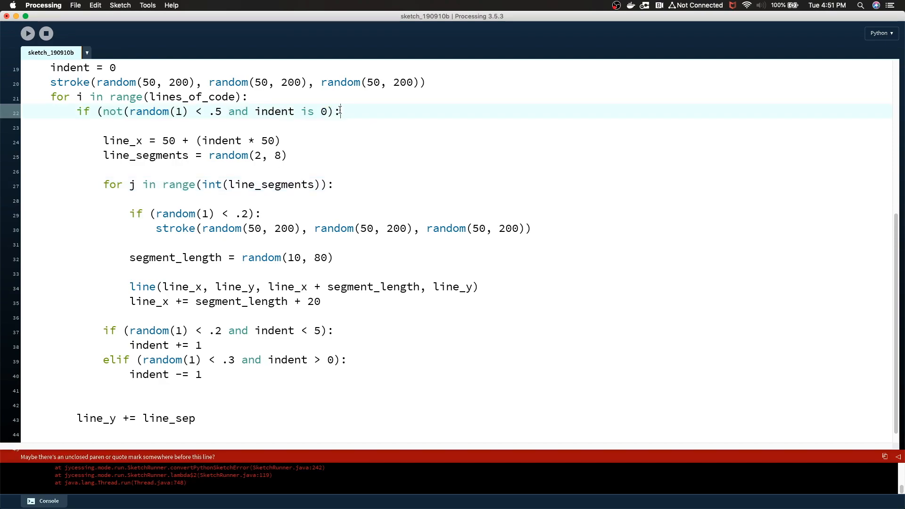
type(")")
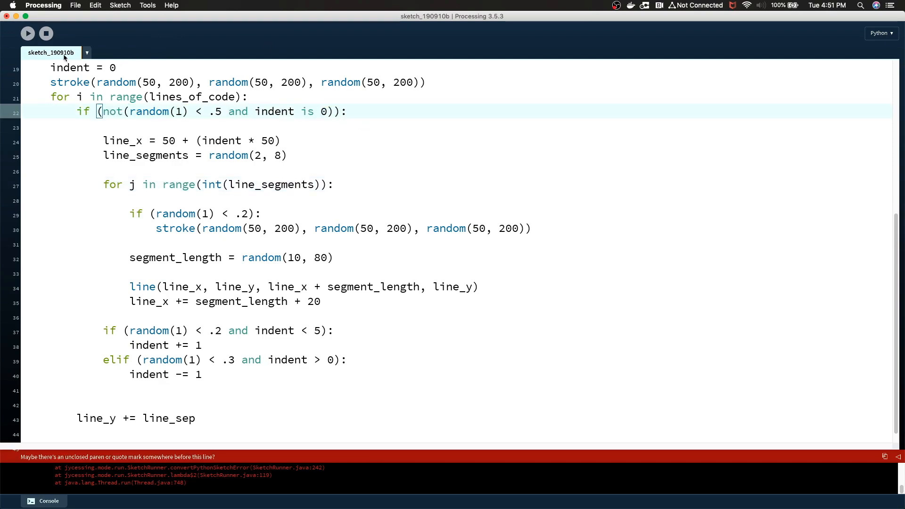
left_click(27, 33)
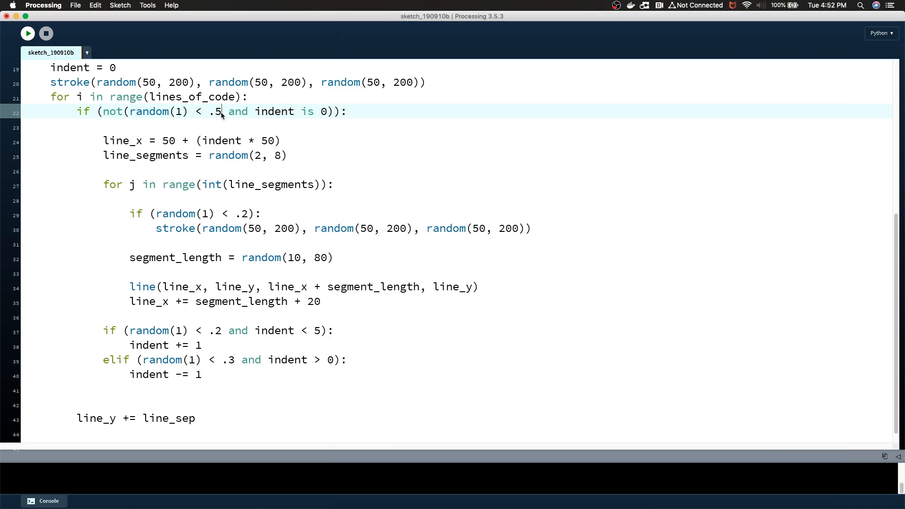
type("2")
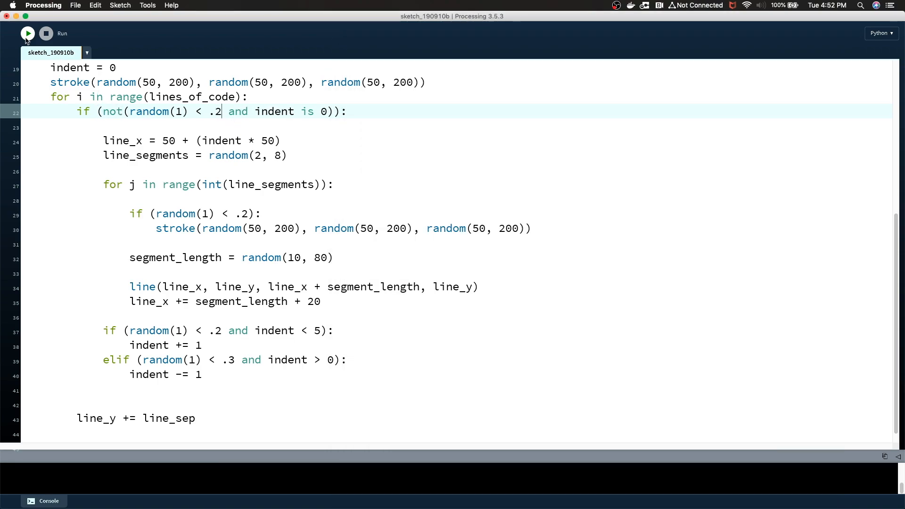
left_click(28, 33)
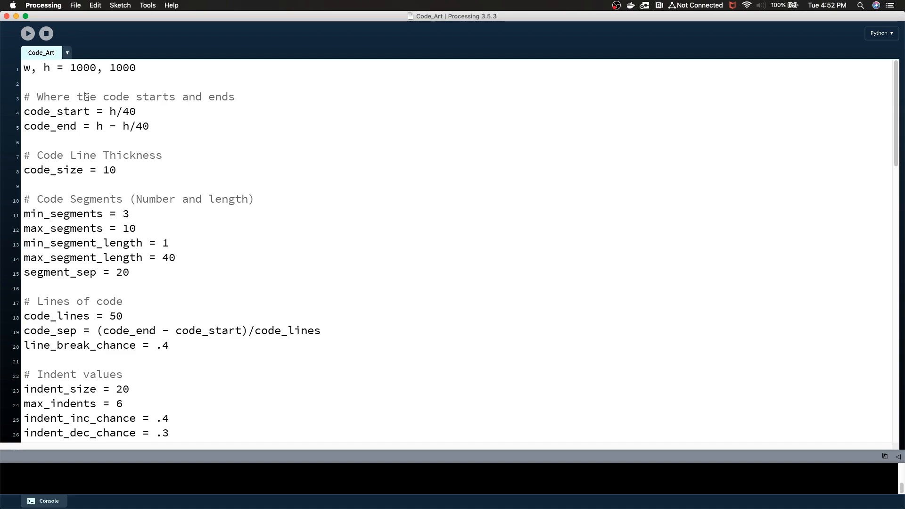
Scroll through Code_Art's settings, run it, and review the colour helper functions
scroll("down", 3)
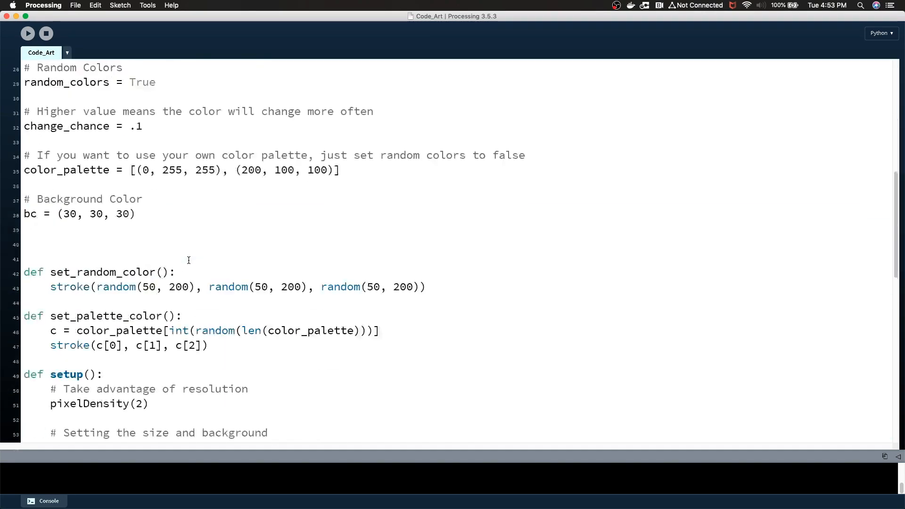
scroll("down", 3)
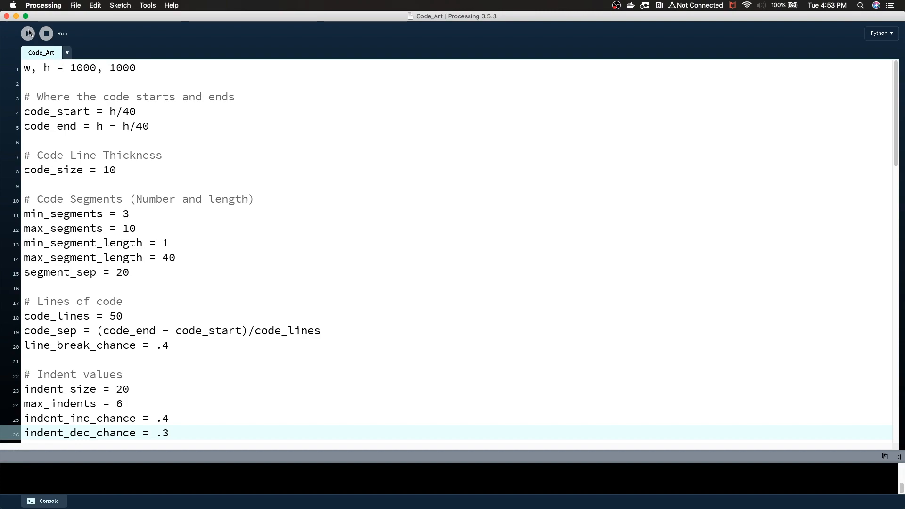
left_click(27, 33)
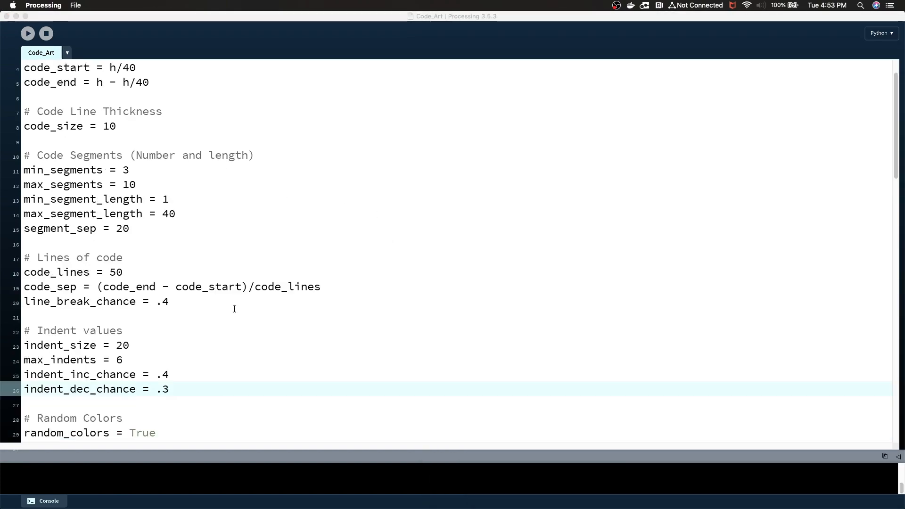
scroll("down", 3)
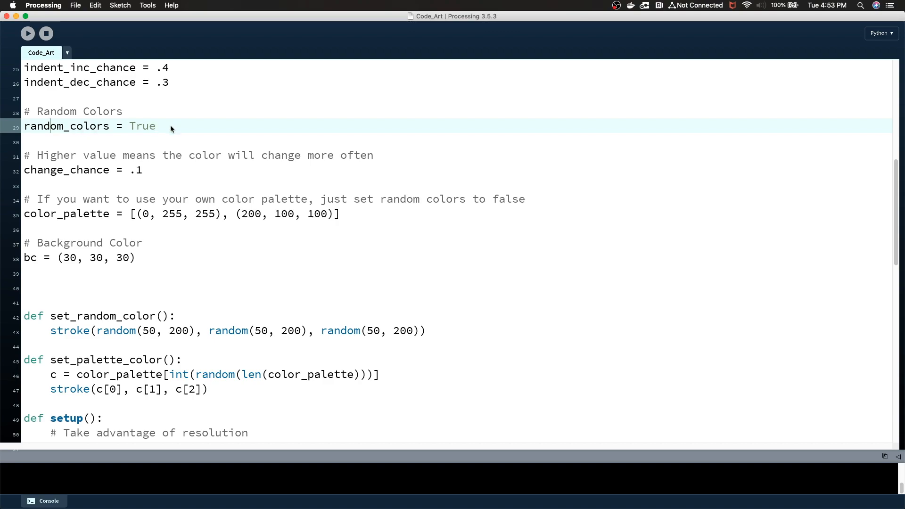
mouse_move(193, 191)
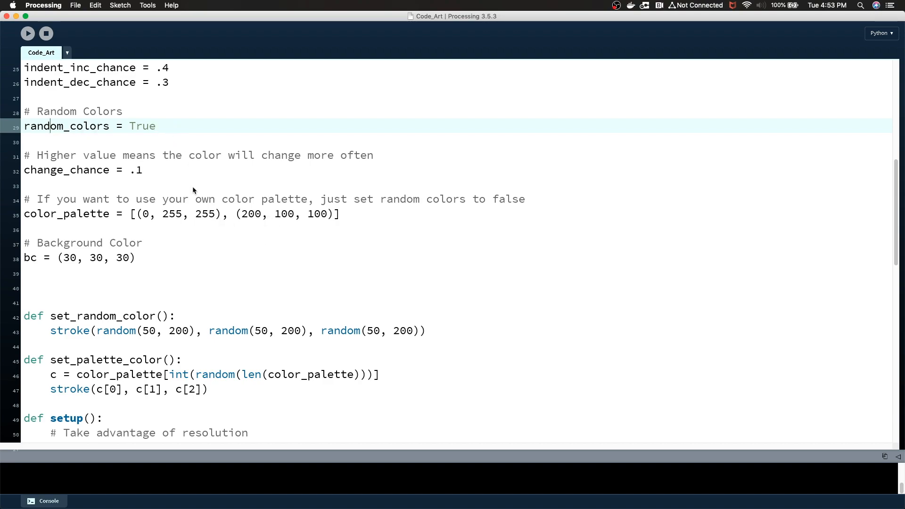
Set random_colors to False and run Code_Art to render cyan and salmon dashes
type("F")
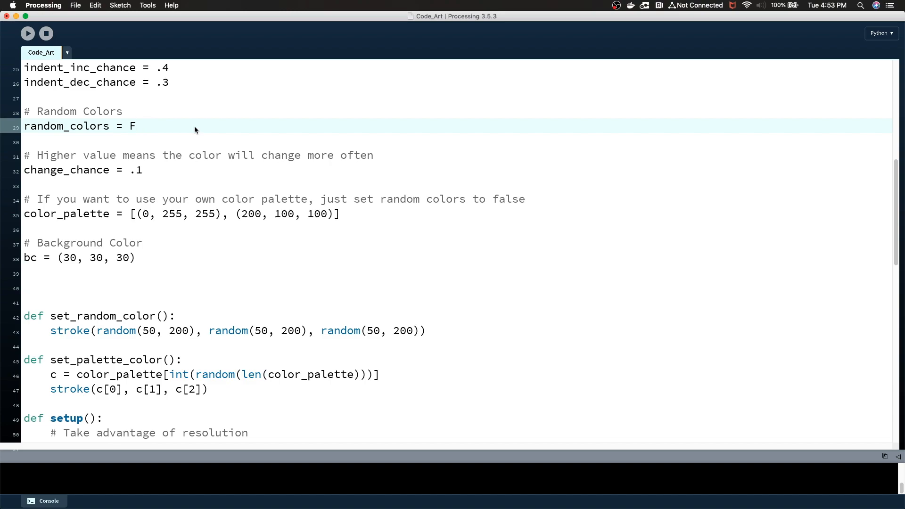
type("alse")
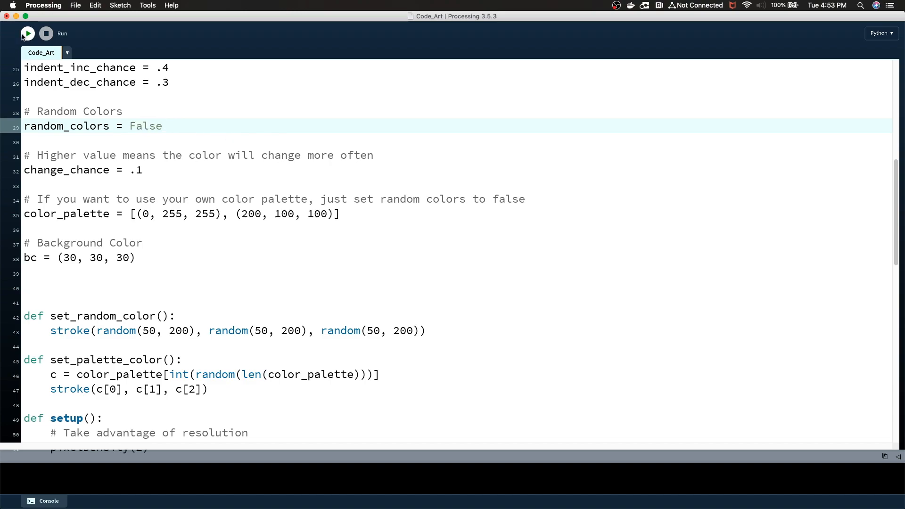
left_click(28, 33)
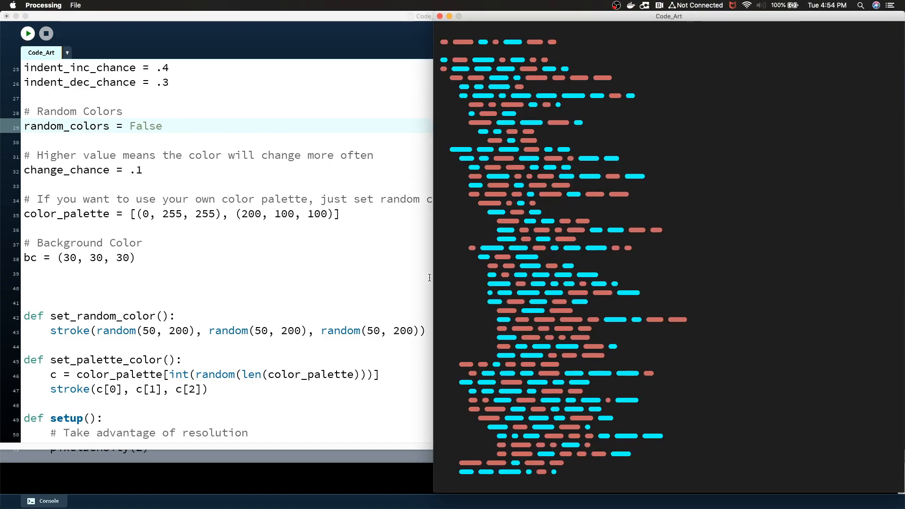
mouse_move(156, 218)
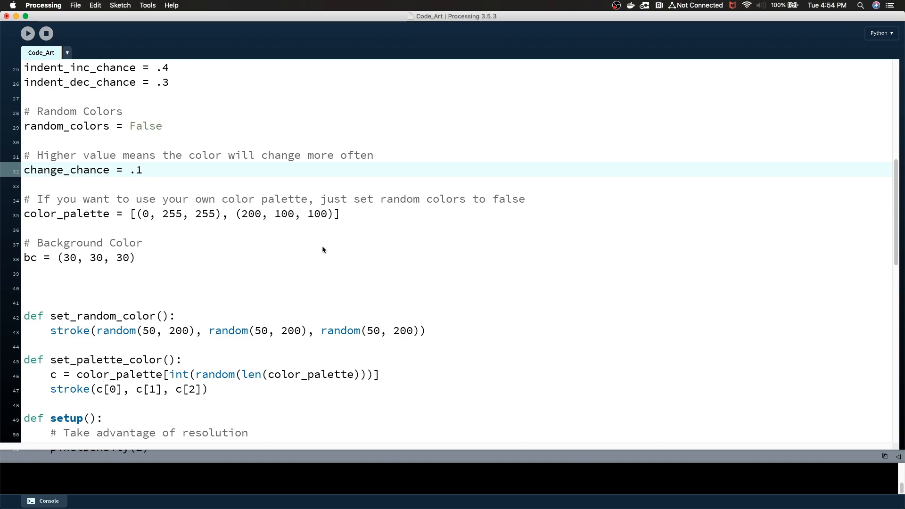
scroll("down", 3)
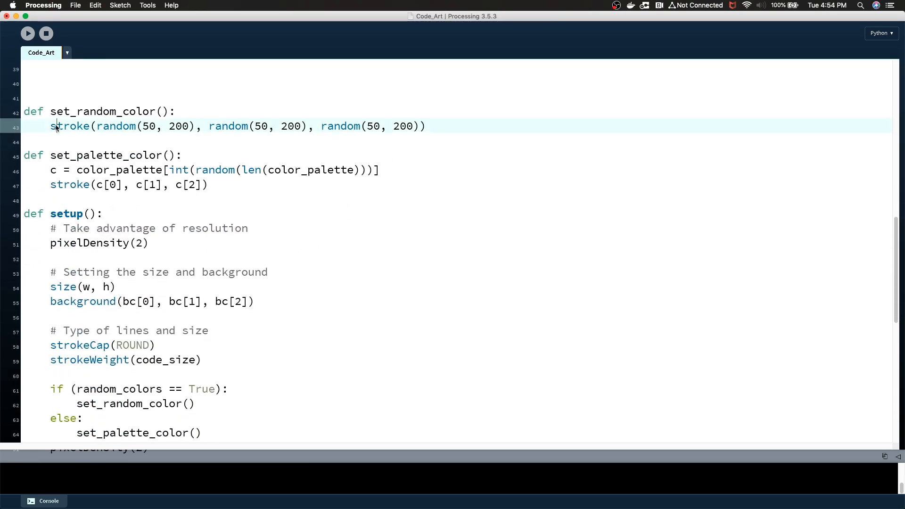
left_click(427, 126)
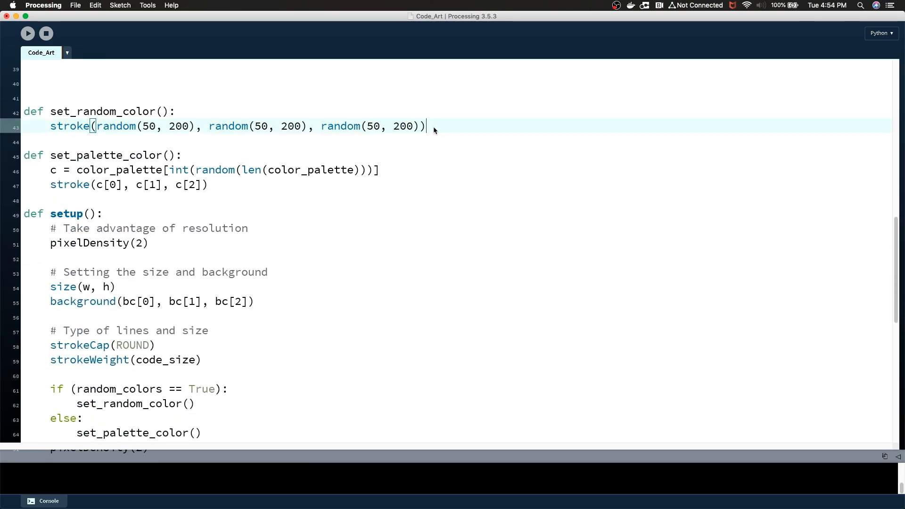
mouse_move(180, 174)
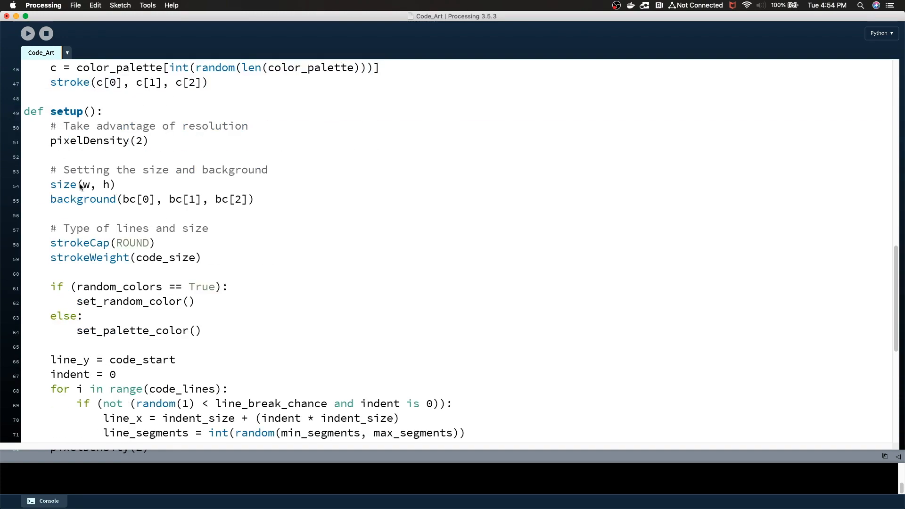
scroll("down", 3)
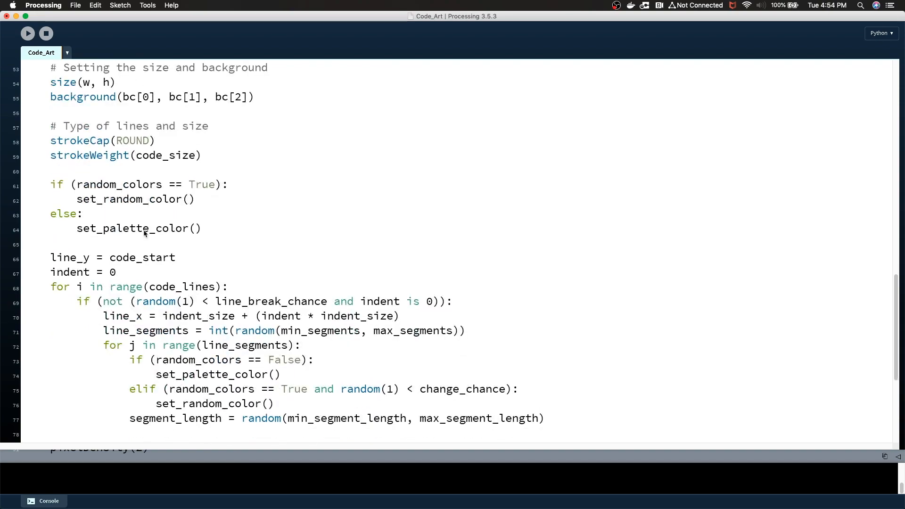
mouse_move(147, 236)
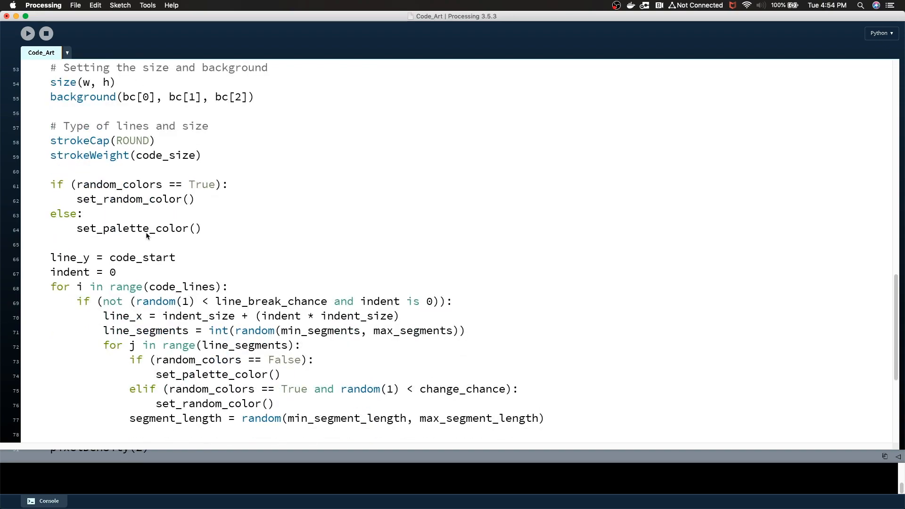
double_click(118, 185)
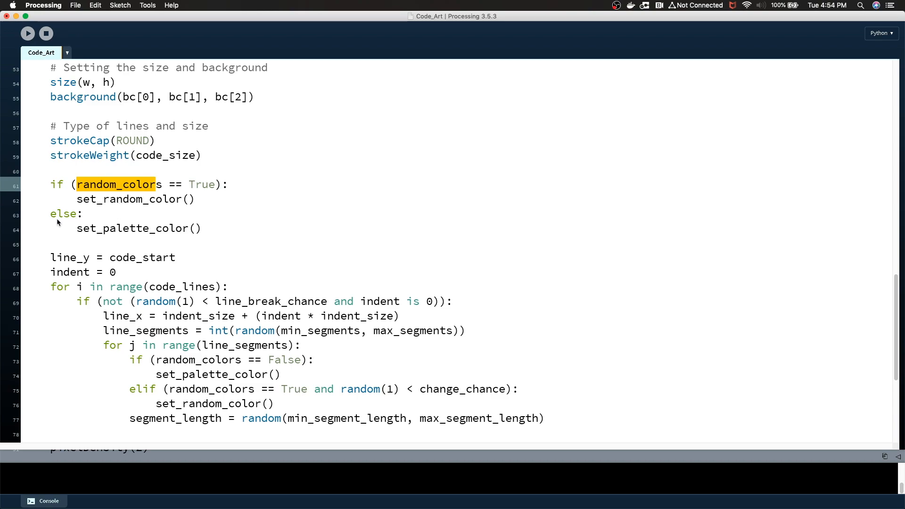
scroll("down", 3)
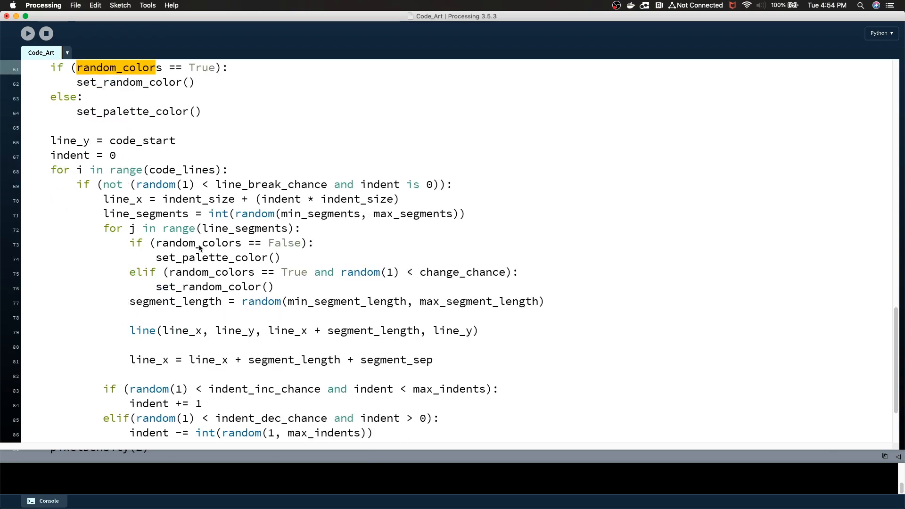
scroll("down", 3)
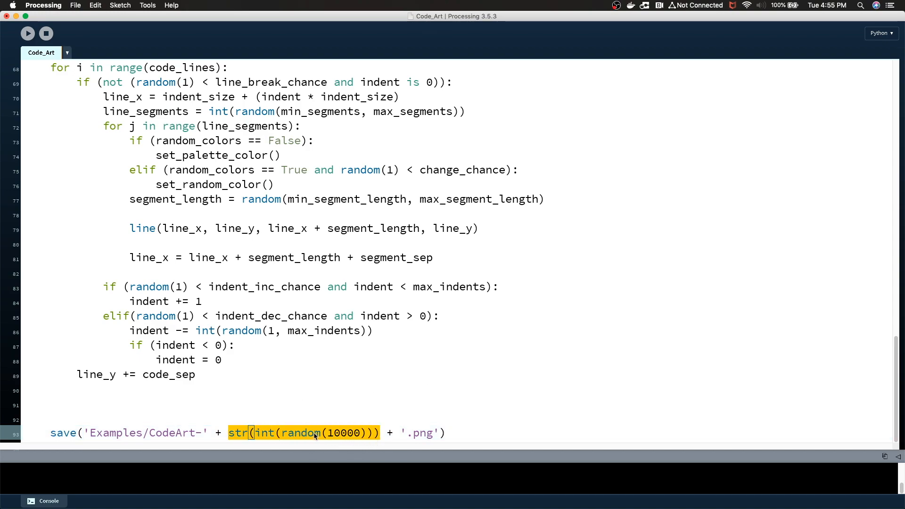
mouse_move(337, 434)
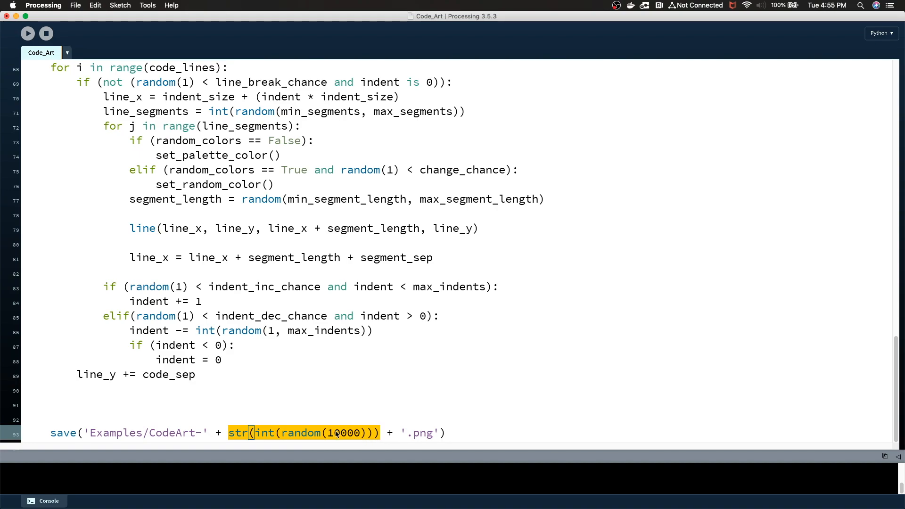